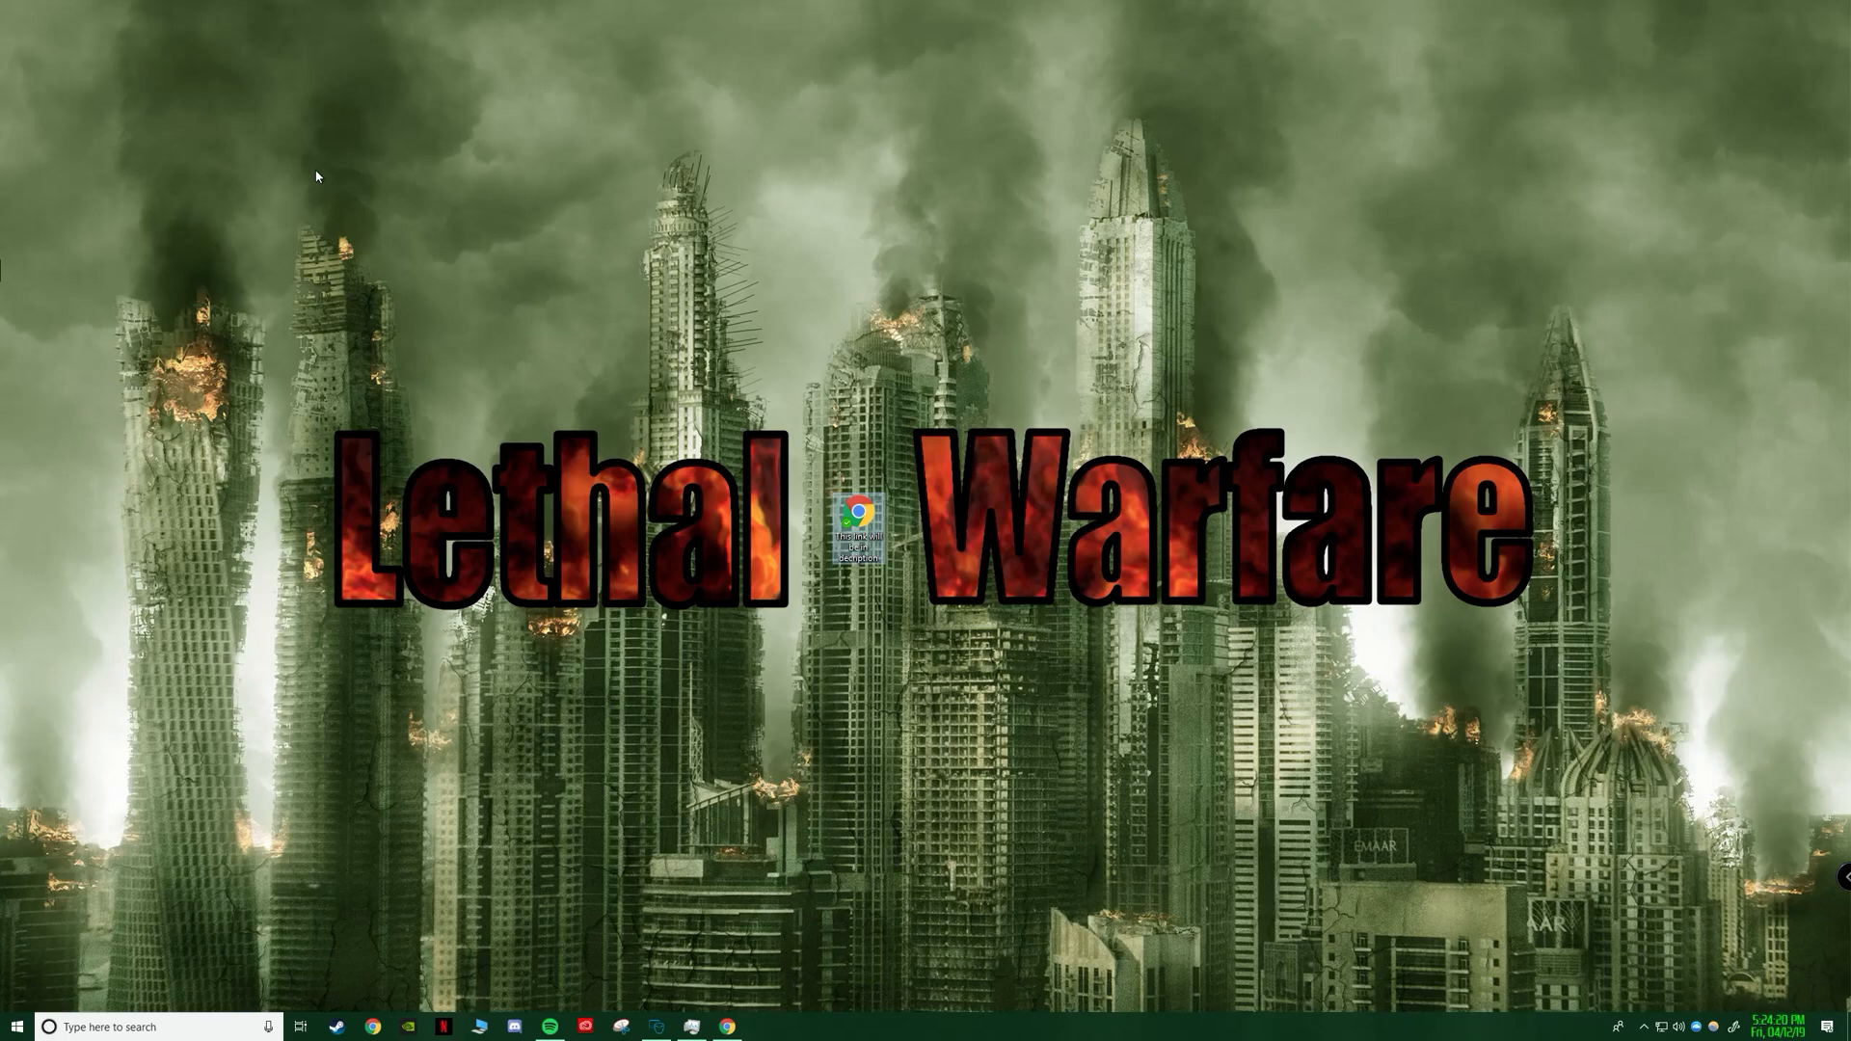
{"action": "mouse_move", "coordinate": [601, 146]}
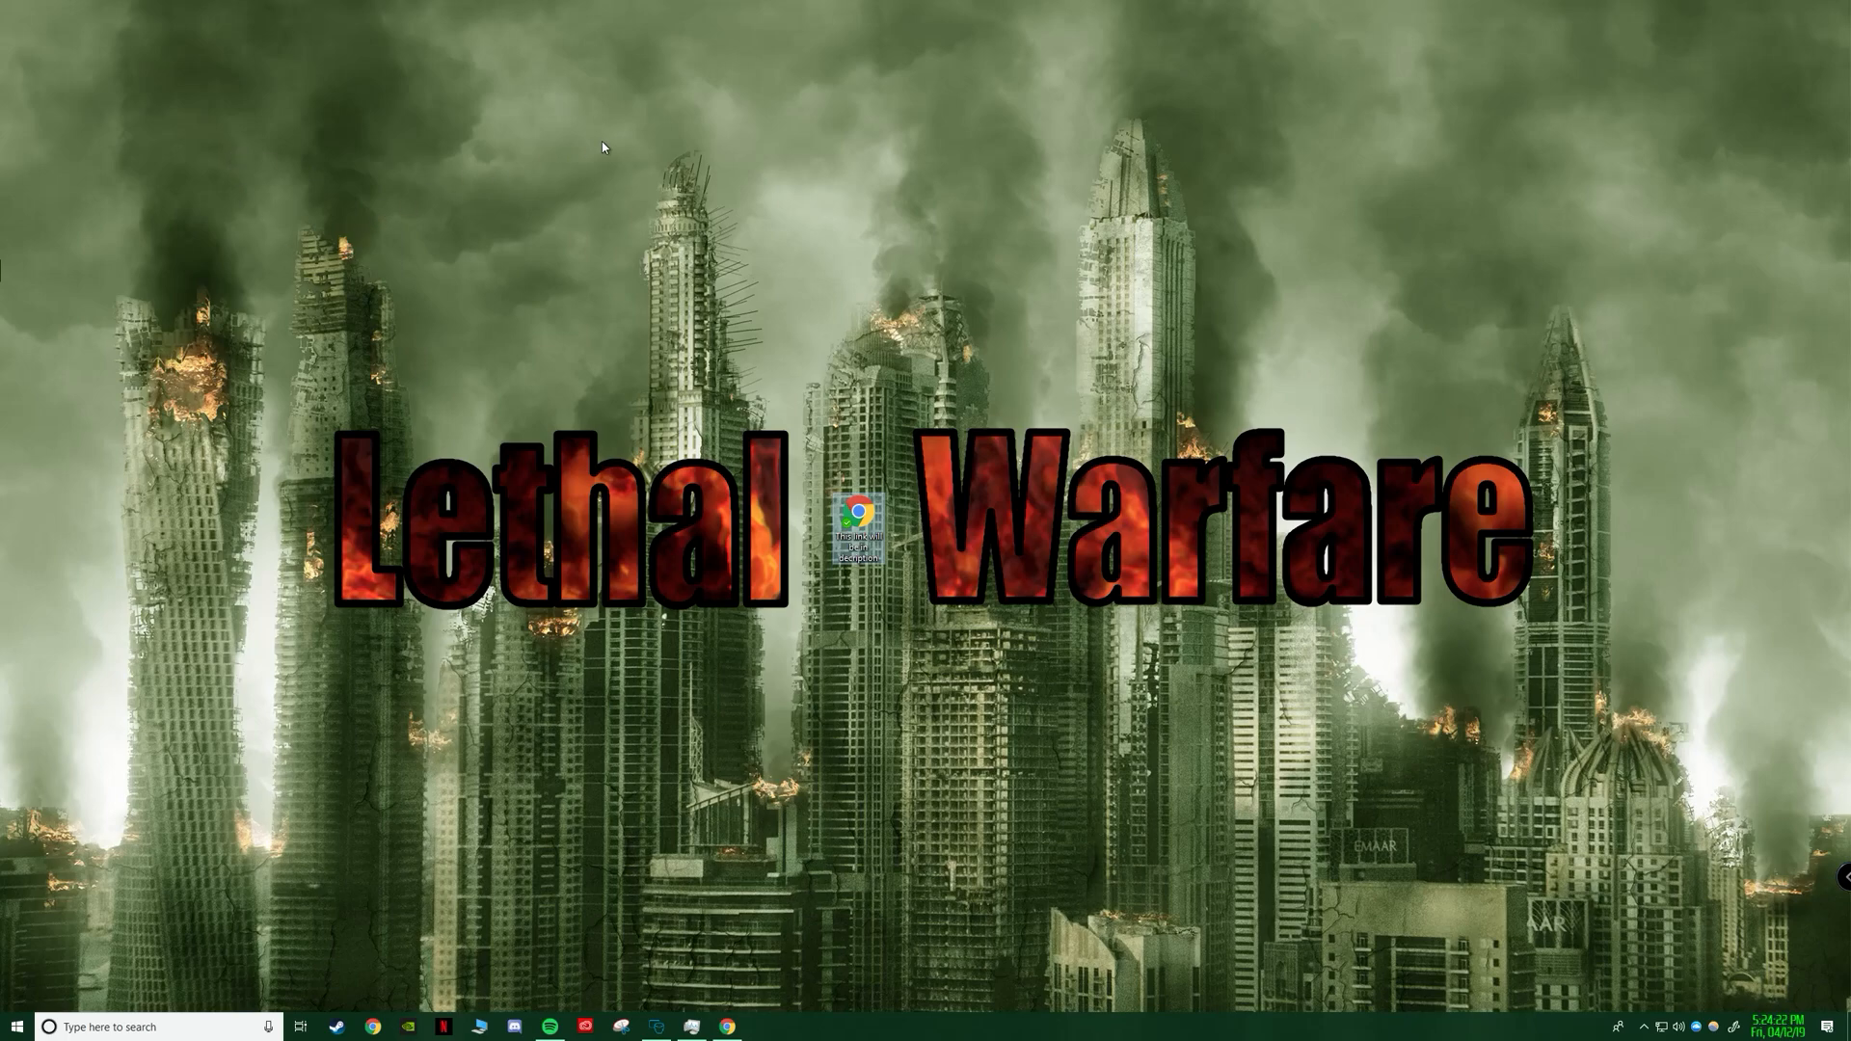
{"action": "mouse_move", "coordinate": [909, 485]}
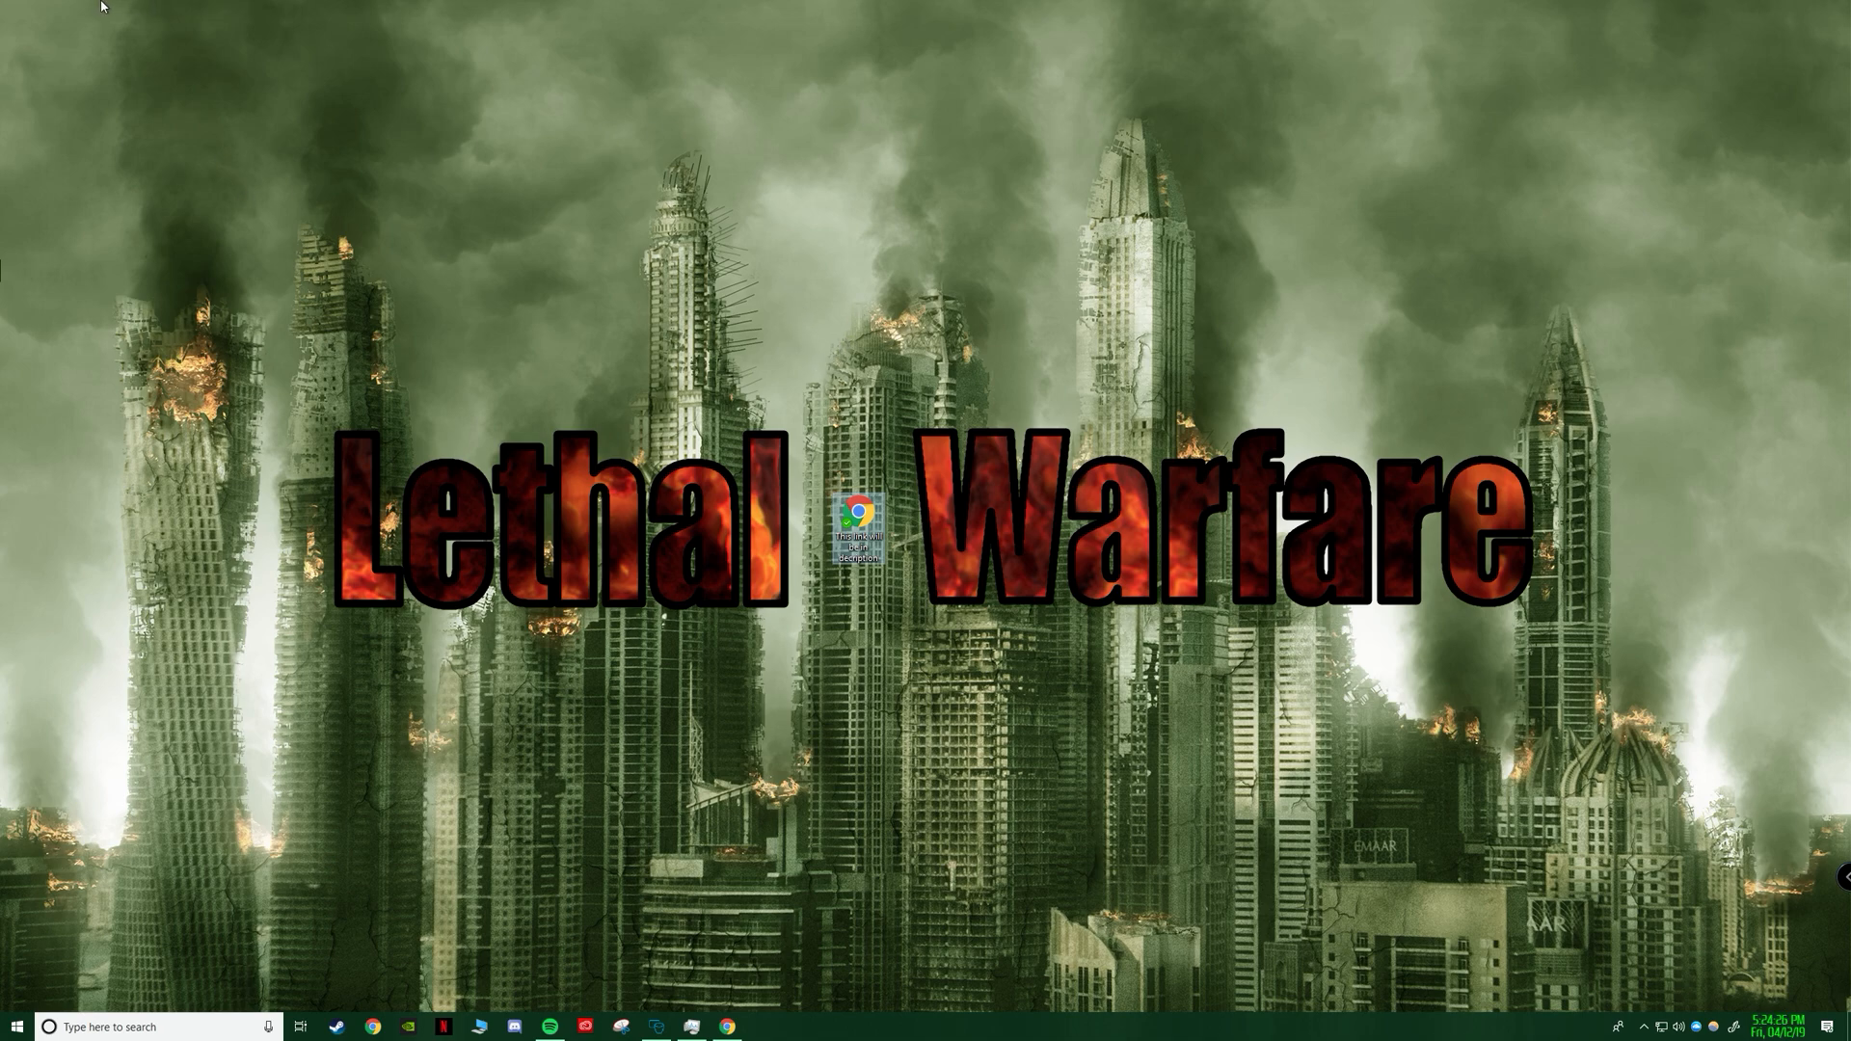
{"action": "mouse_move", "coordinate": [1109, 819]}
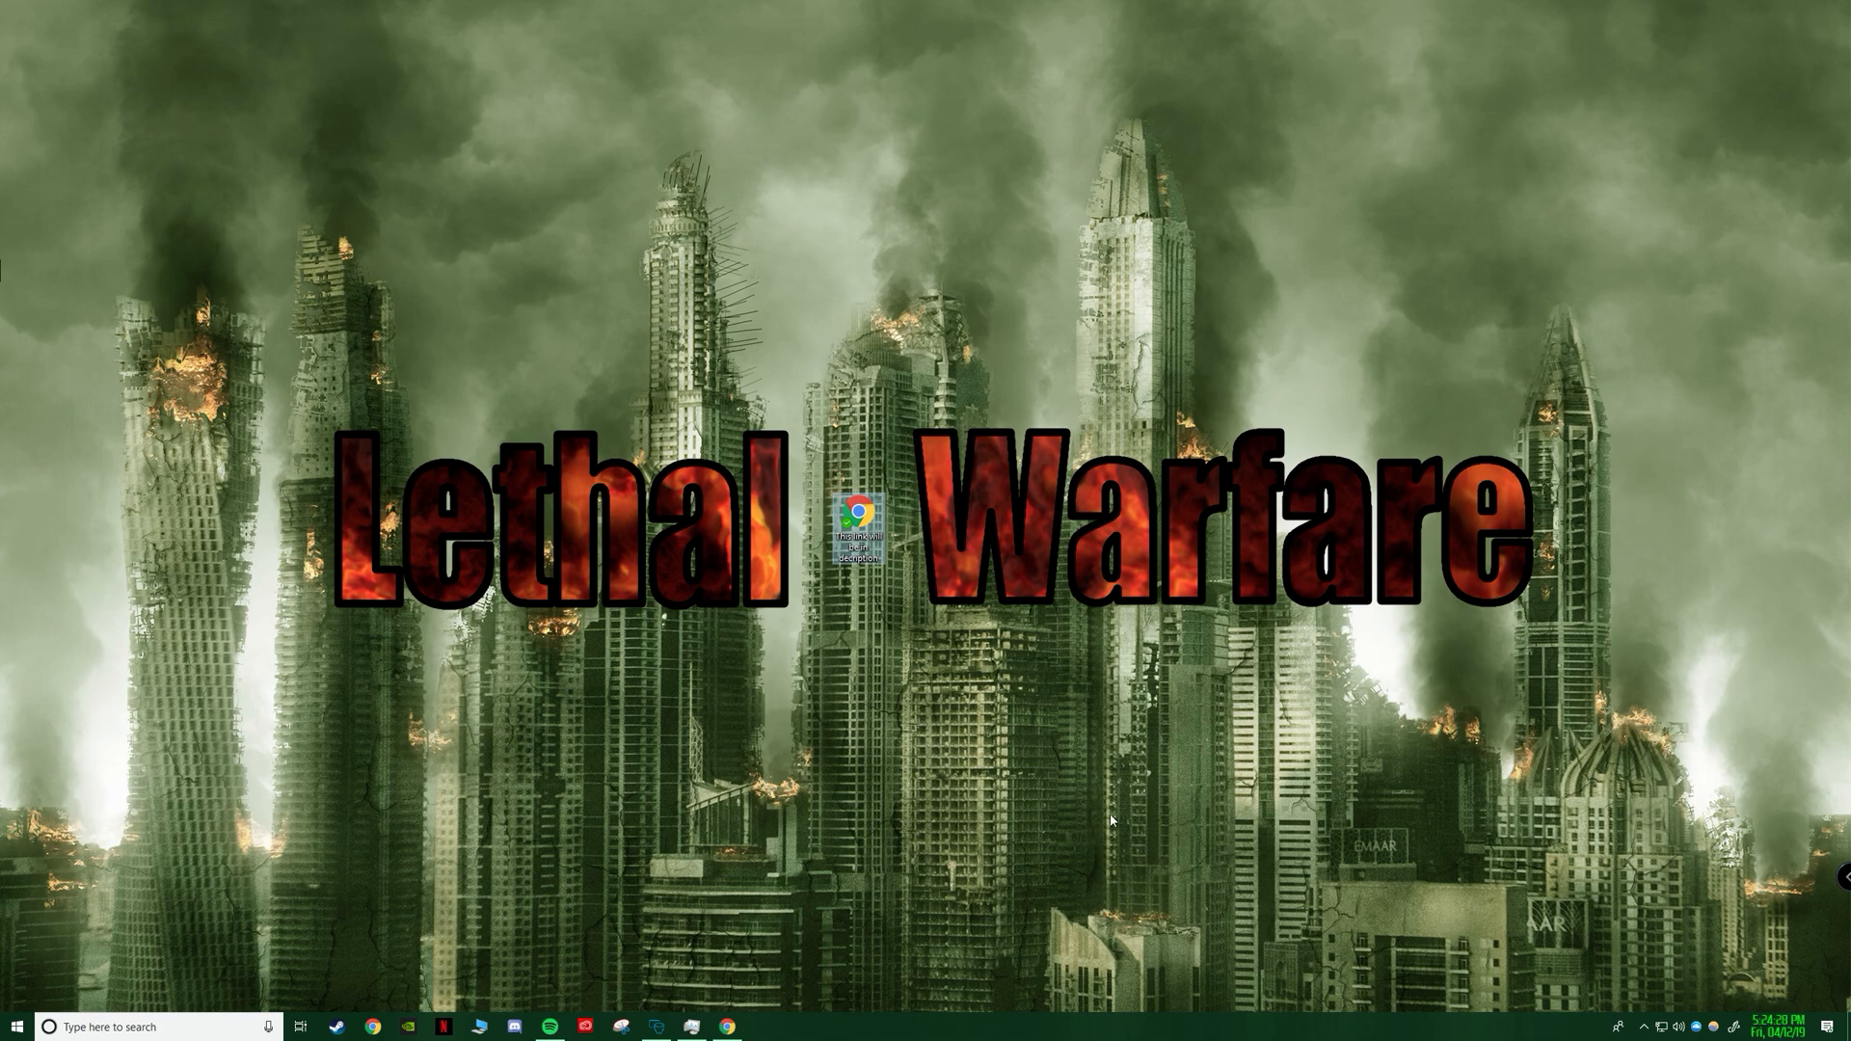
{"action": "mouse_move", "coordinate": [901, 581]}
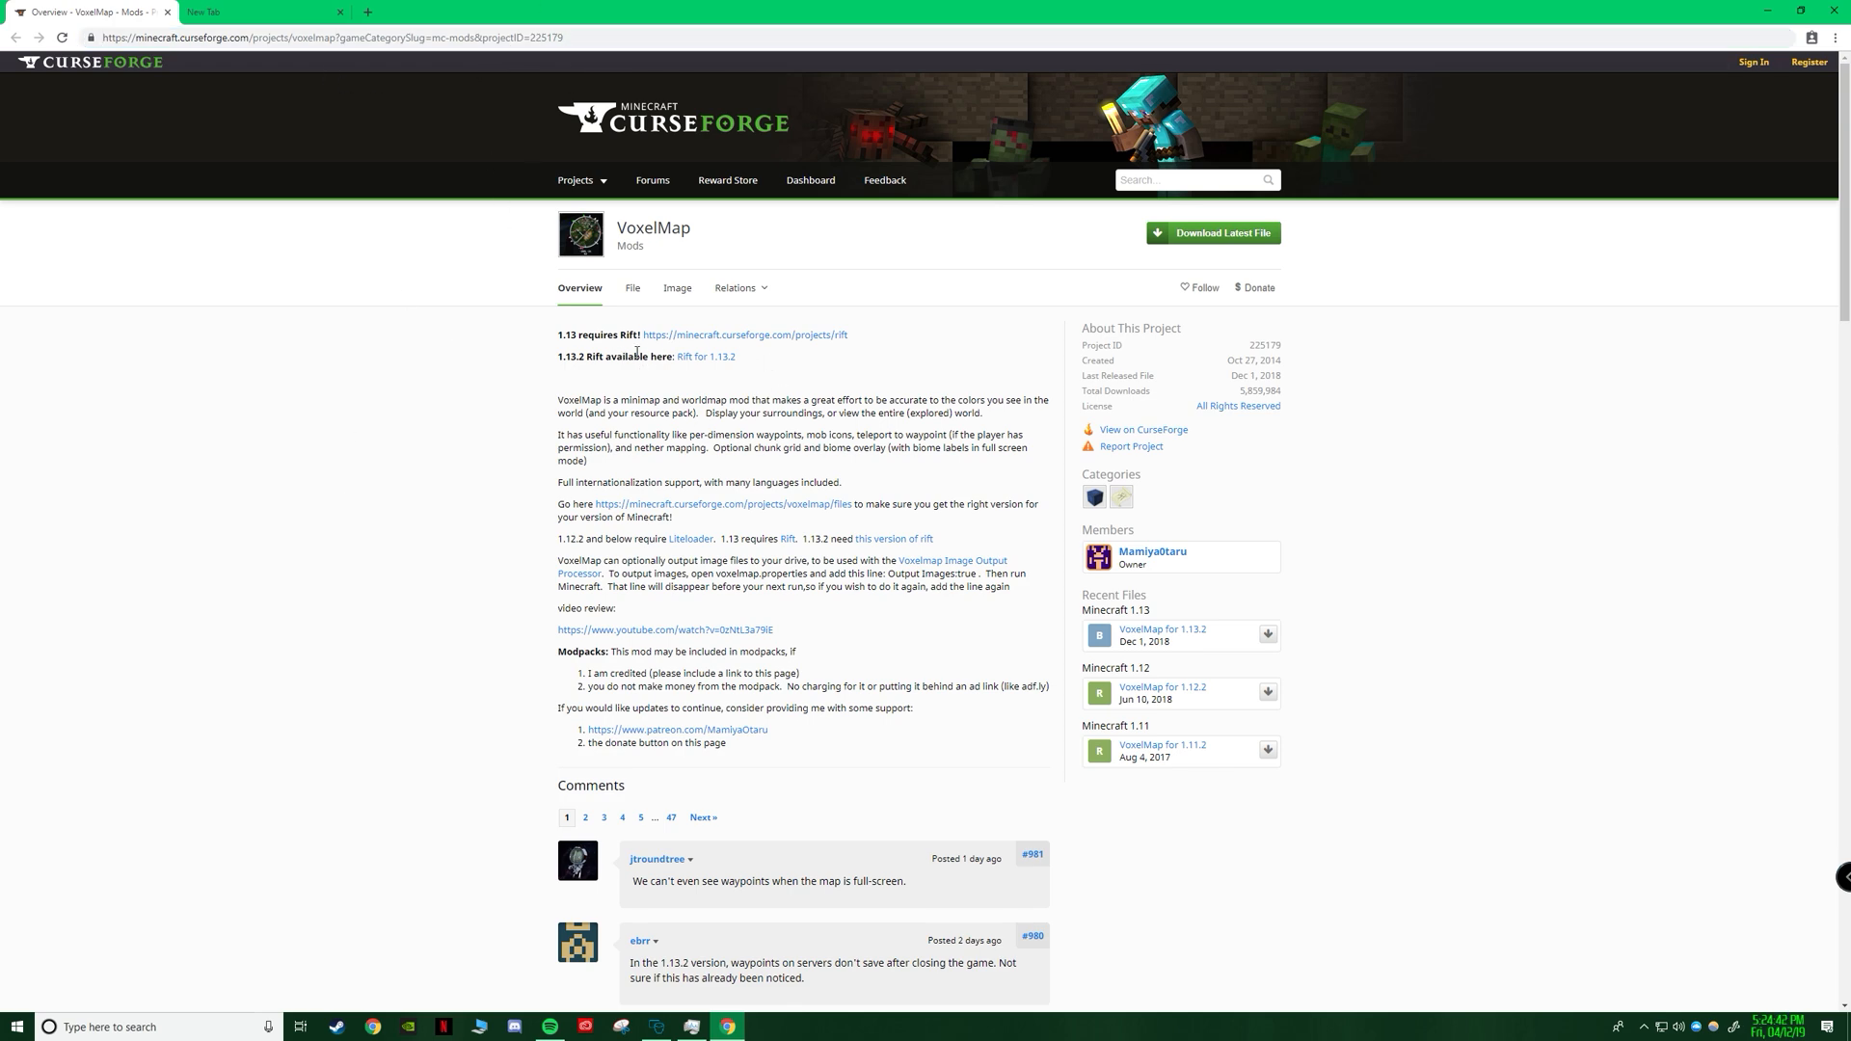
{"action": "mouse_move", "coordinate": [705, 356]}
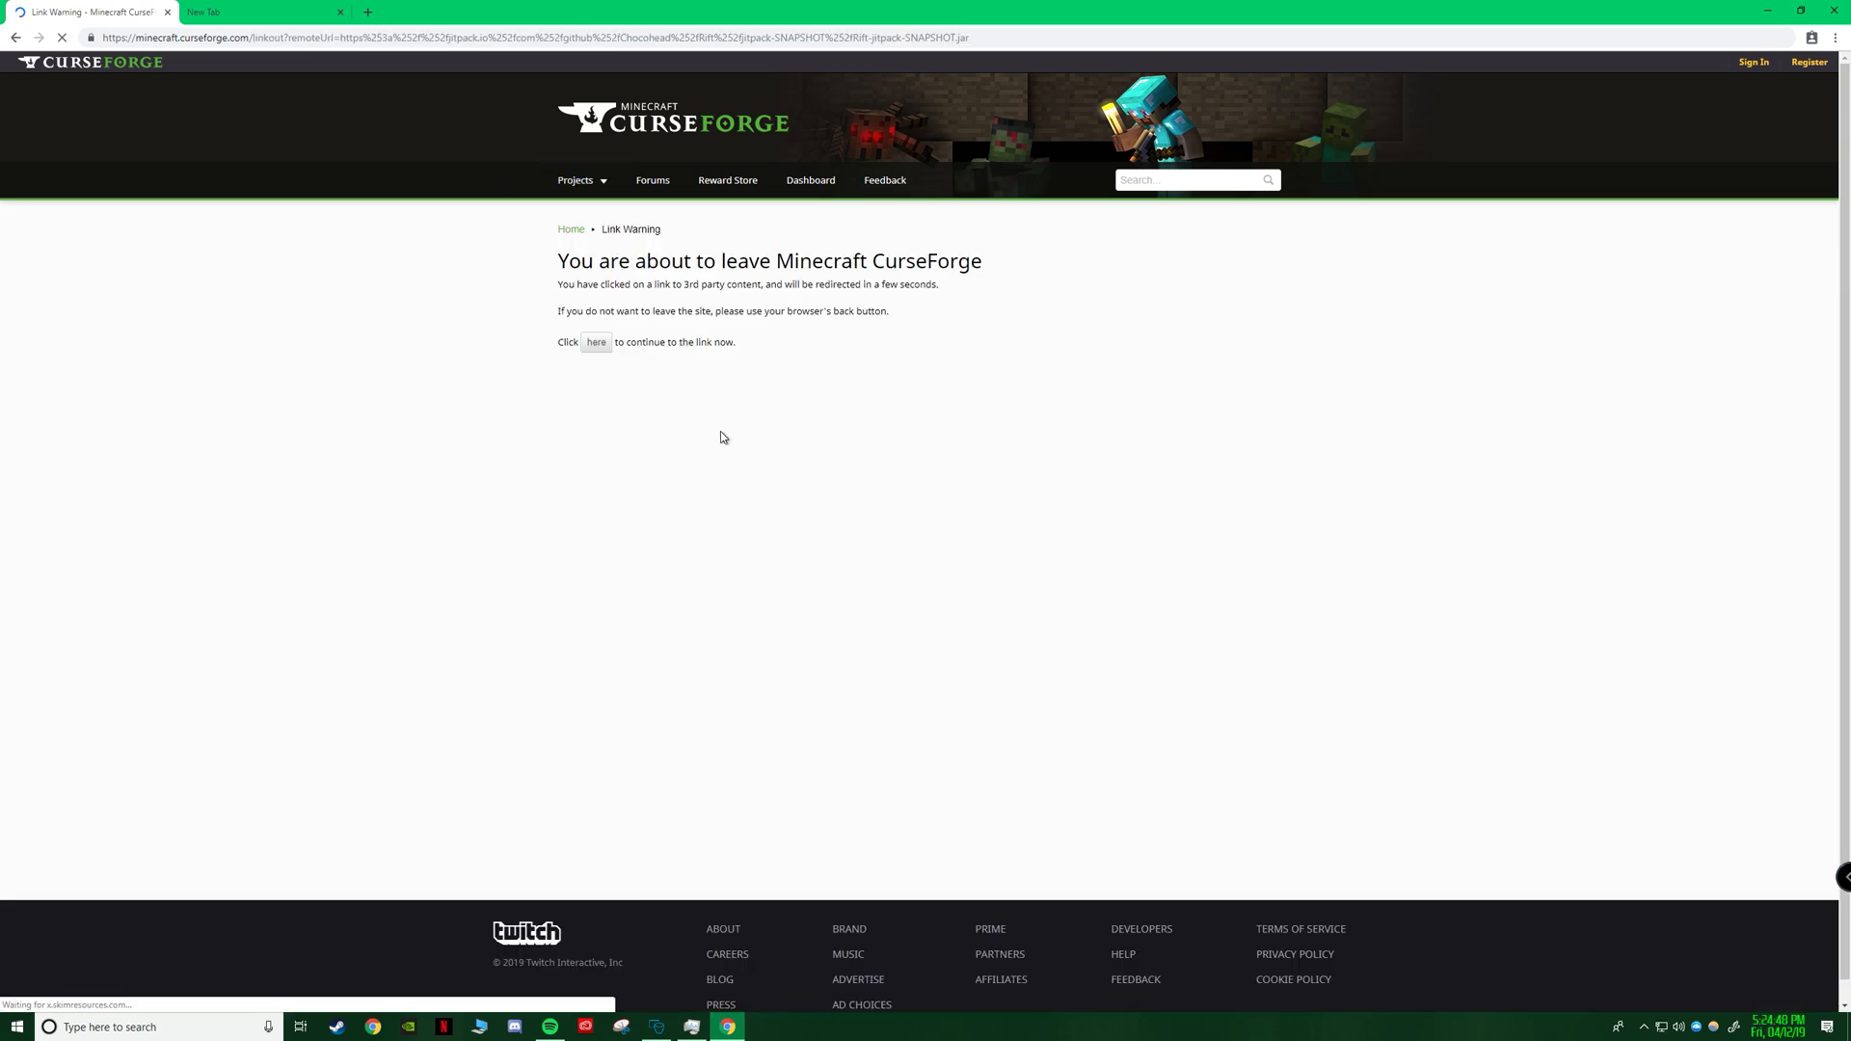
Follow the 'Rift for 1.13.2' link past the warning page to download the jar.
{"action": "left_click", "coordinate": [595, 343]}
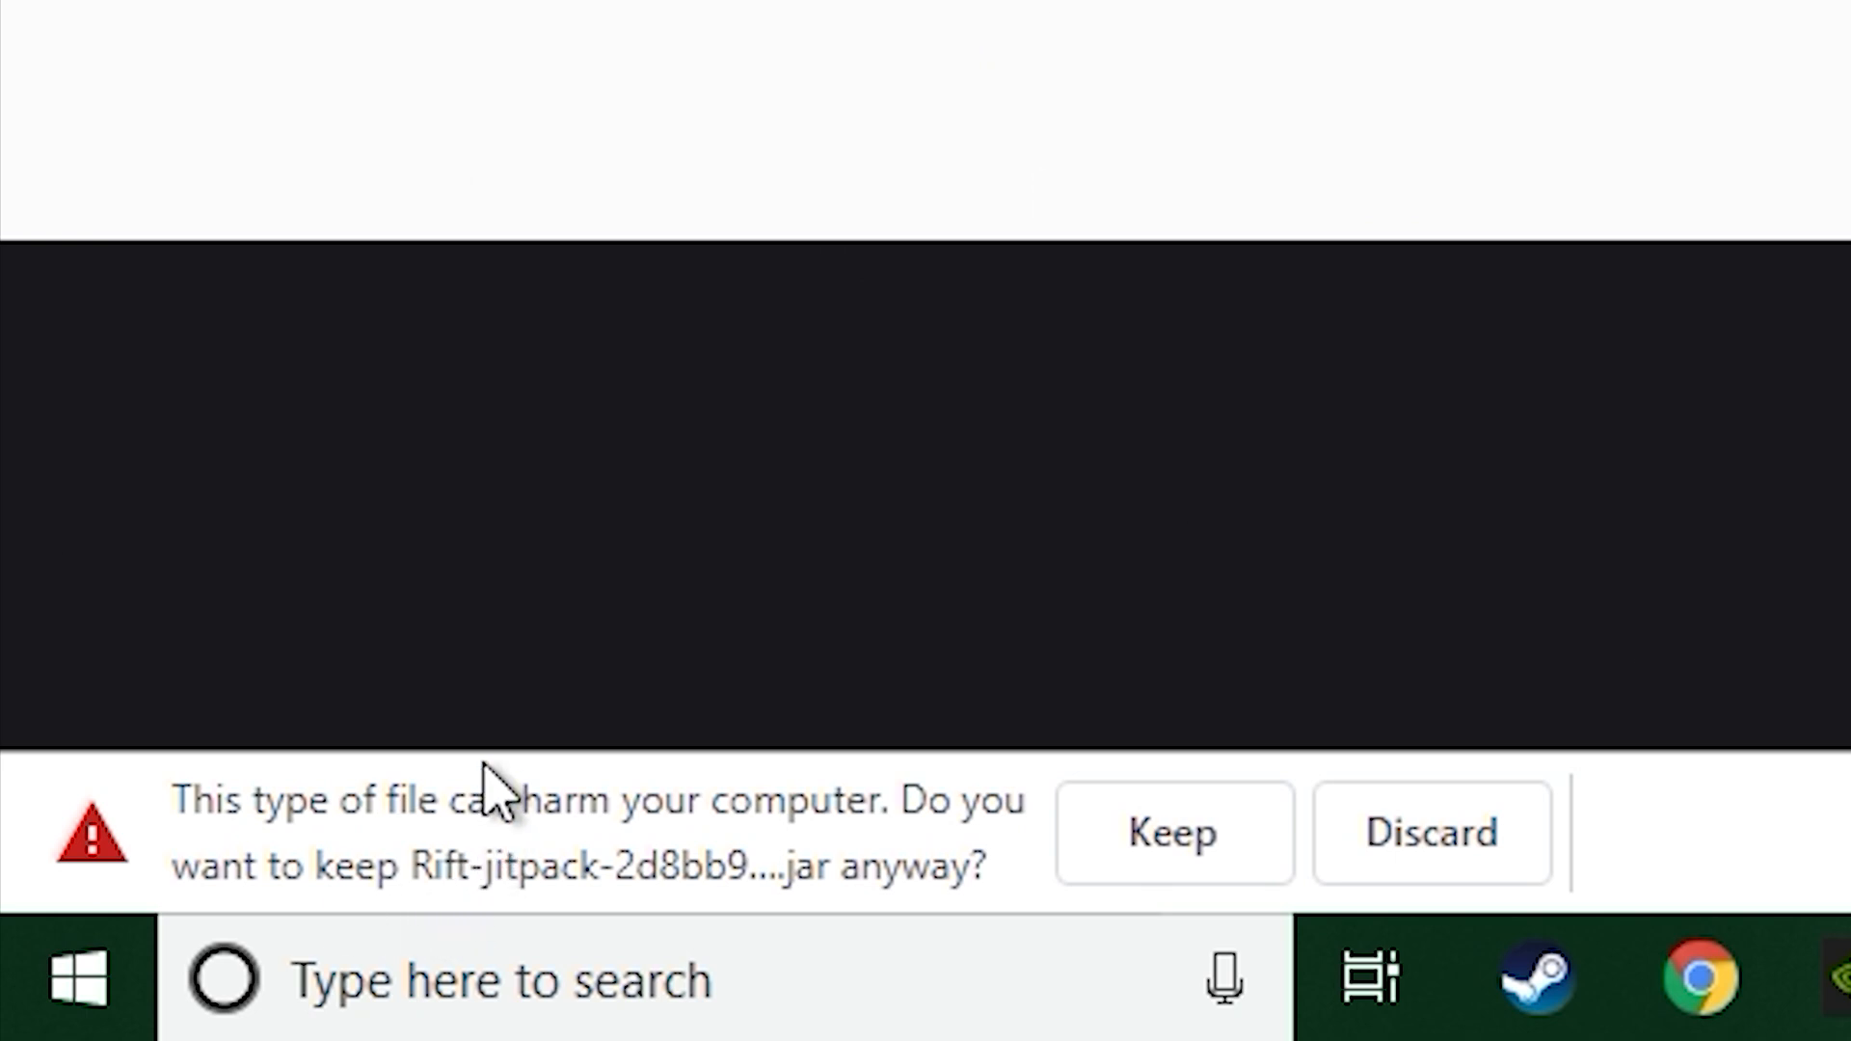
Keep and run the Rift jar, then dismiss the Rift 1.0.4-SNAPSHOT success message.
{"action": "left_click", "coordinate": [1173, 832]}
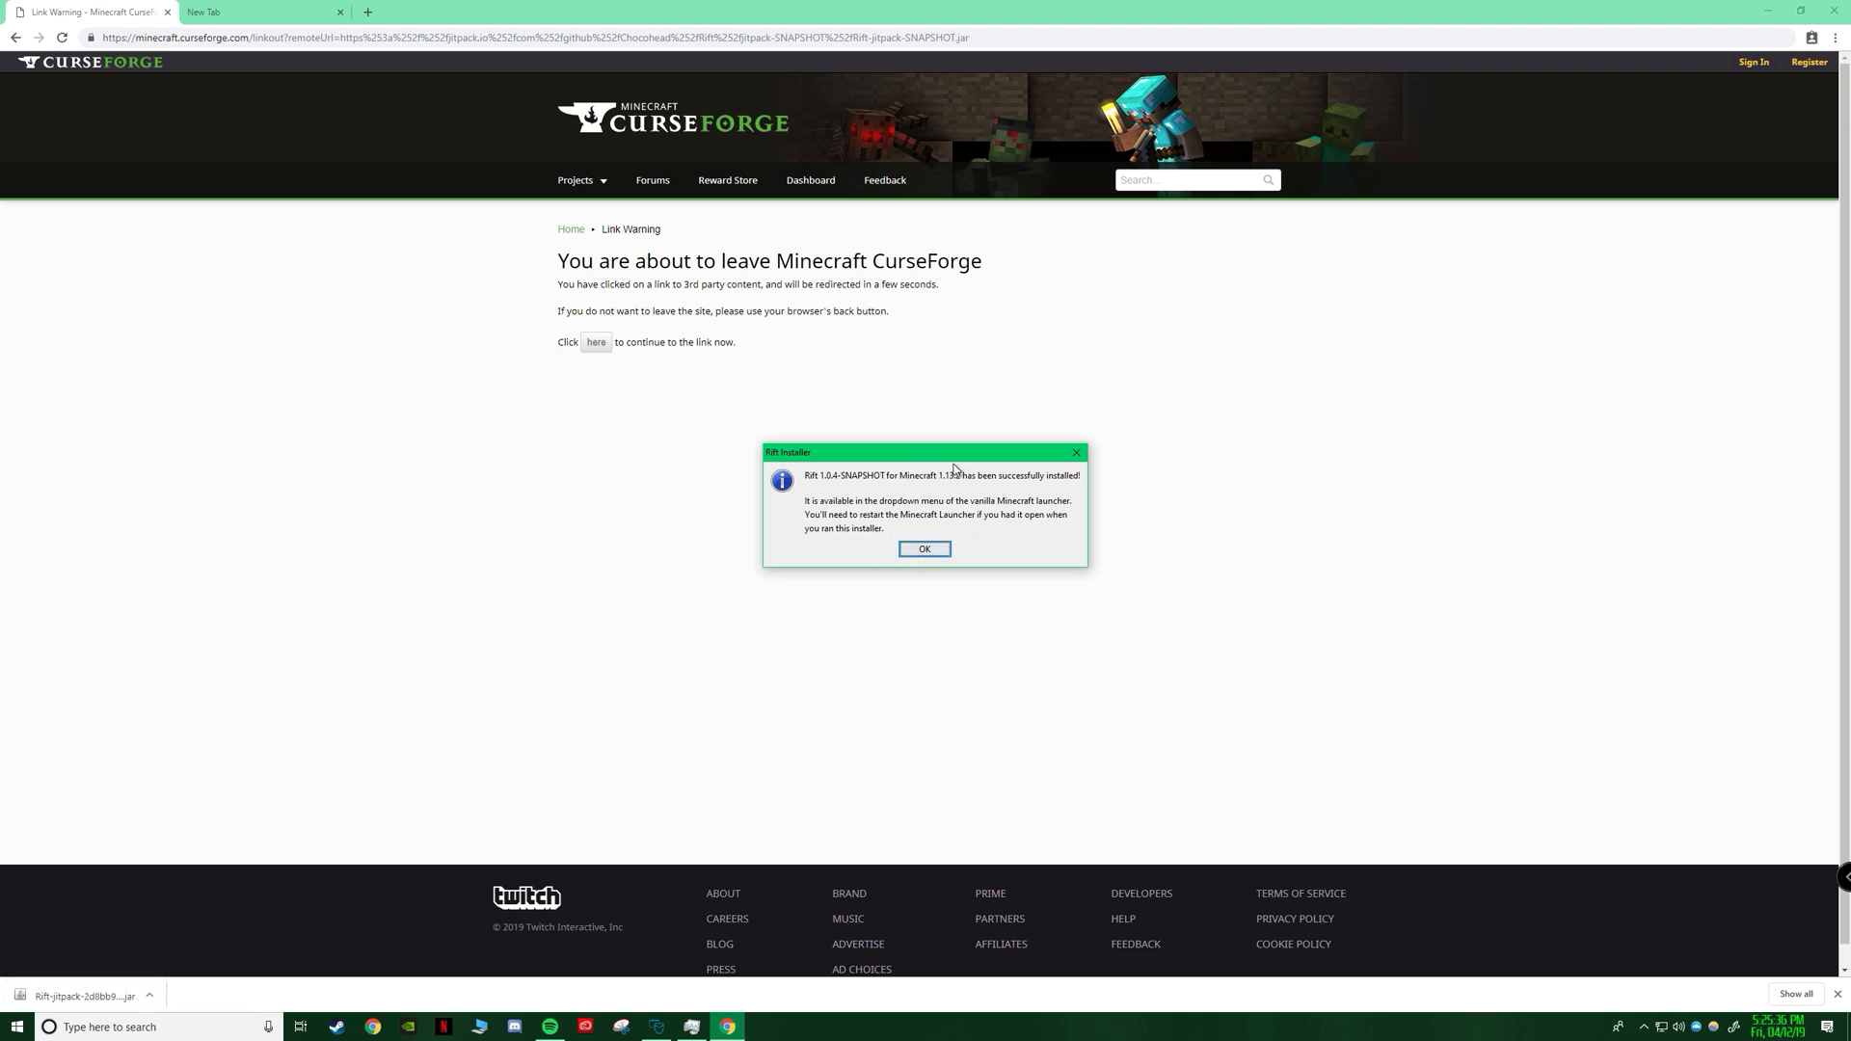
{"action": "left_click_drag", "start_coordinate": [953, 452], "coordinate": [480, 457]}
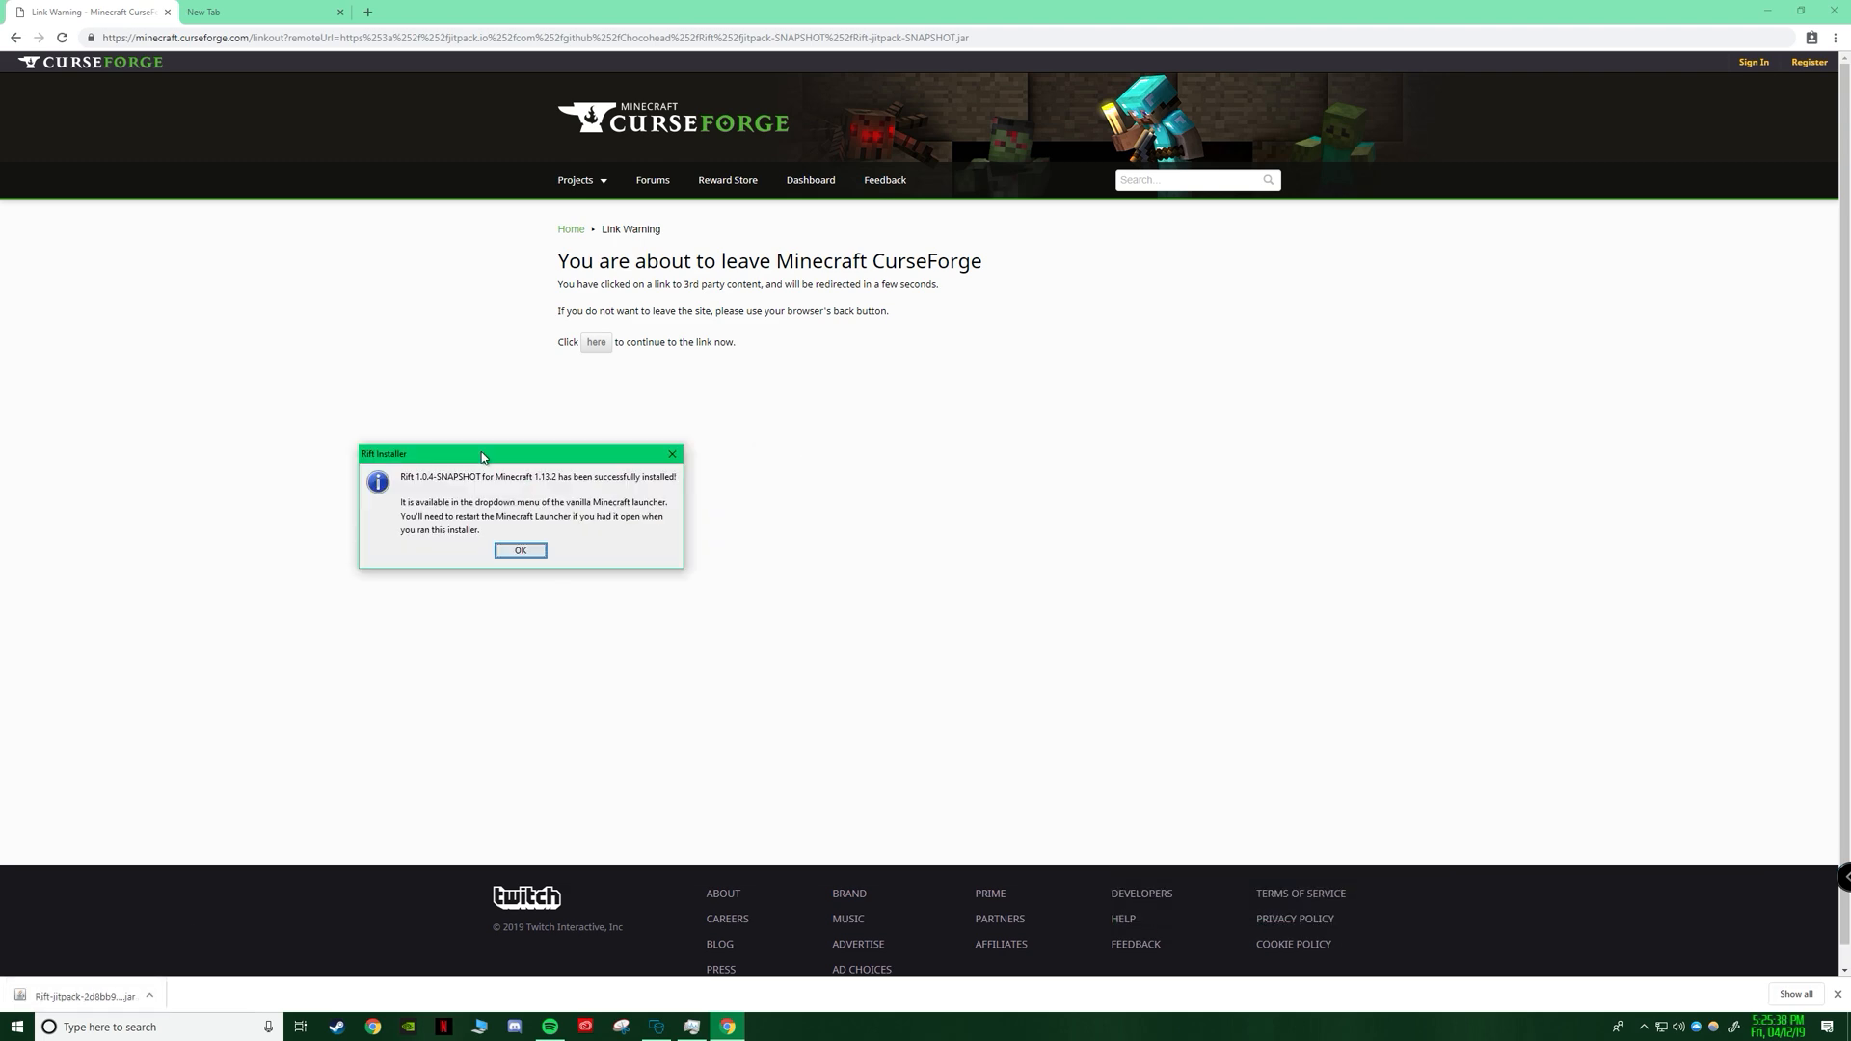
{"action": "left_click_drag", "start_coordinate": [480, 454], "coordinate": [266, 255]}
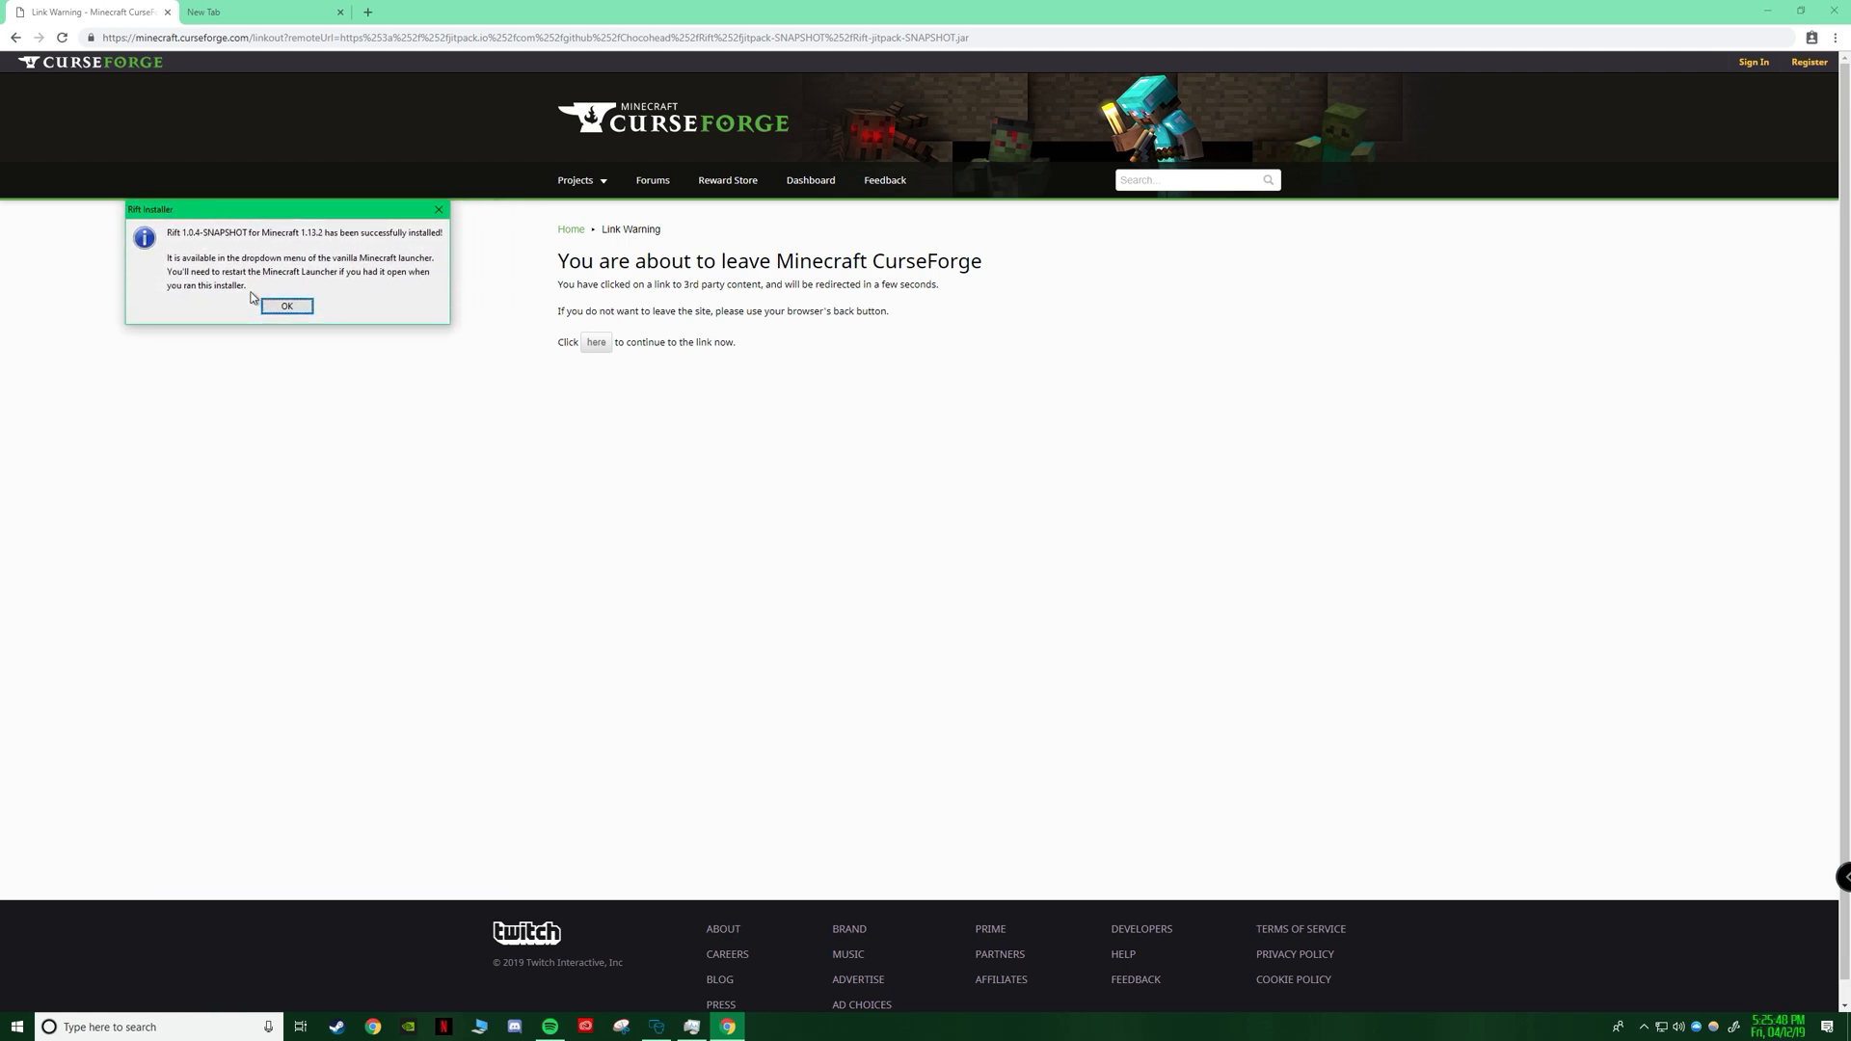
{"action": "left_click", "coordinate": [285, 306]}
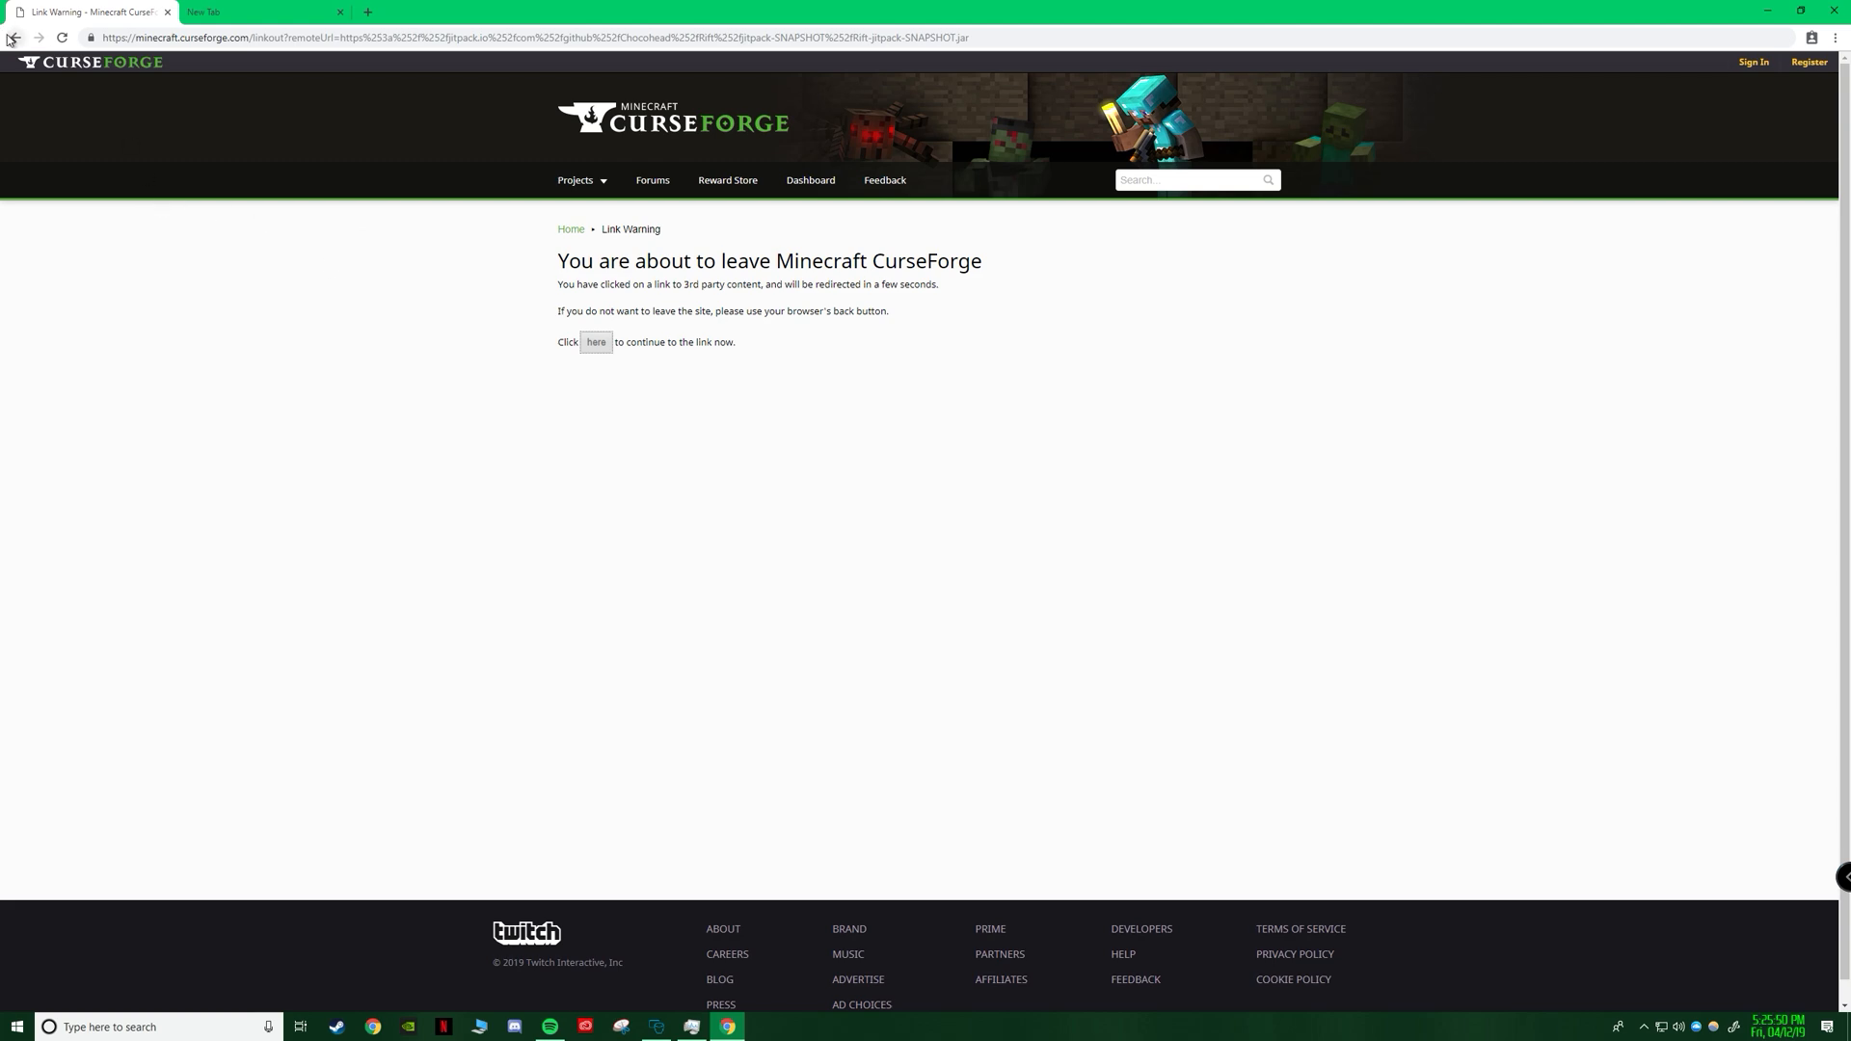
From VoxelMap's Files list, download 'VoxelMap for 1.13.2' and keep the jar.
{"action": "left_click", "coordinate": [15, 36]}
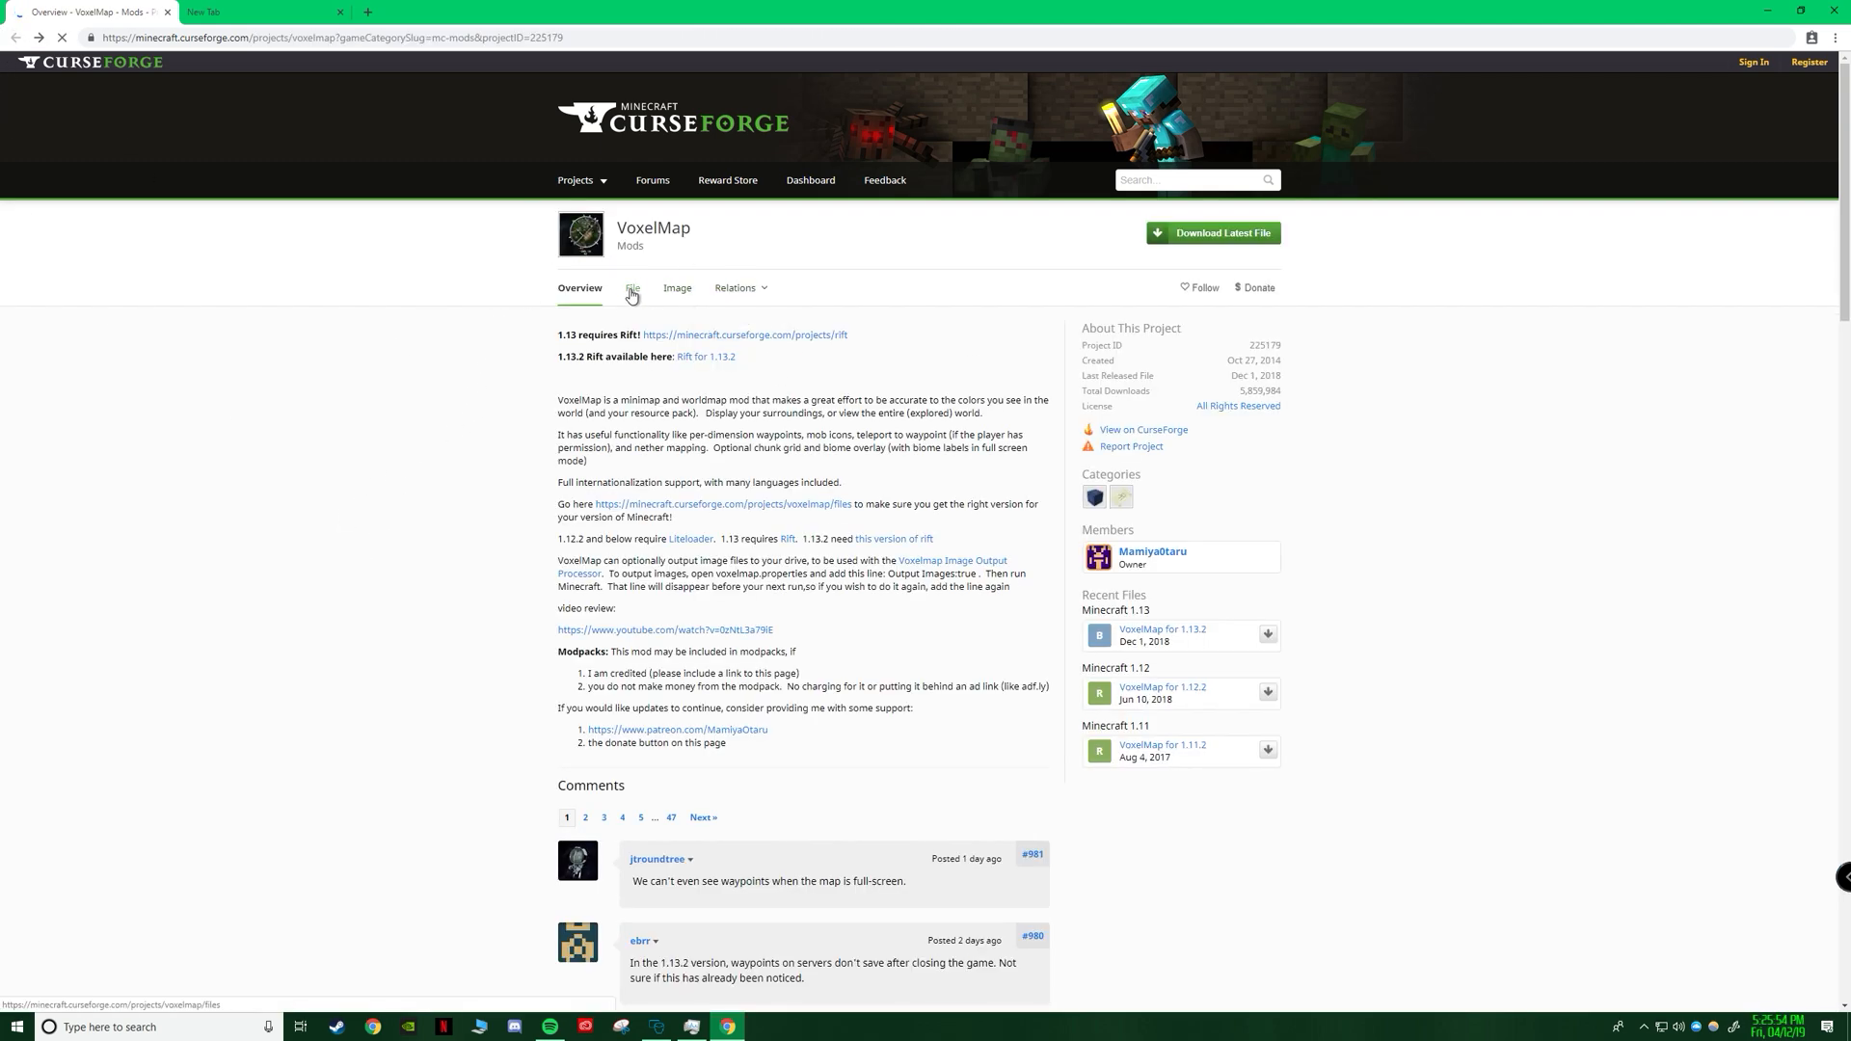
{"action": "left_click", "coordinate": [630, 289]}
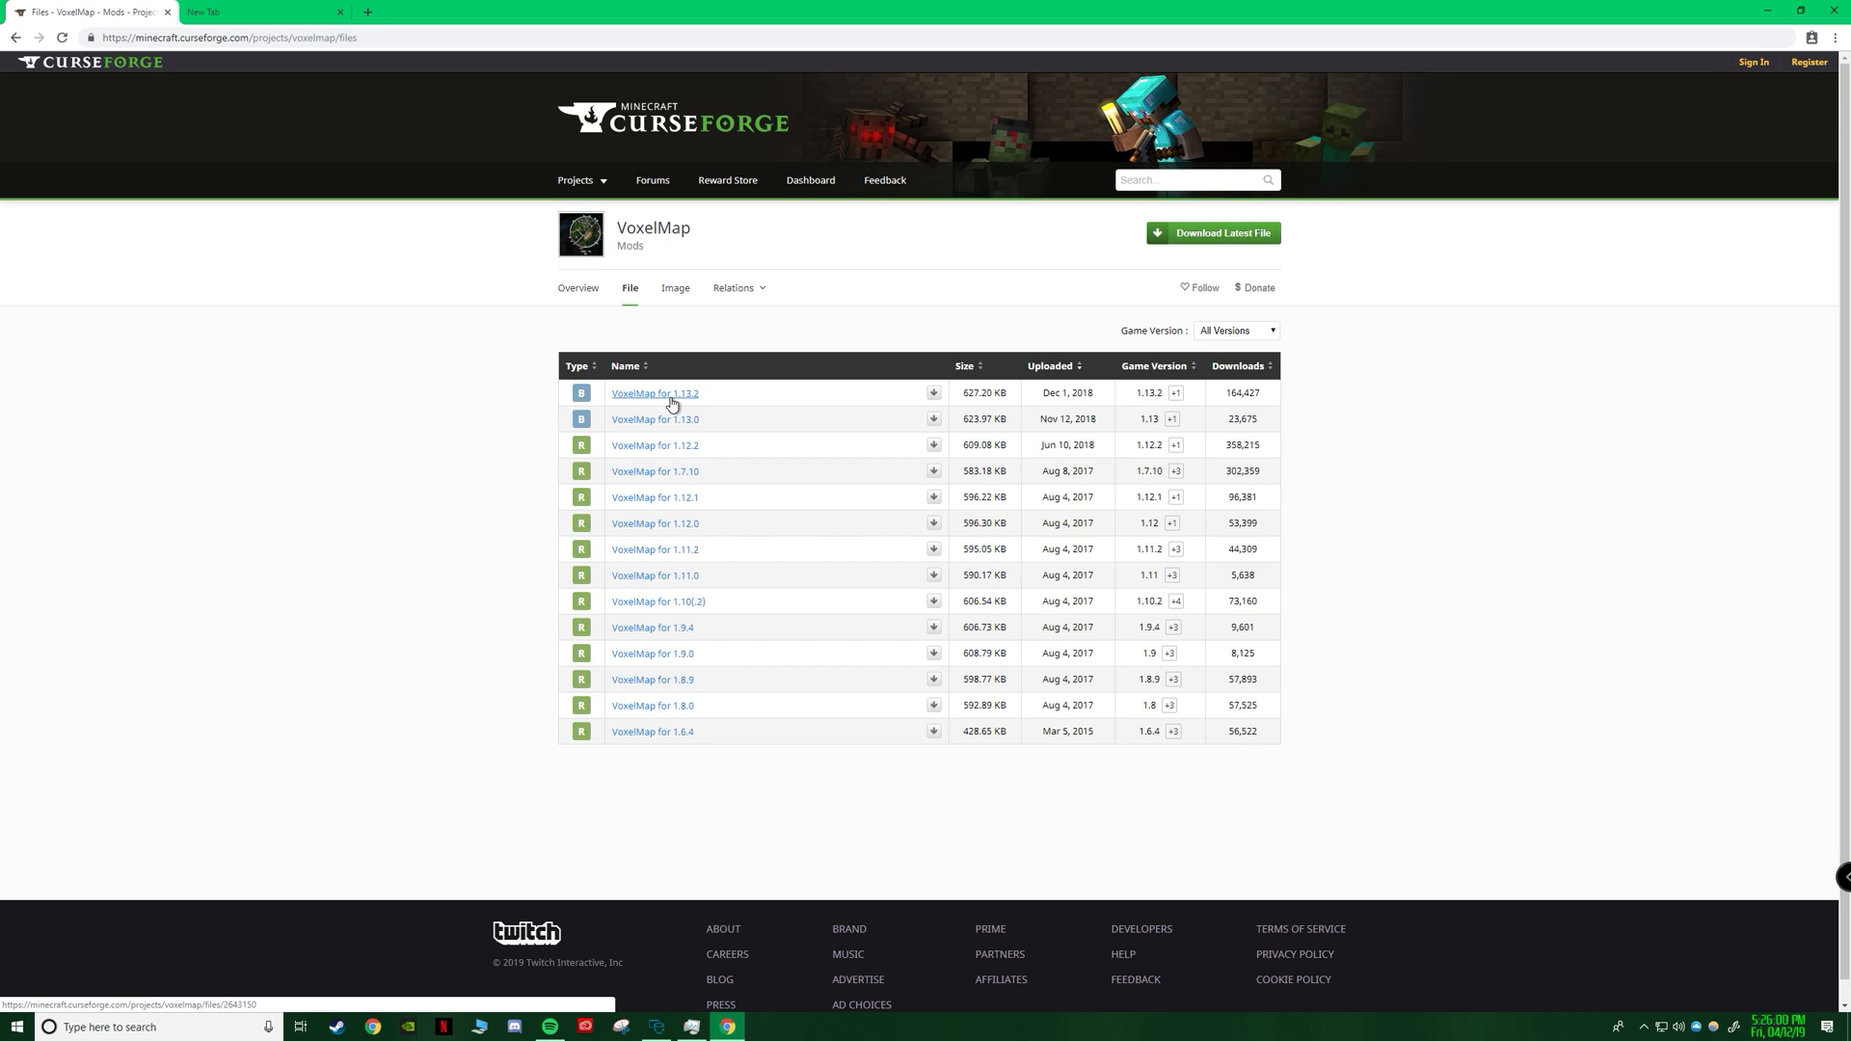
{"action": "left_click", "coordinate": [656, 393]}
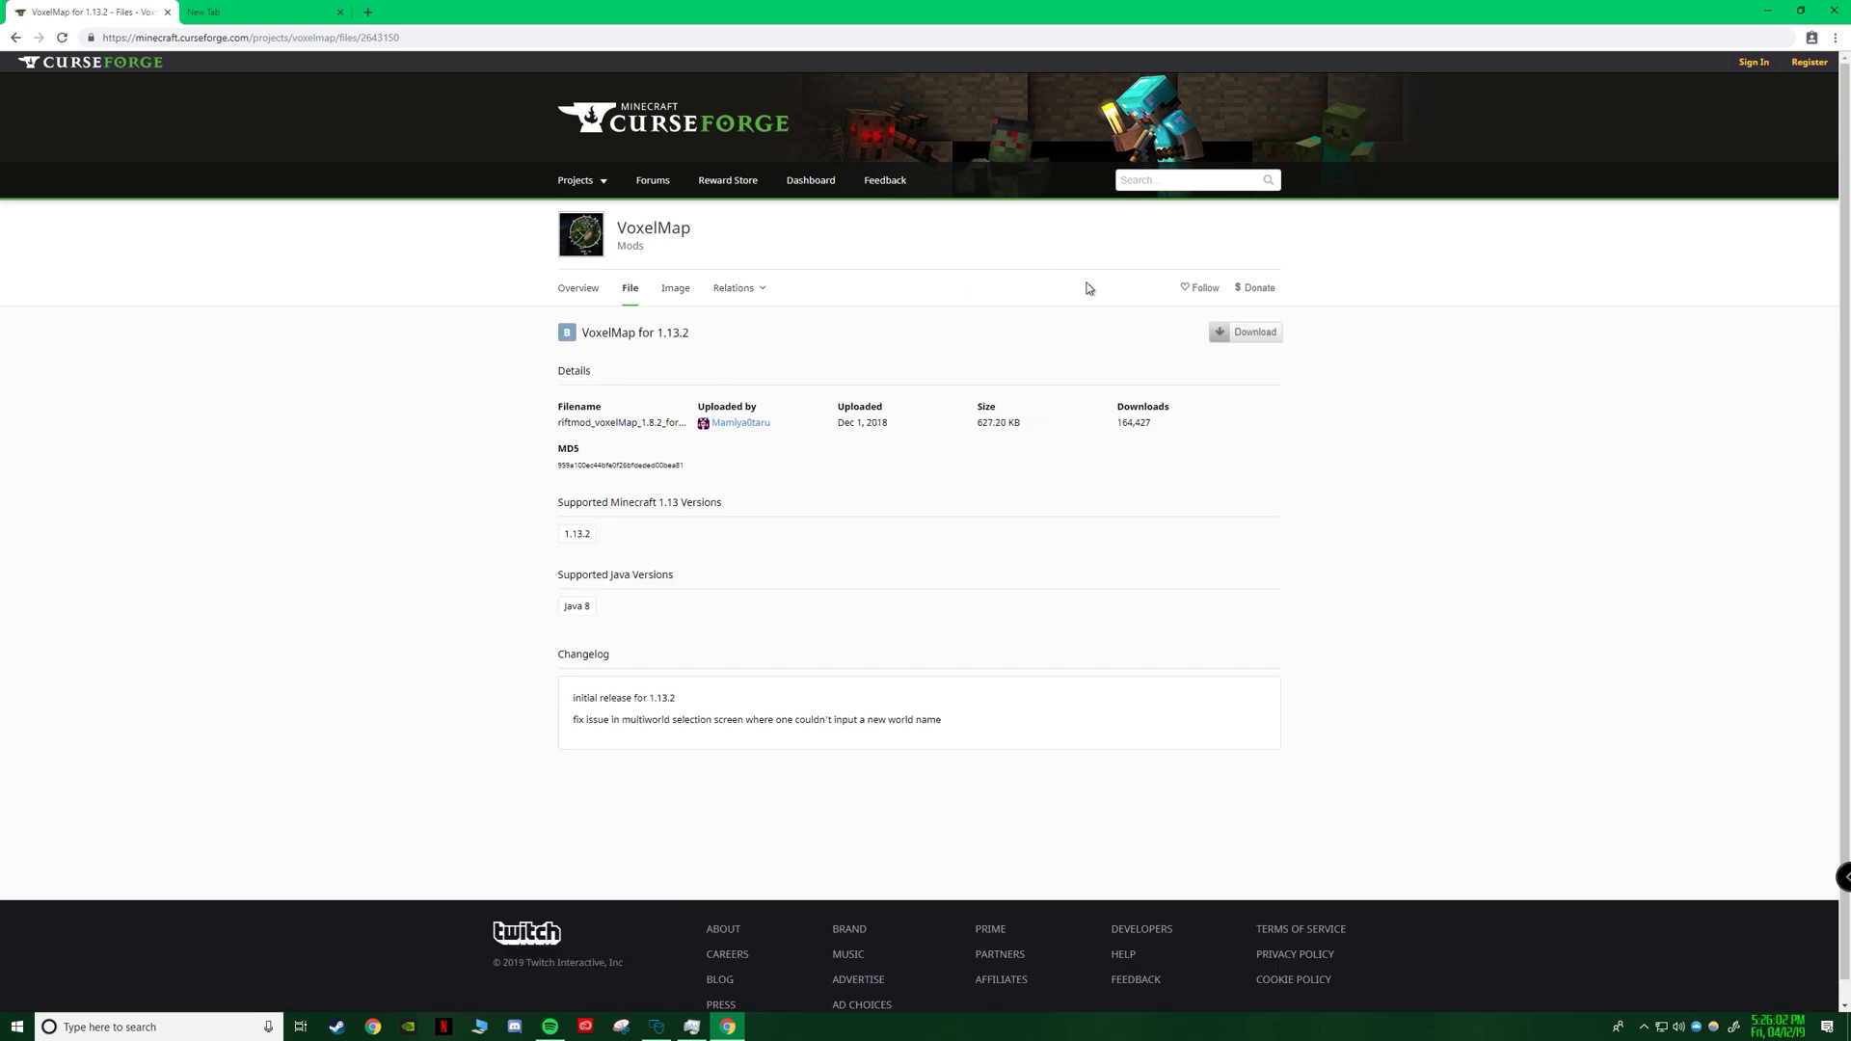
{"action": "left_click", "coordinate": [1244, 331]}
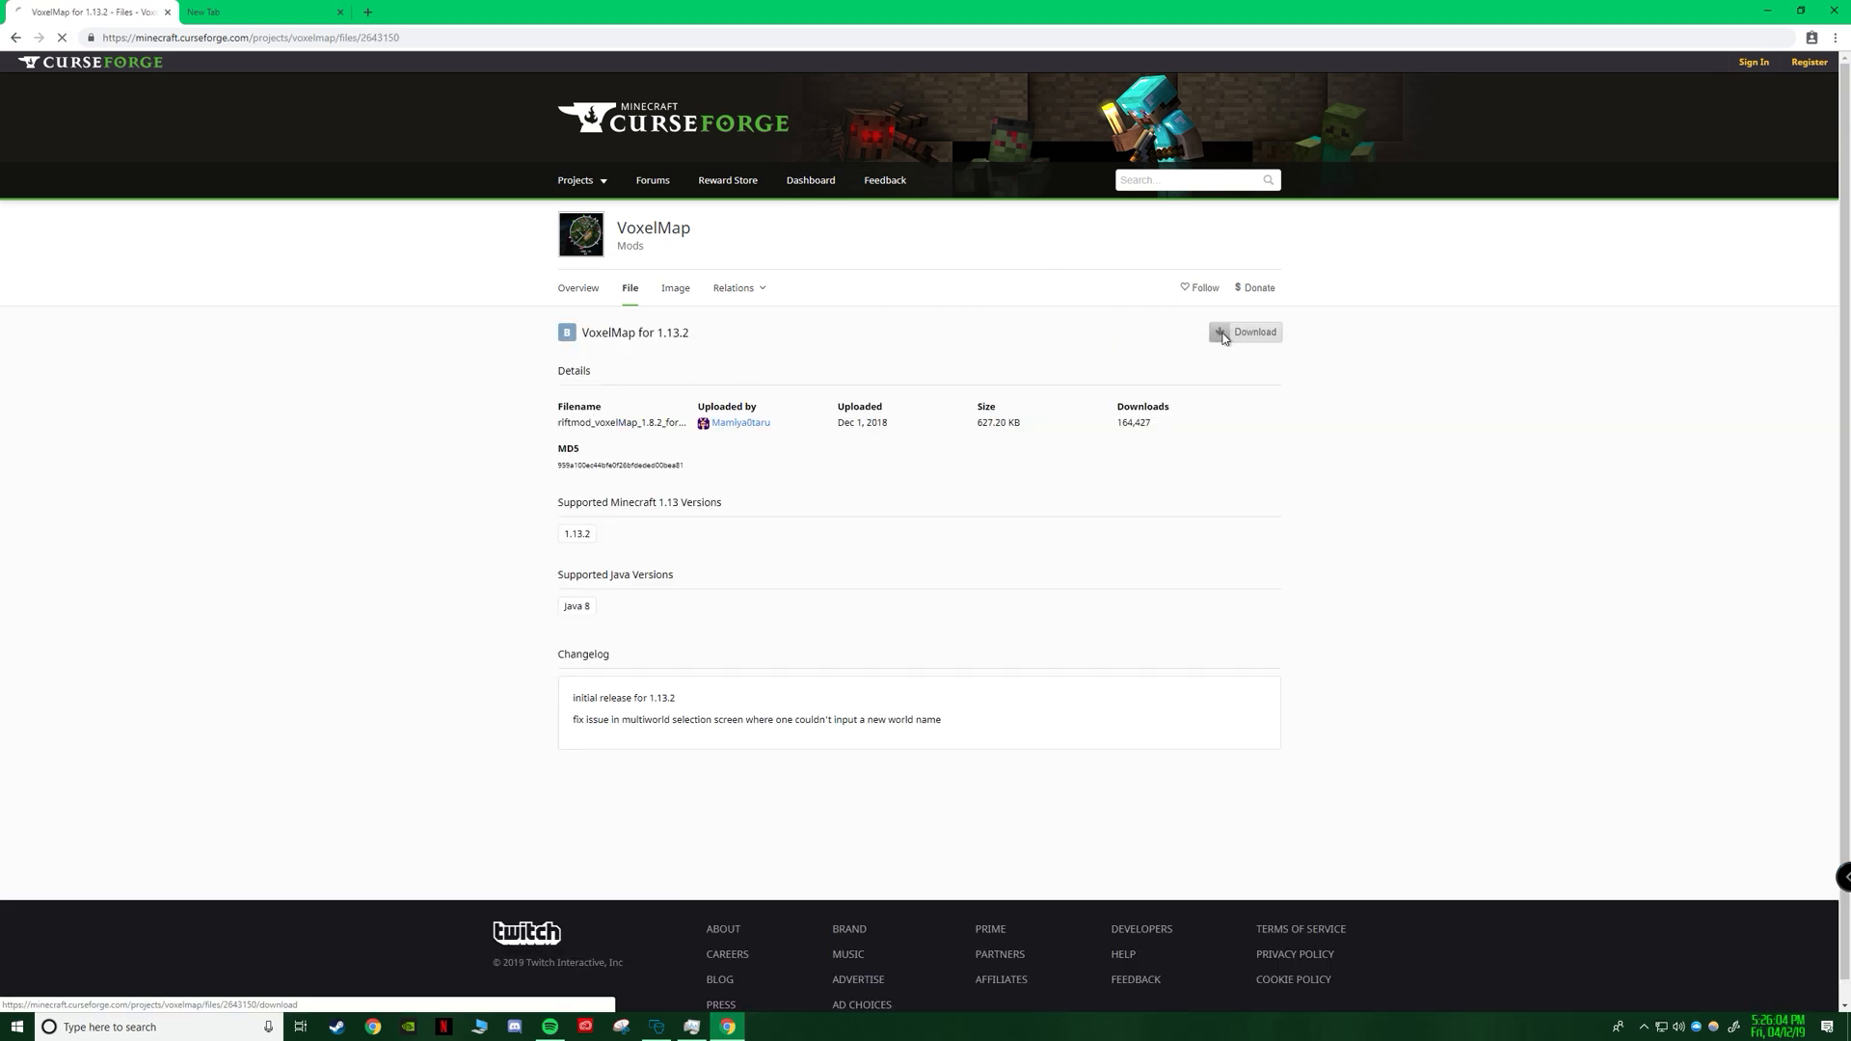
{"action": "left_click", "coordinate": [1252, 332]}
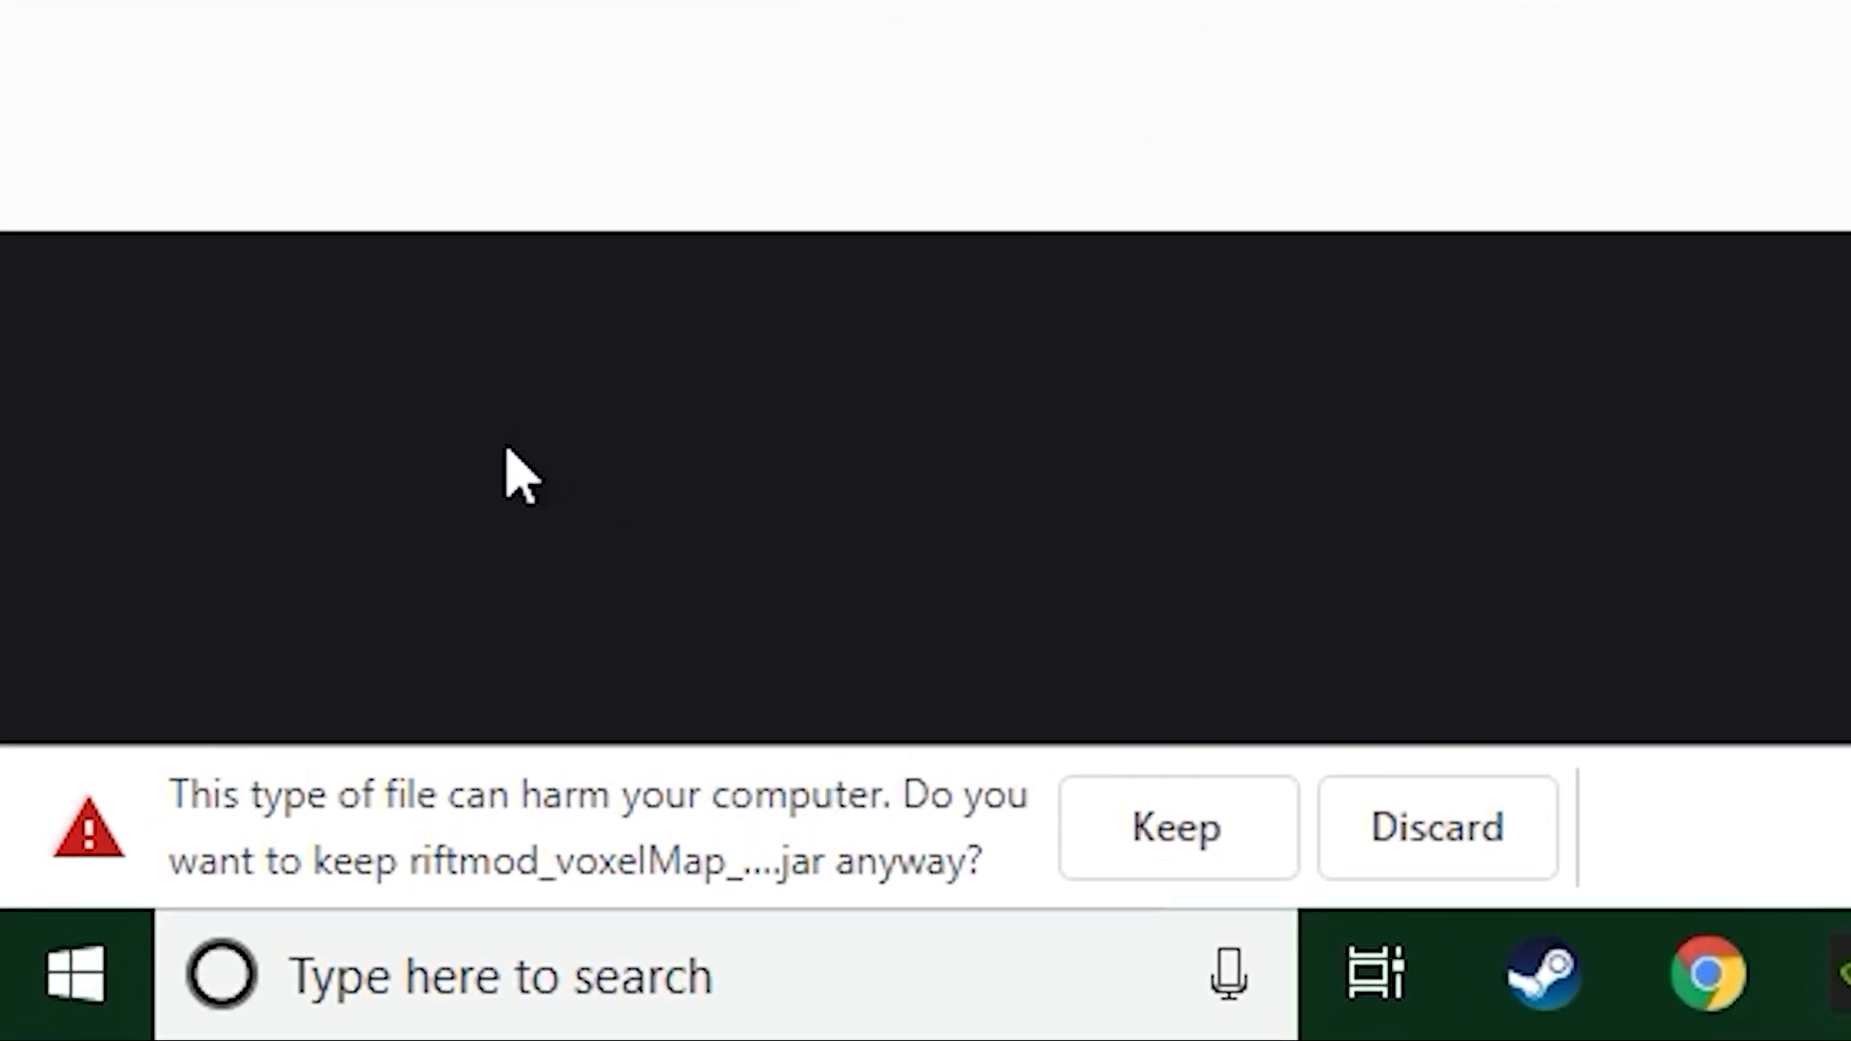
{"action": "mouse_move", "coordinate": [973, 826]}
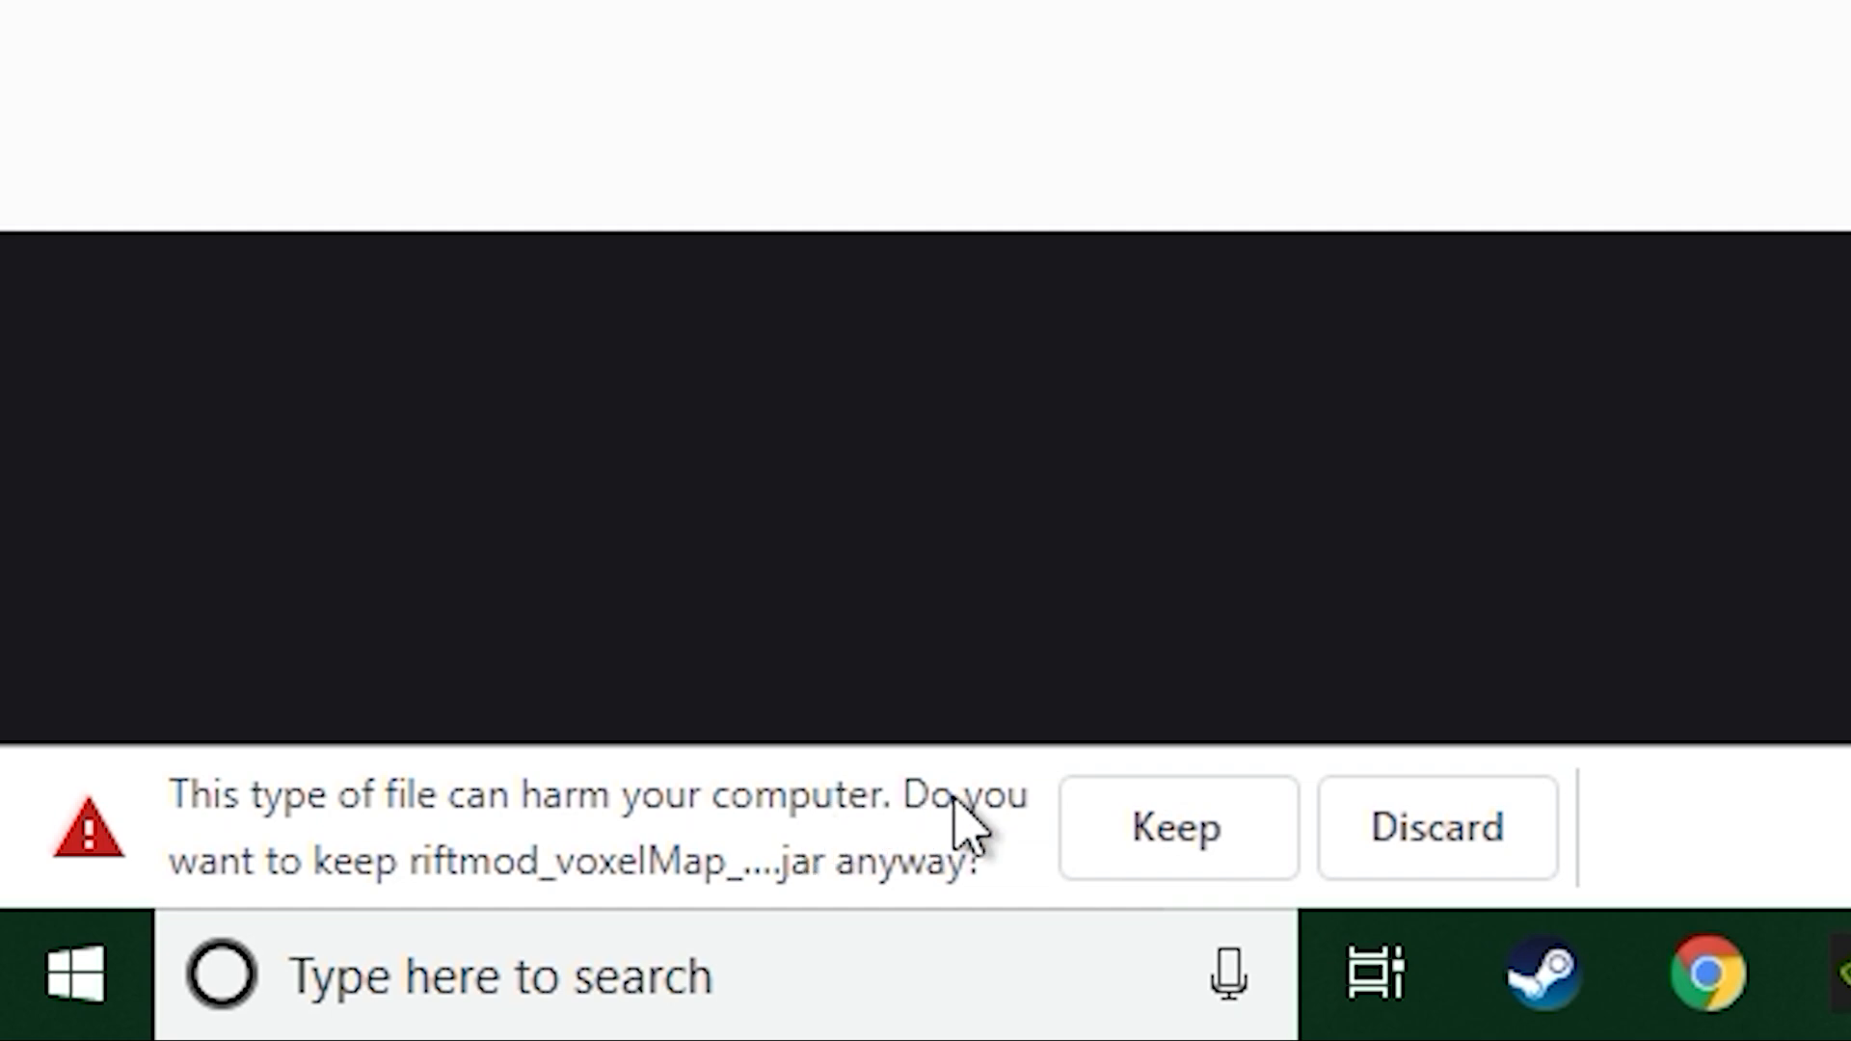
{"action": "left_click", "coordinate": [1176, 828]}
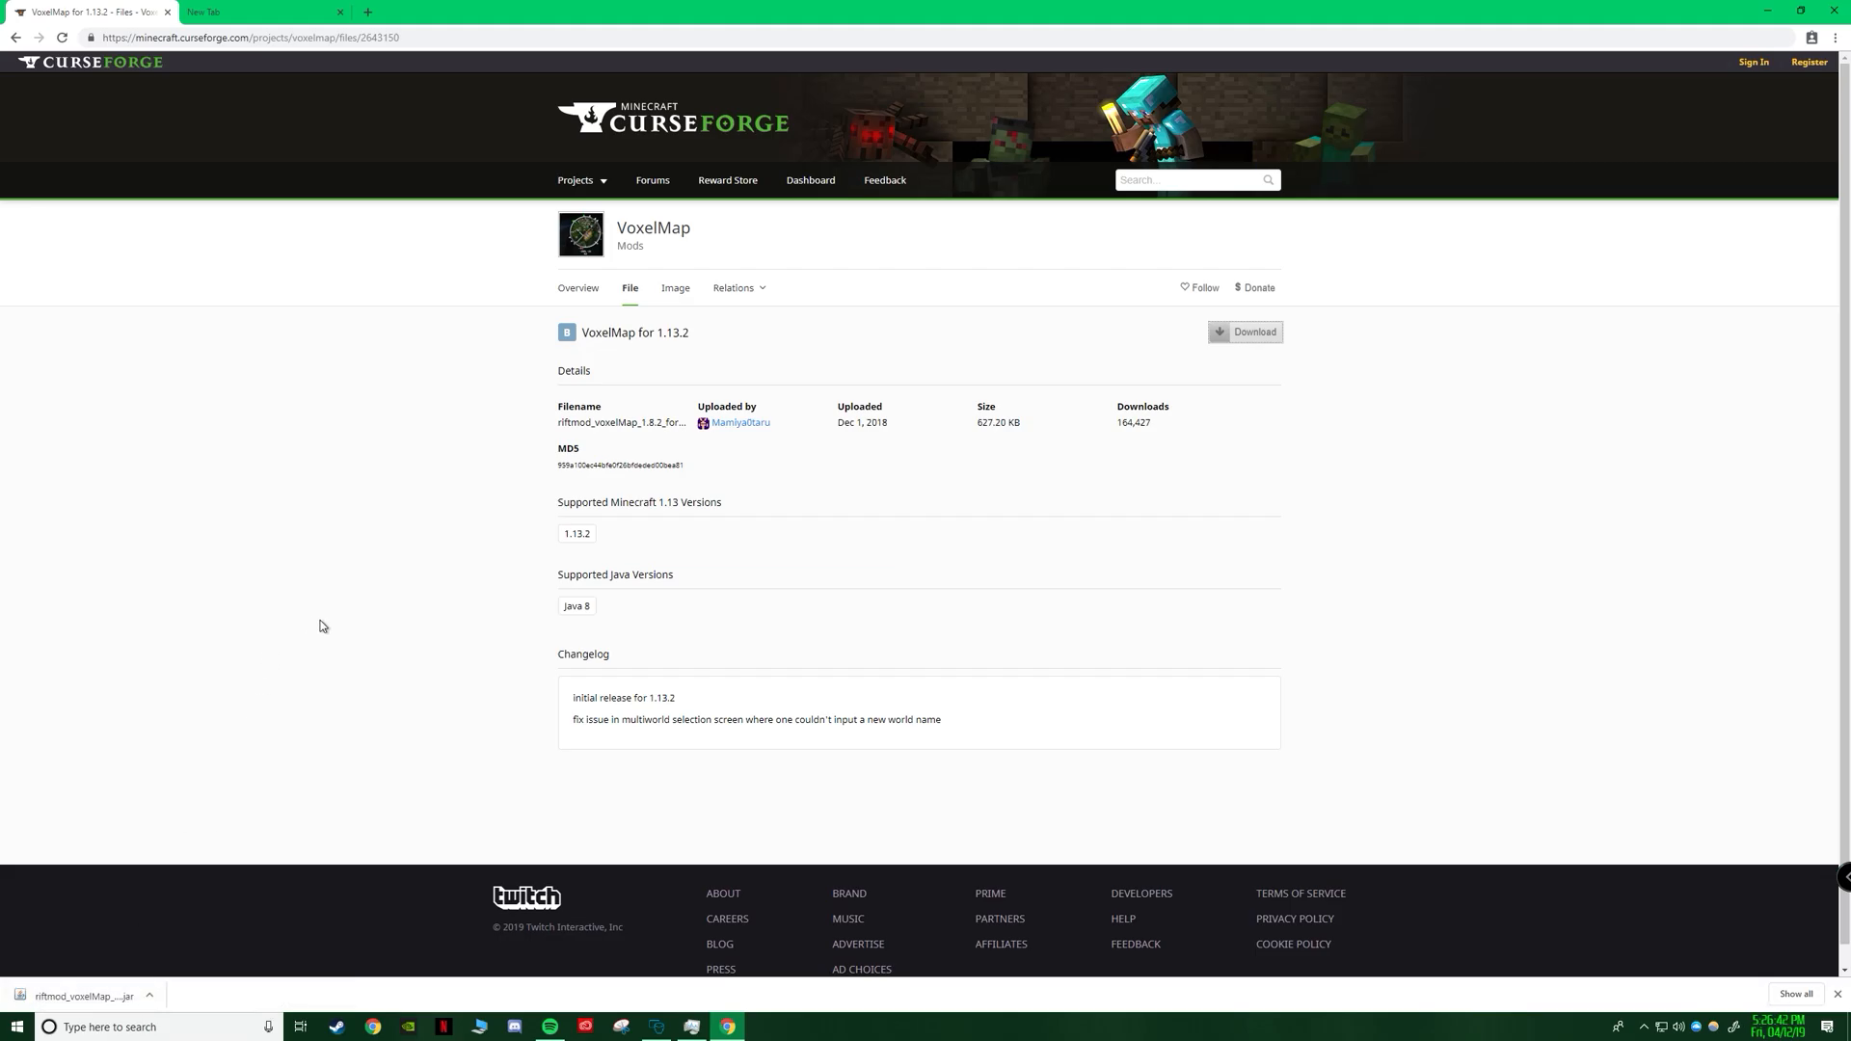
{"action": "mouse_move", "coordinate": [373, 348]}
{"action": "type", "text": "%"}
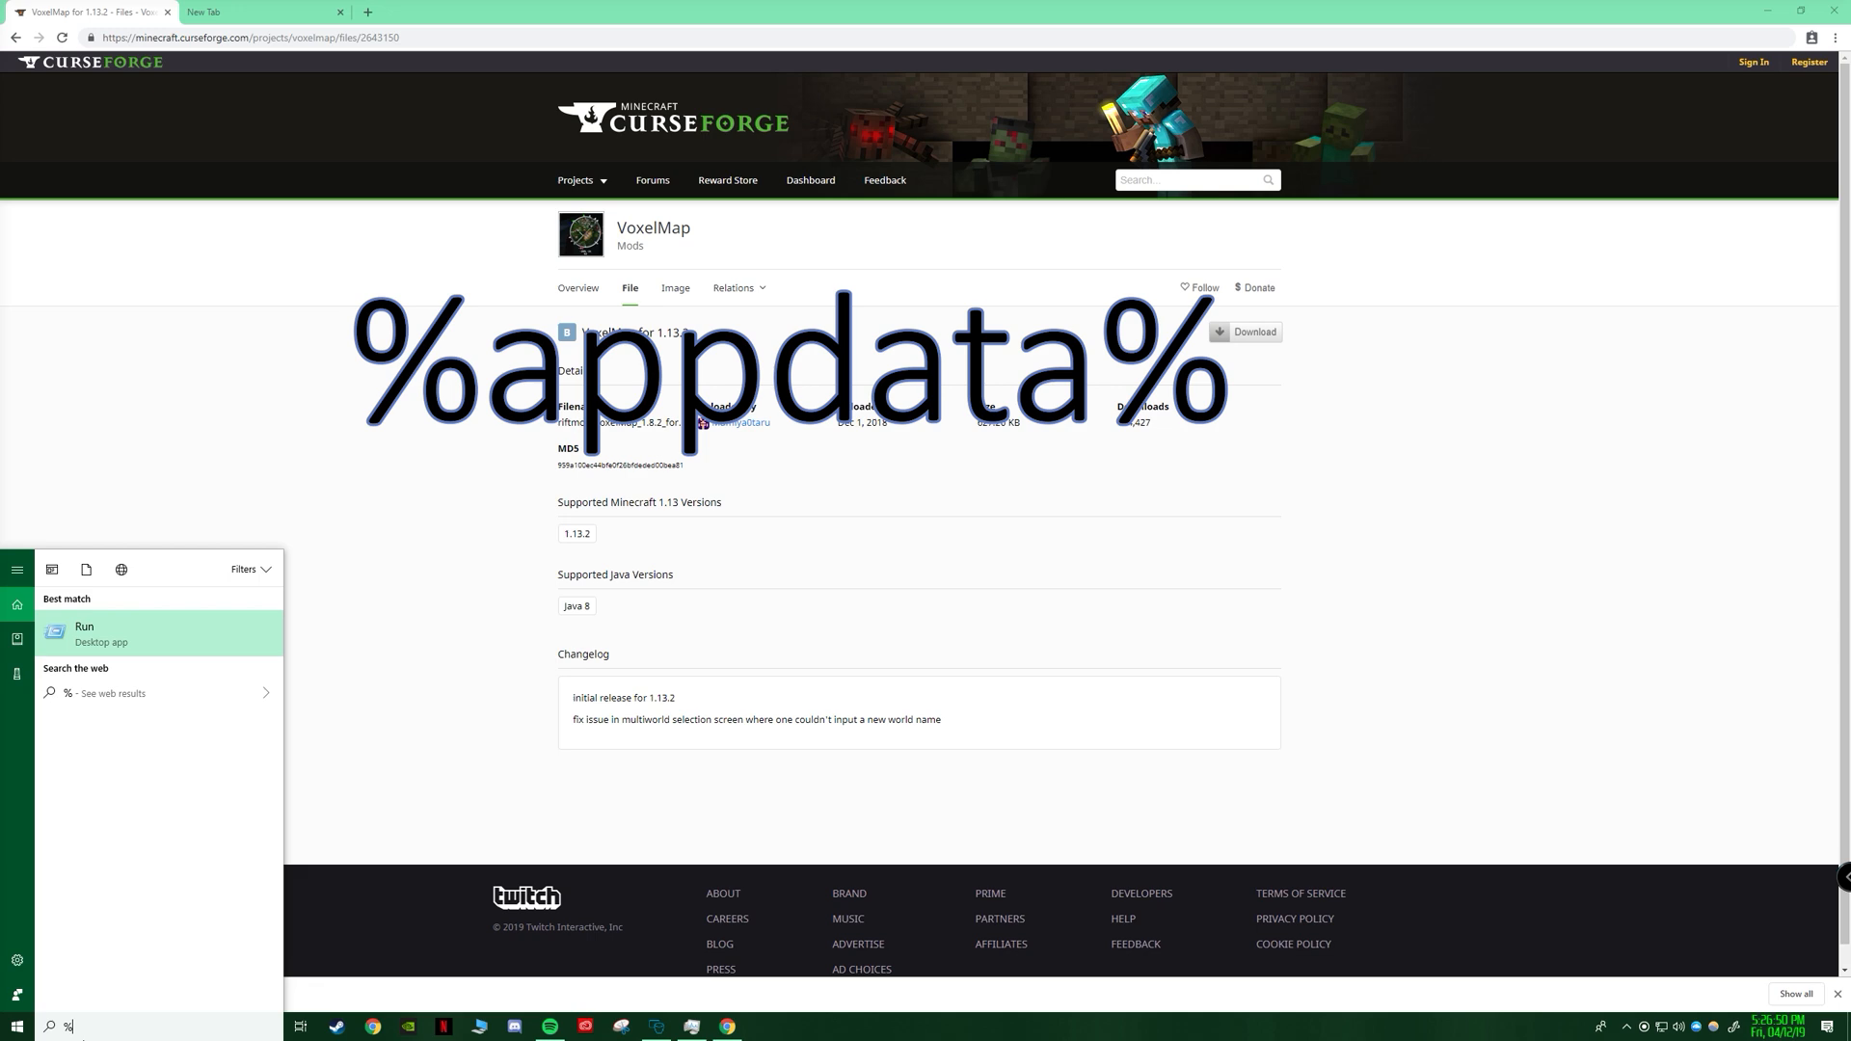
Search %appdata% in Start and open the %appdata% folder result.
{"action": "type", "text": "appdata%"}
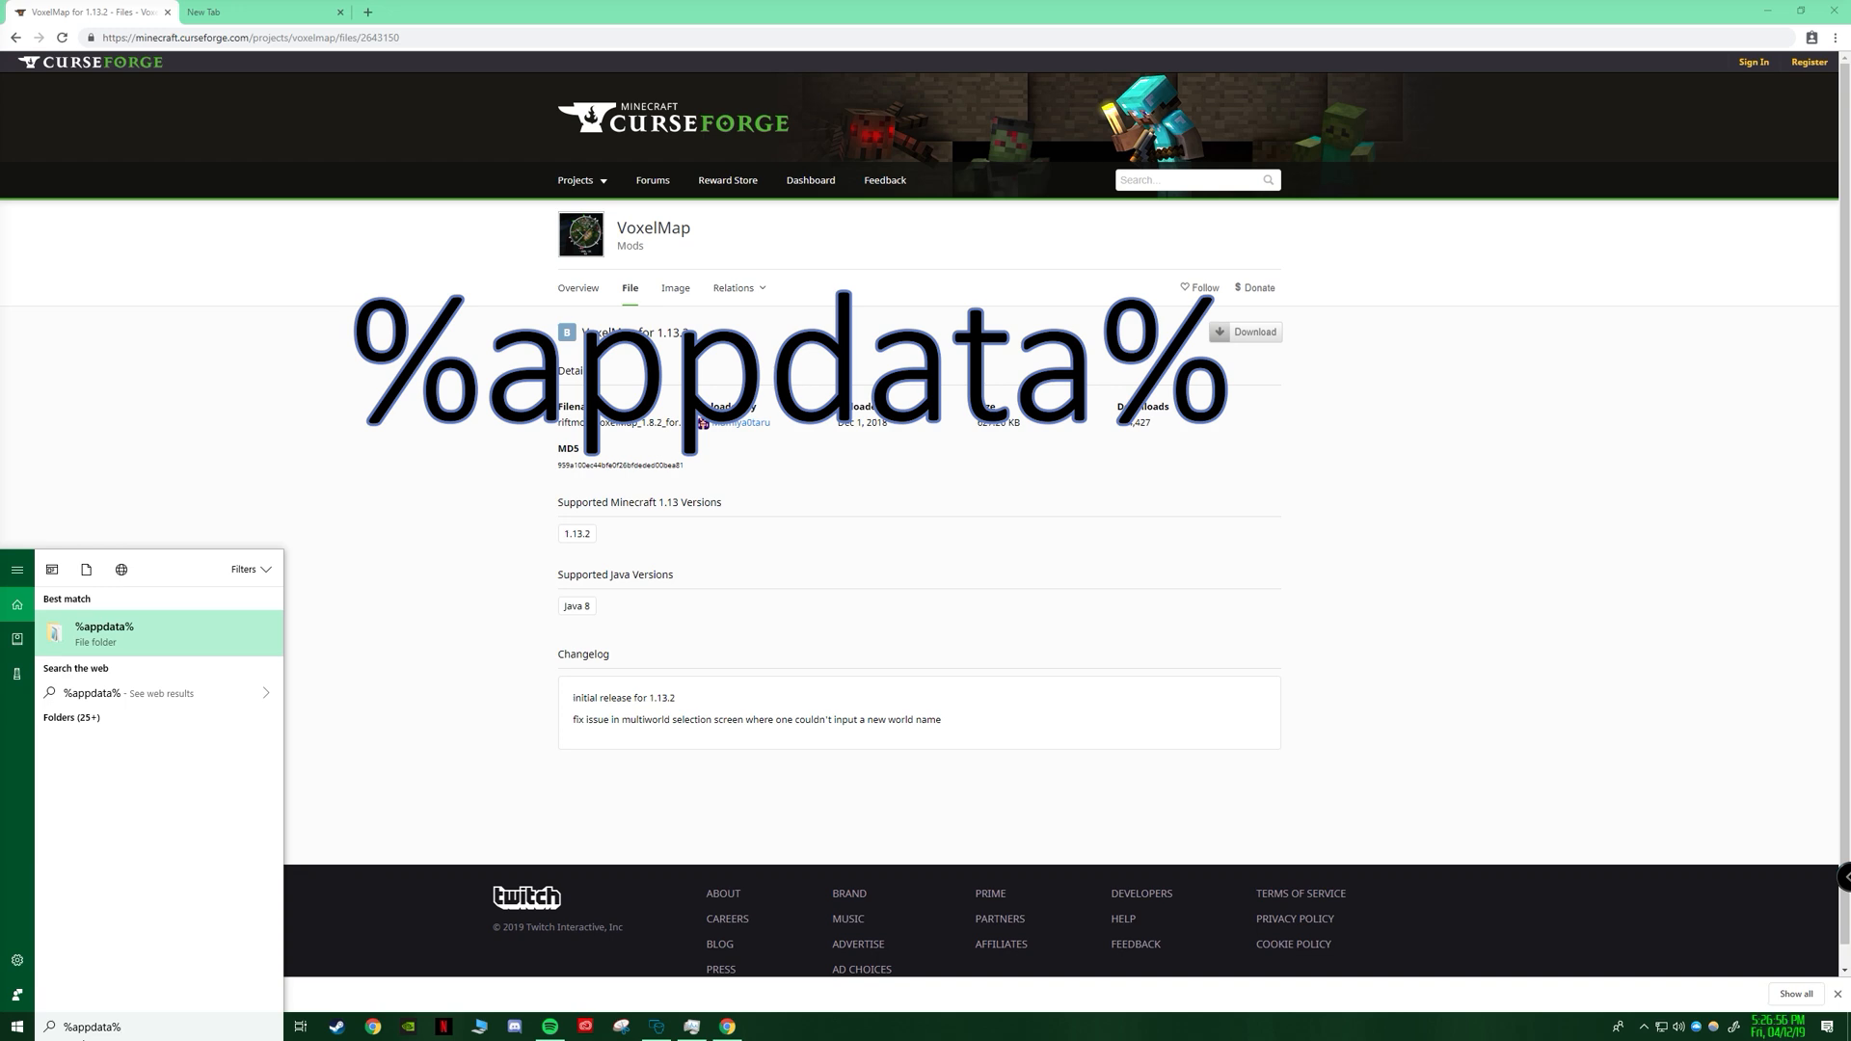
{"action": "left_click", "coordinate": [103, 634]}
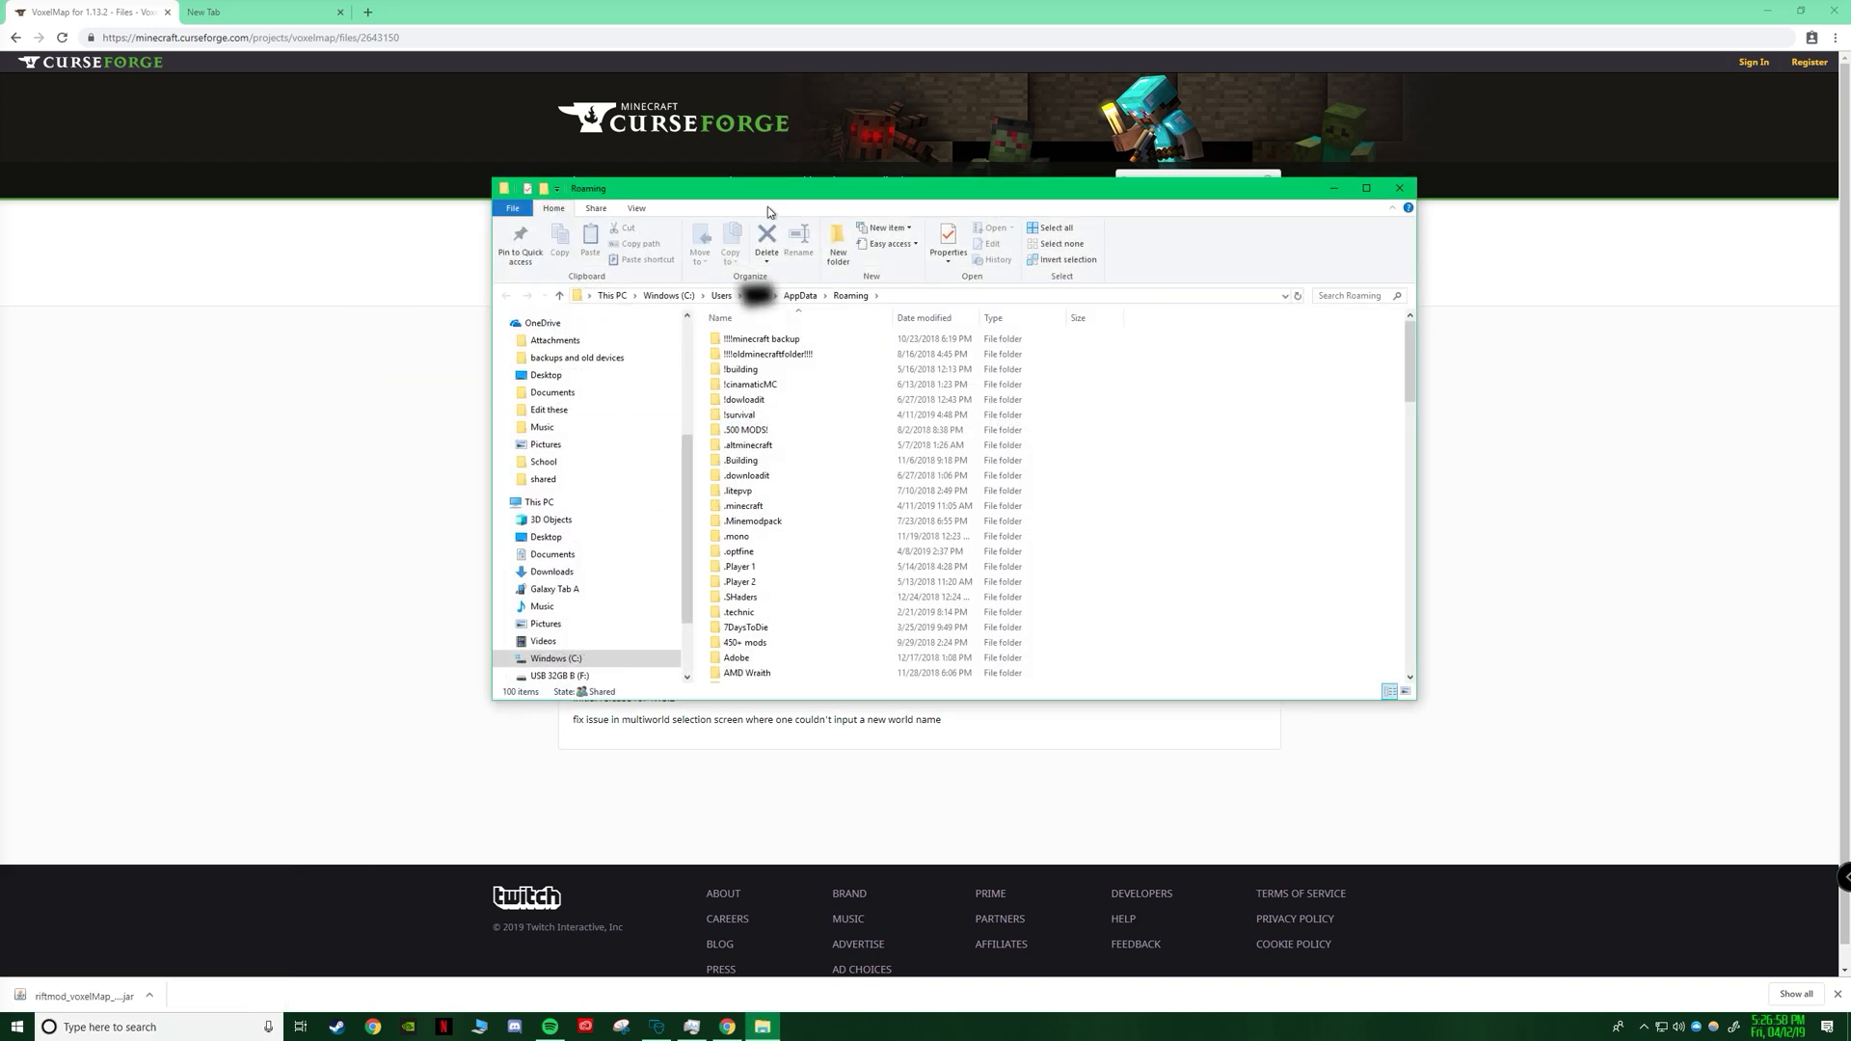
Open .minecraft in Roaming and enter one of its subfolders.
{"action": "left_click", "coordinate": [741, 368]}
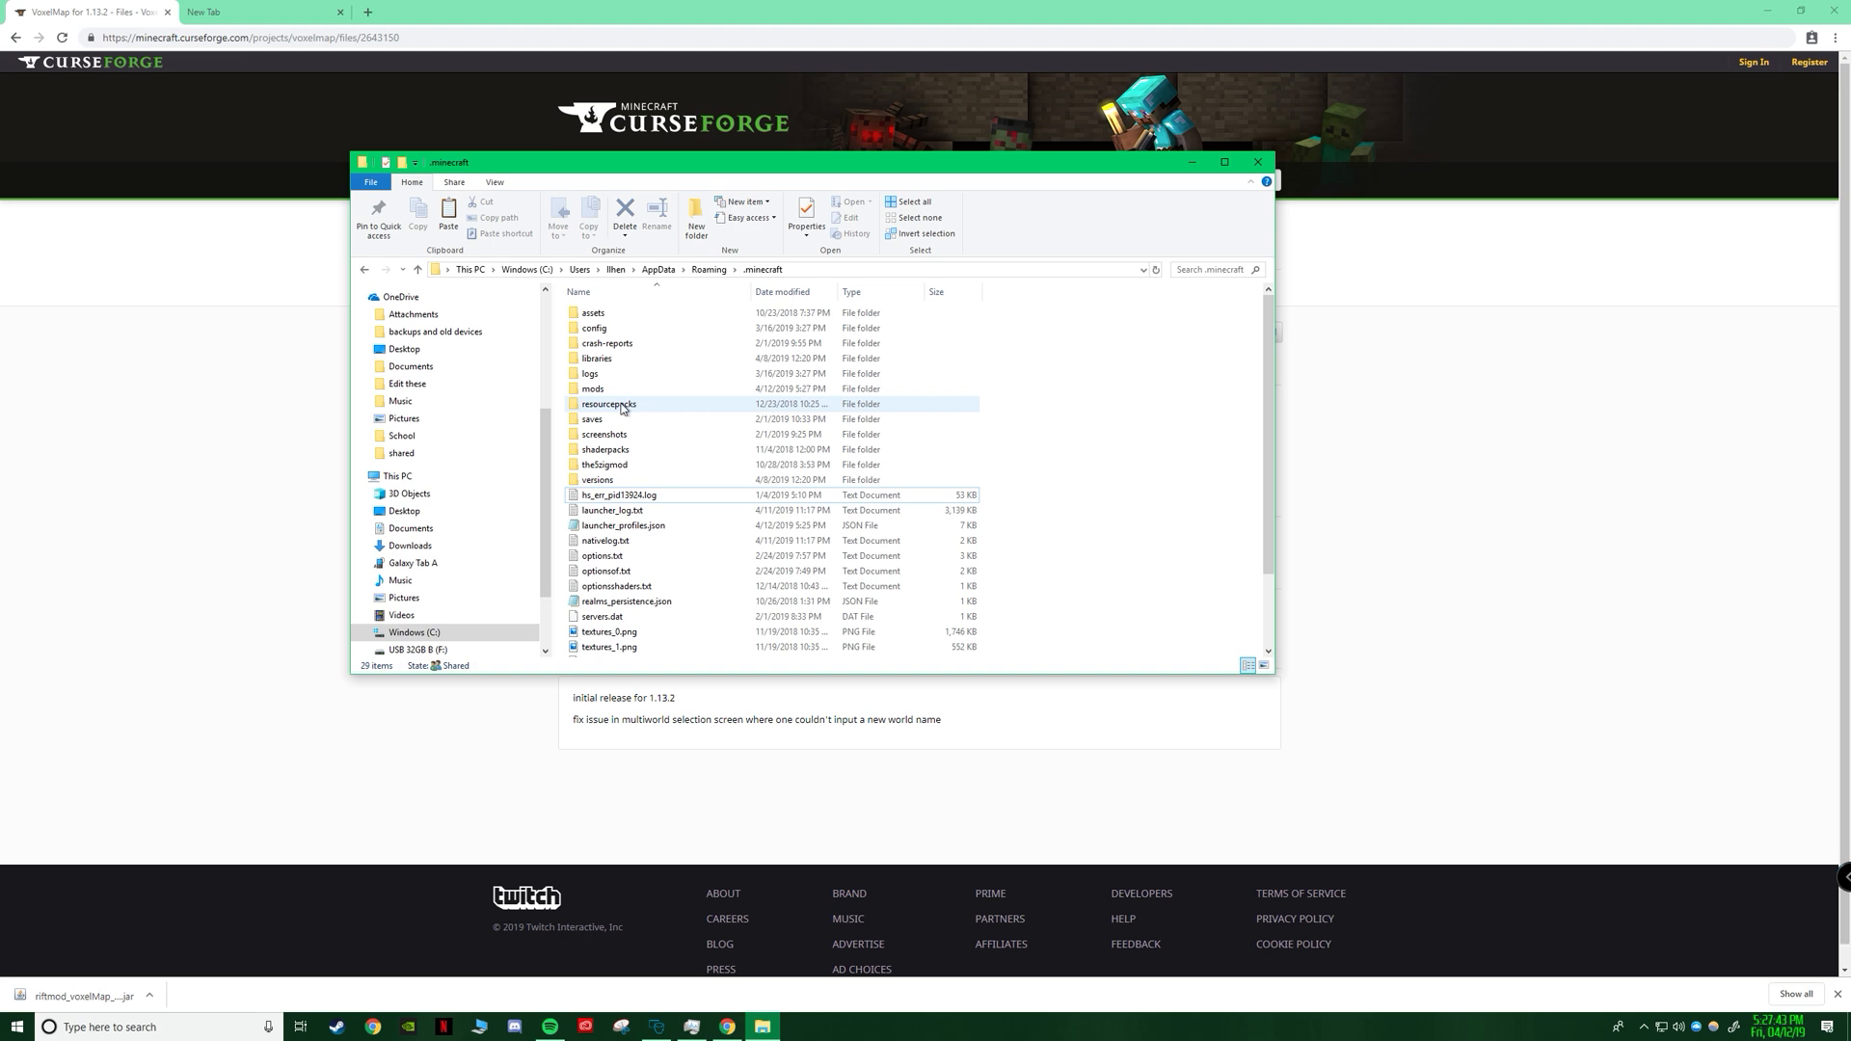
{"action": "double_click", "coordinate": [593, 388]}
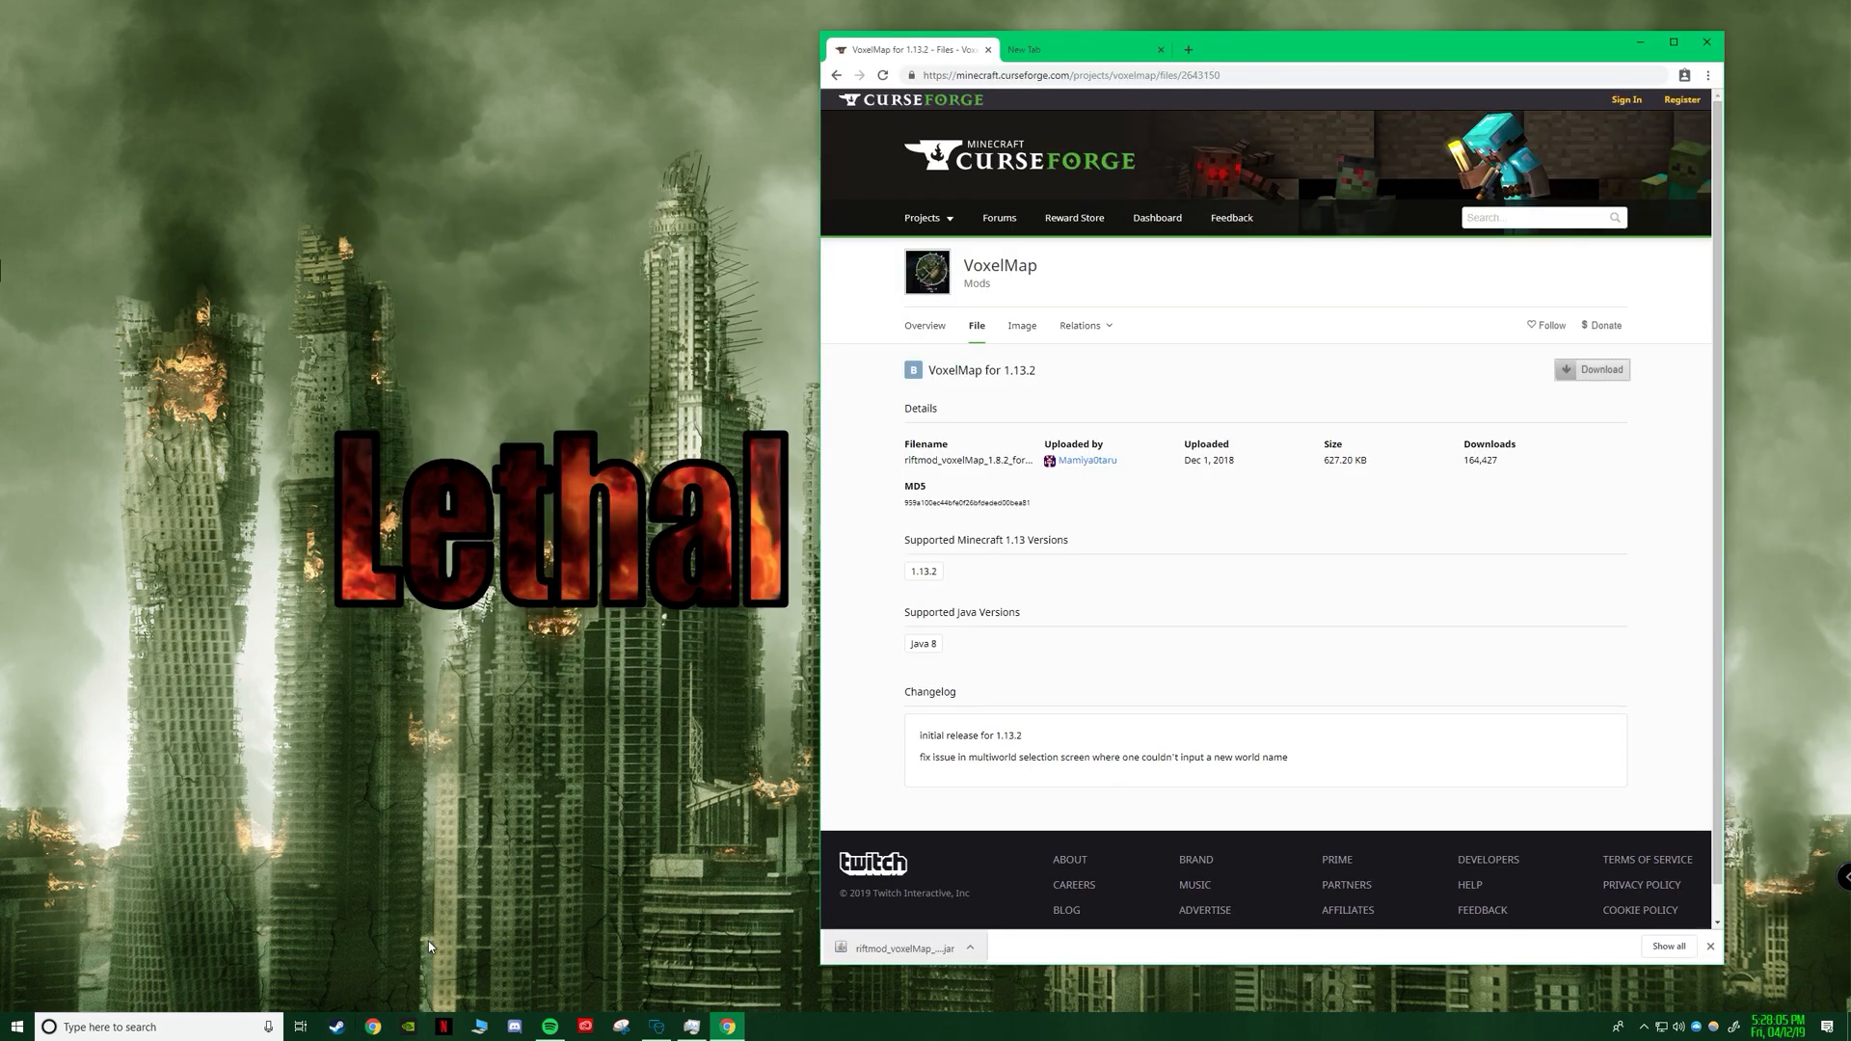
Launch Minecraft Launcher from Start and list profiles, confirming Rift 1.13.2 is there.
{"action": "type", "text": "minecraft"}
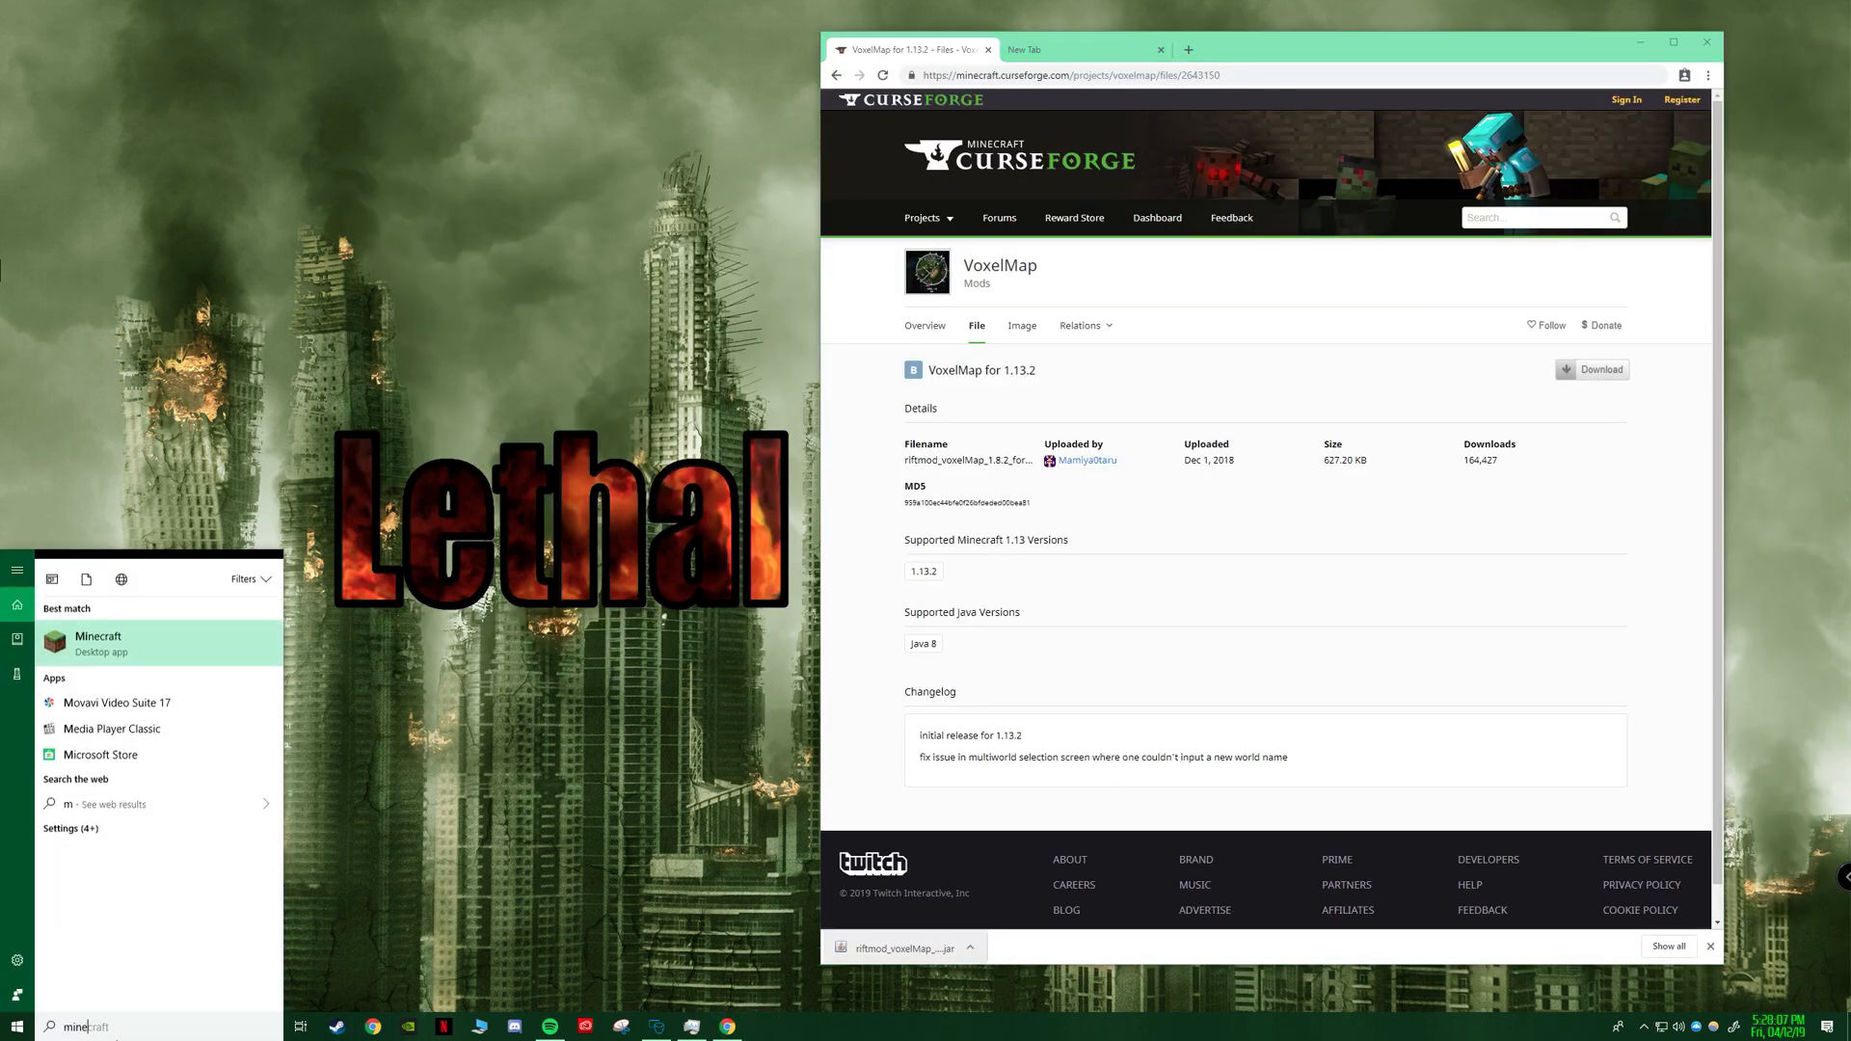
{"action": "left_click", "coordinate": [97, 641]}
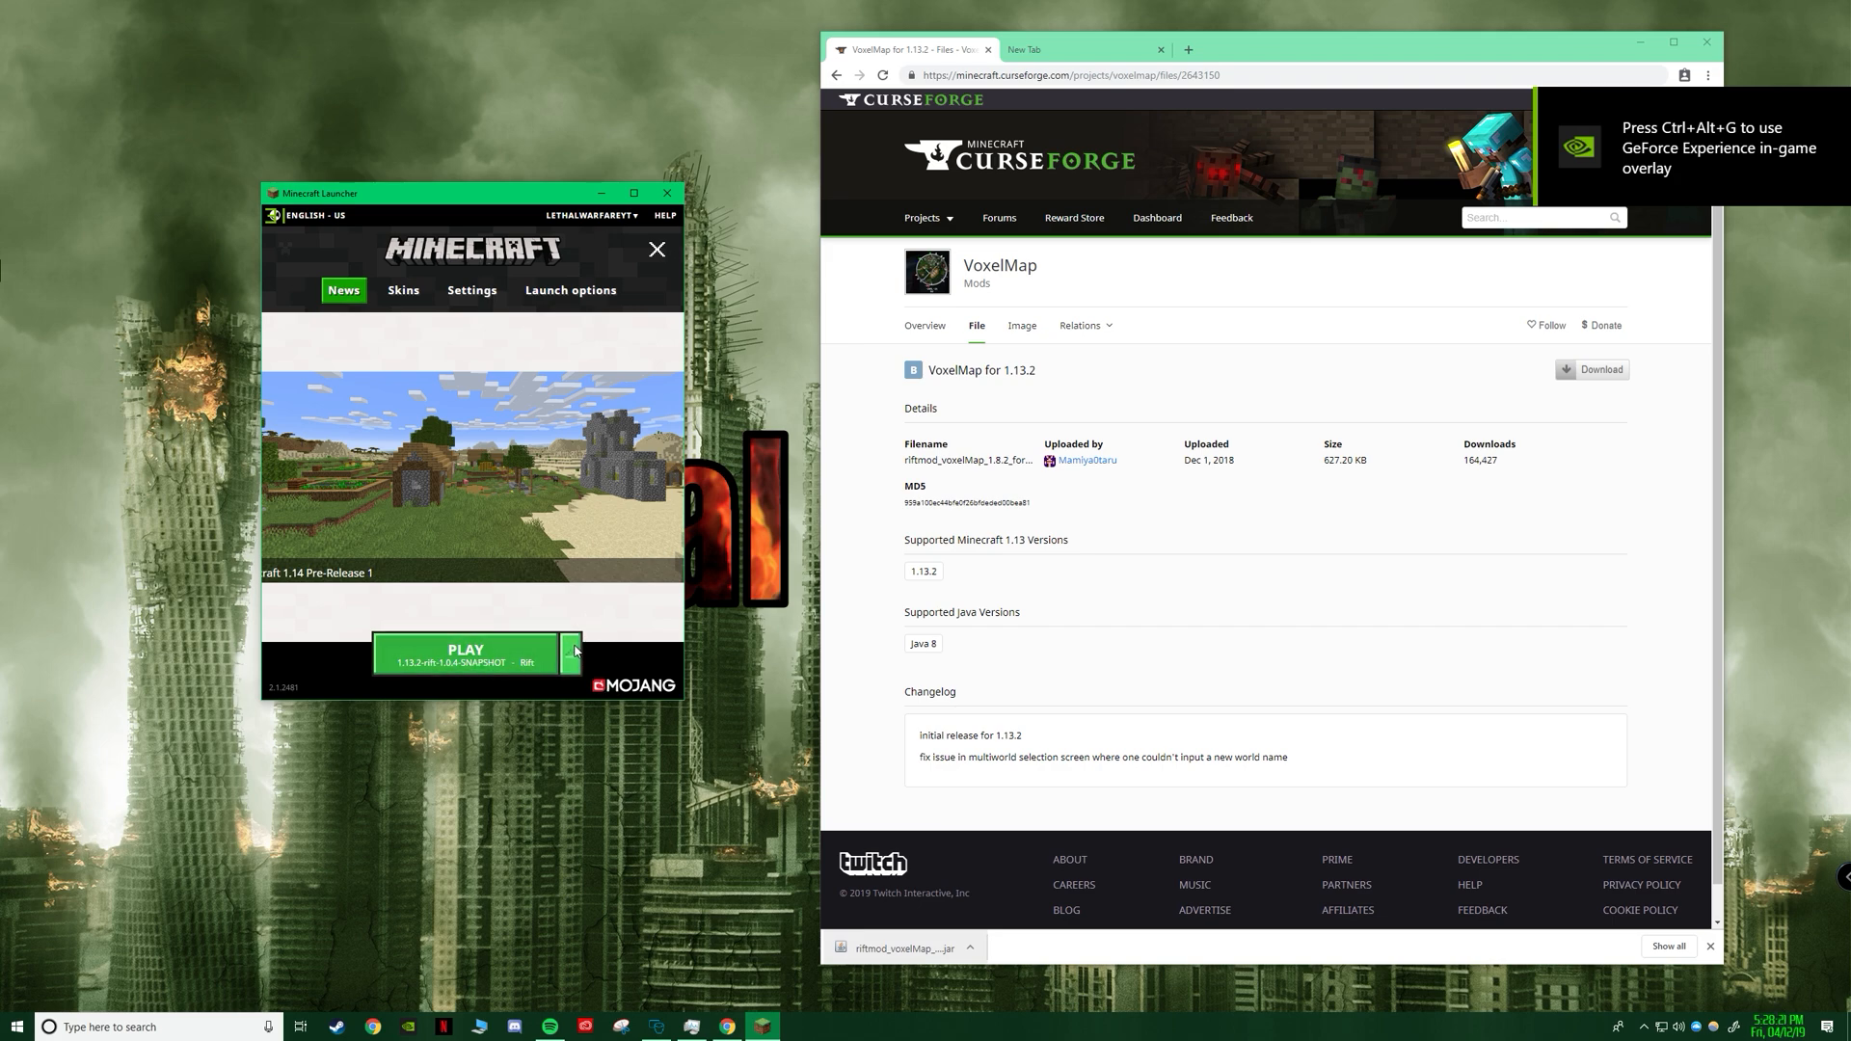
{"action": "left_click", "coordinate": [571, 652]}
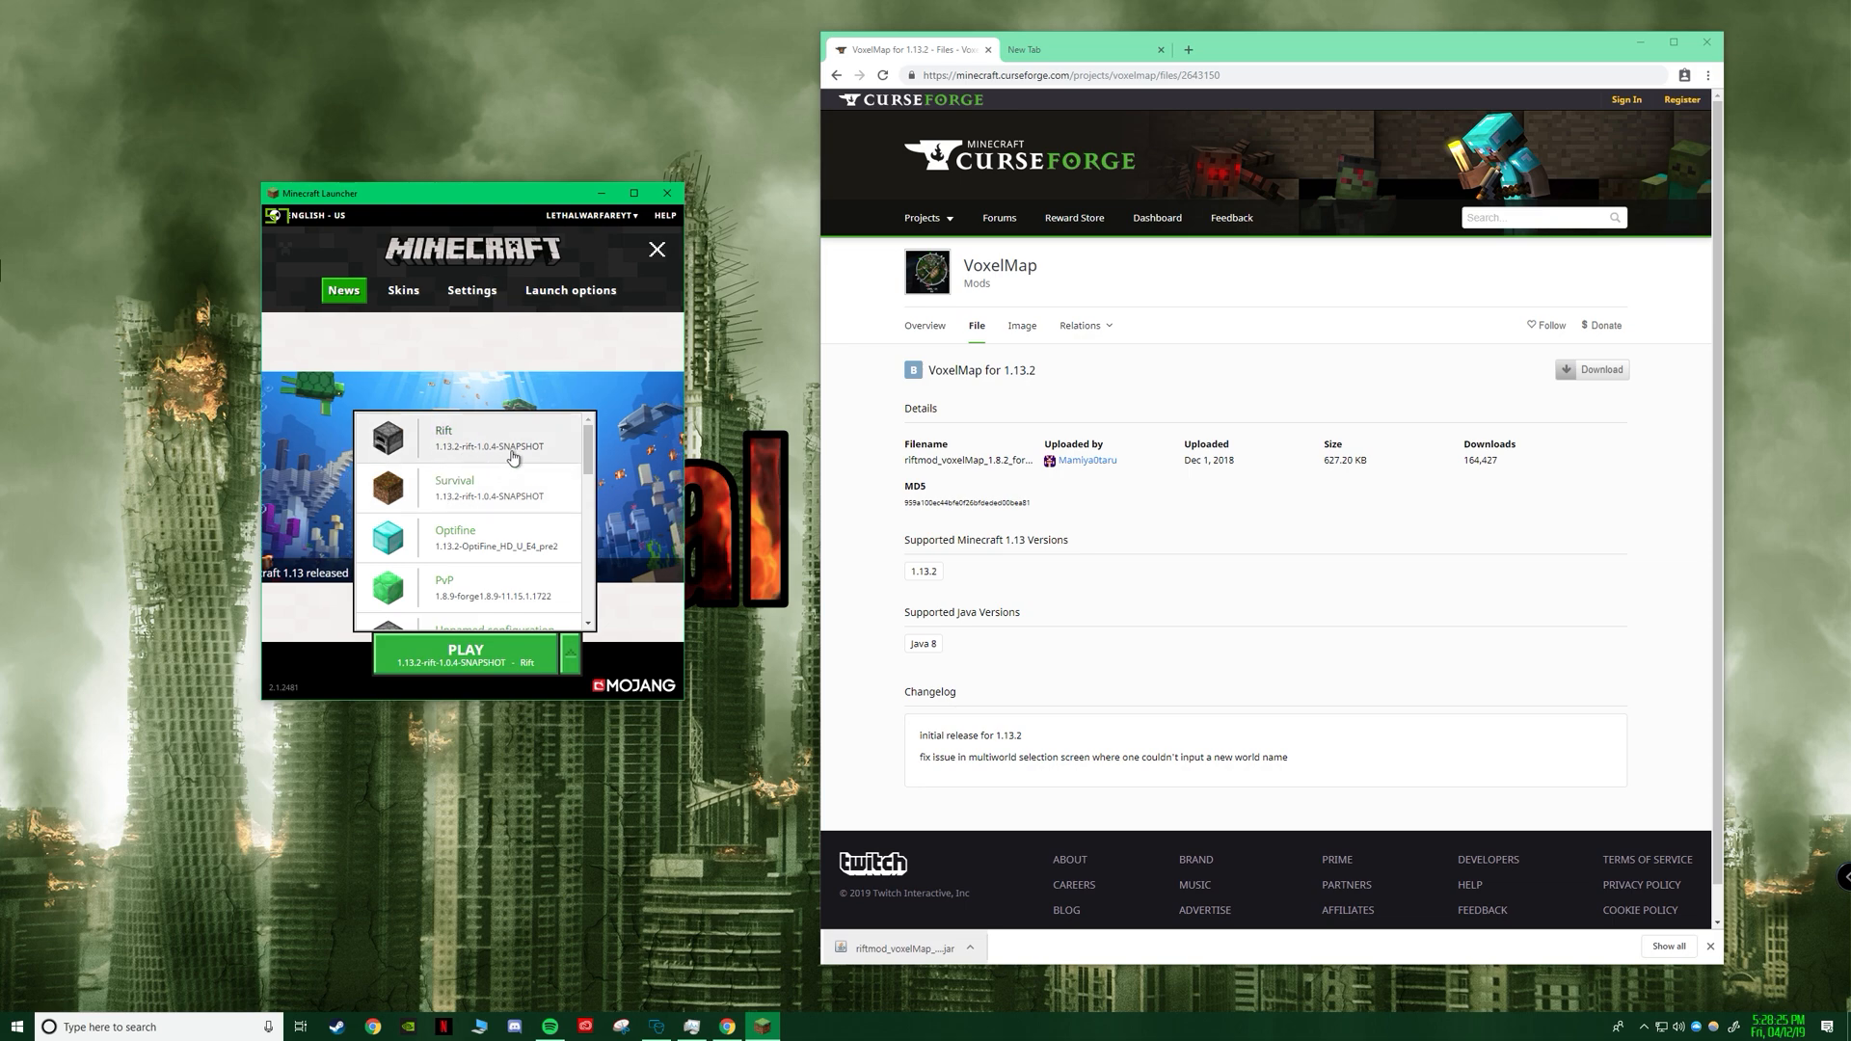
{"action": "mouse_move", "coordinate": [487, 440]}
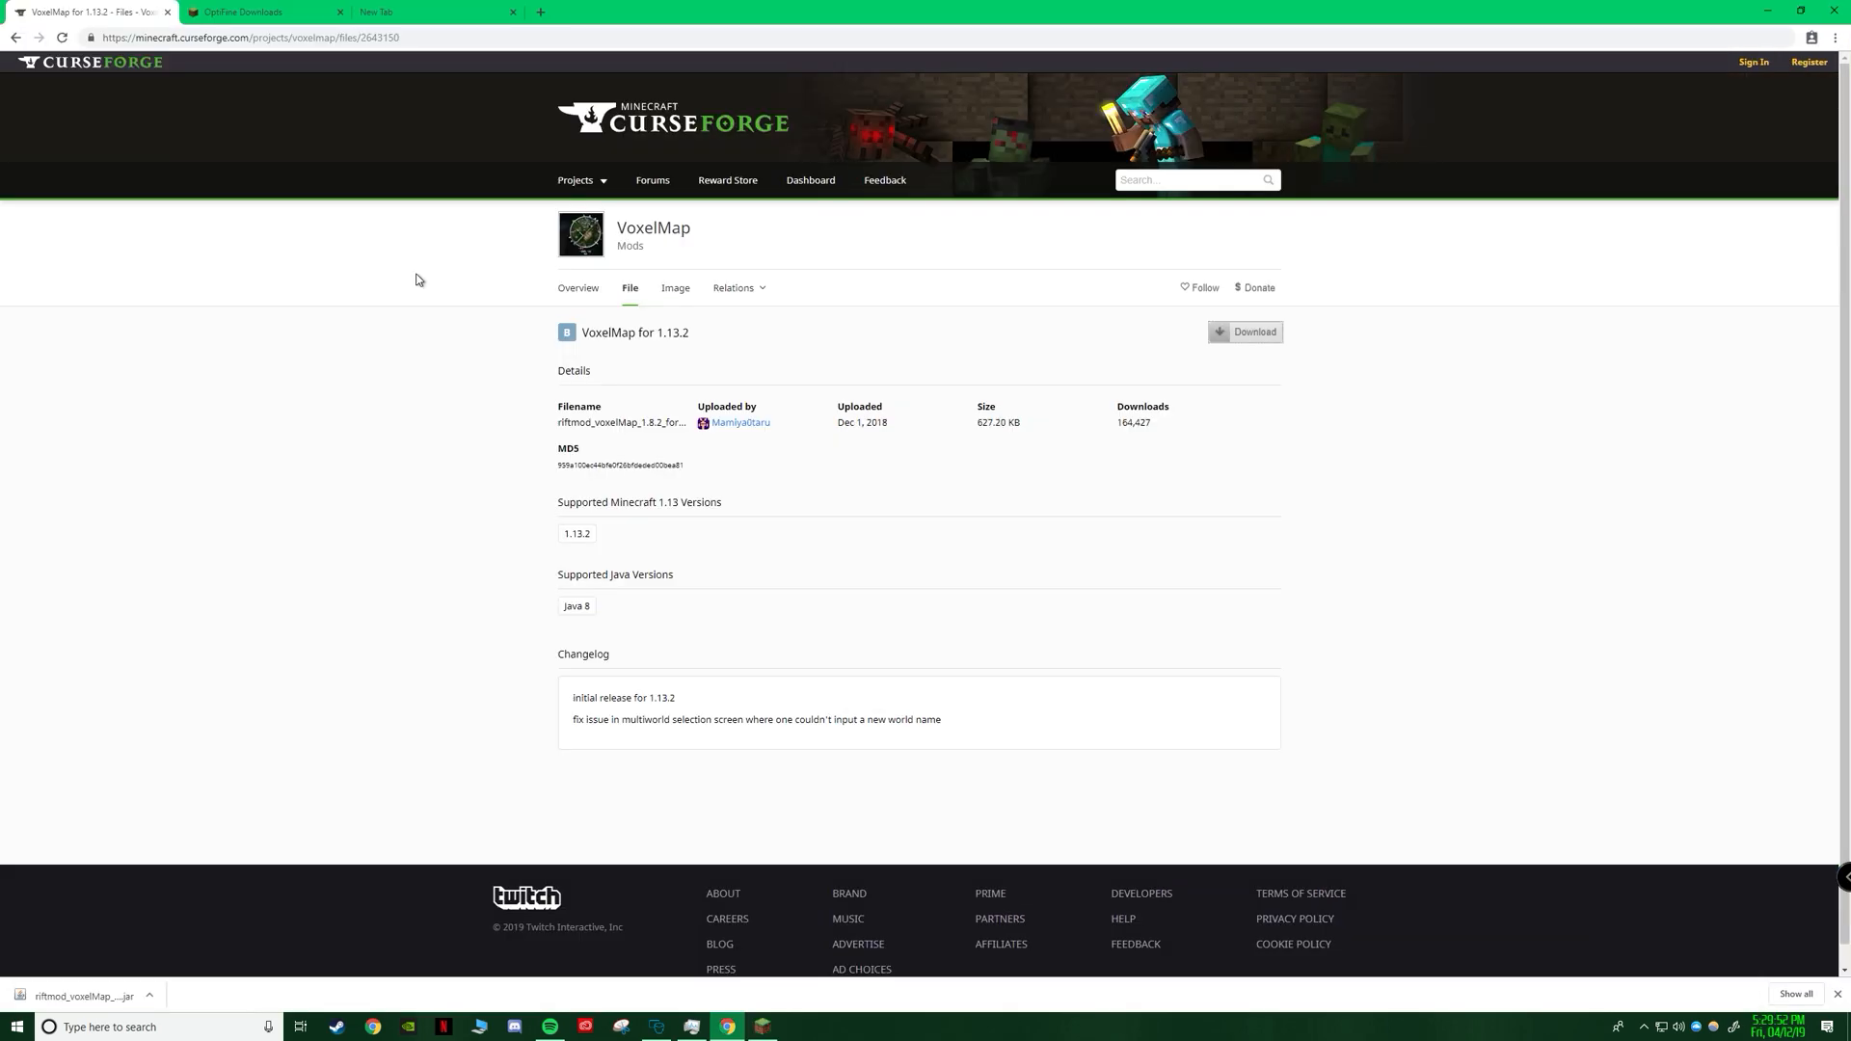
Go to optifine.net downloads and choose Download for OptiFine 1.13.2 HD U E7.
{"action": "left_click", "coordinate": [763, 1025]}
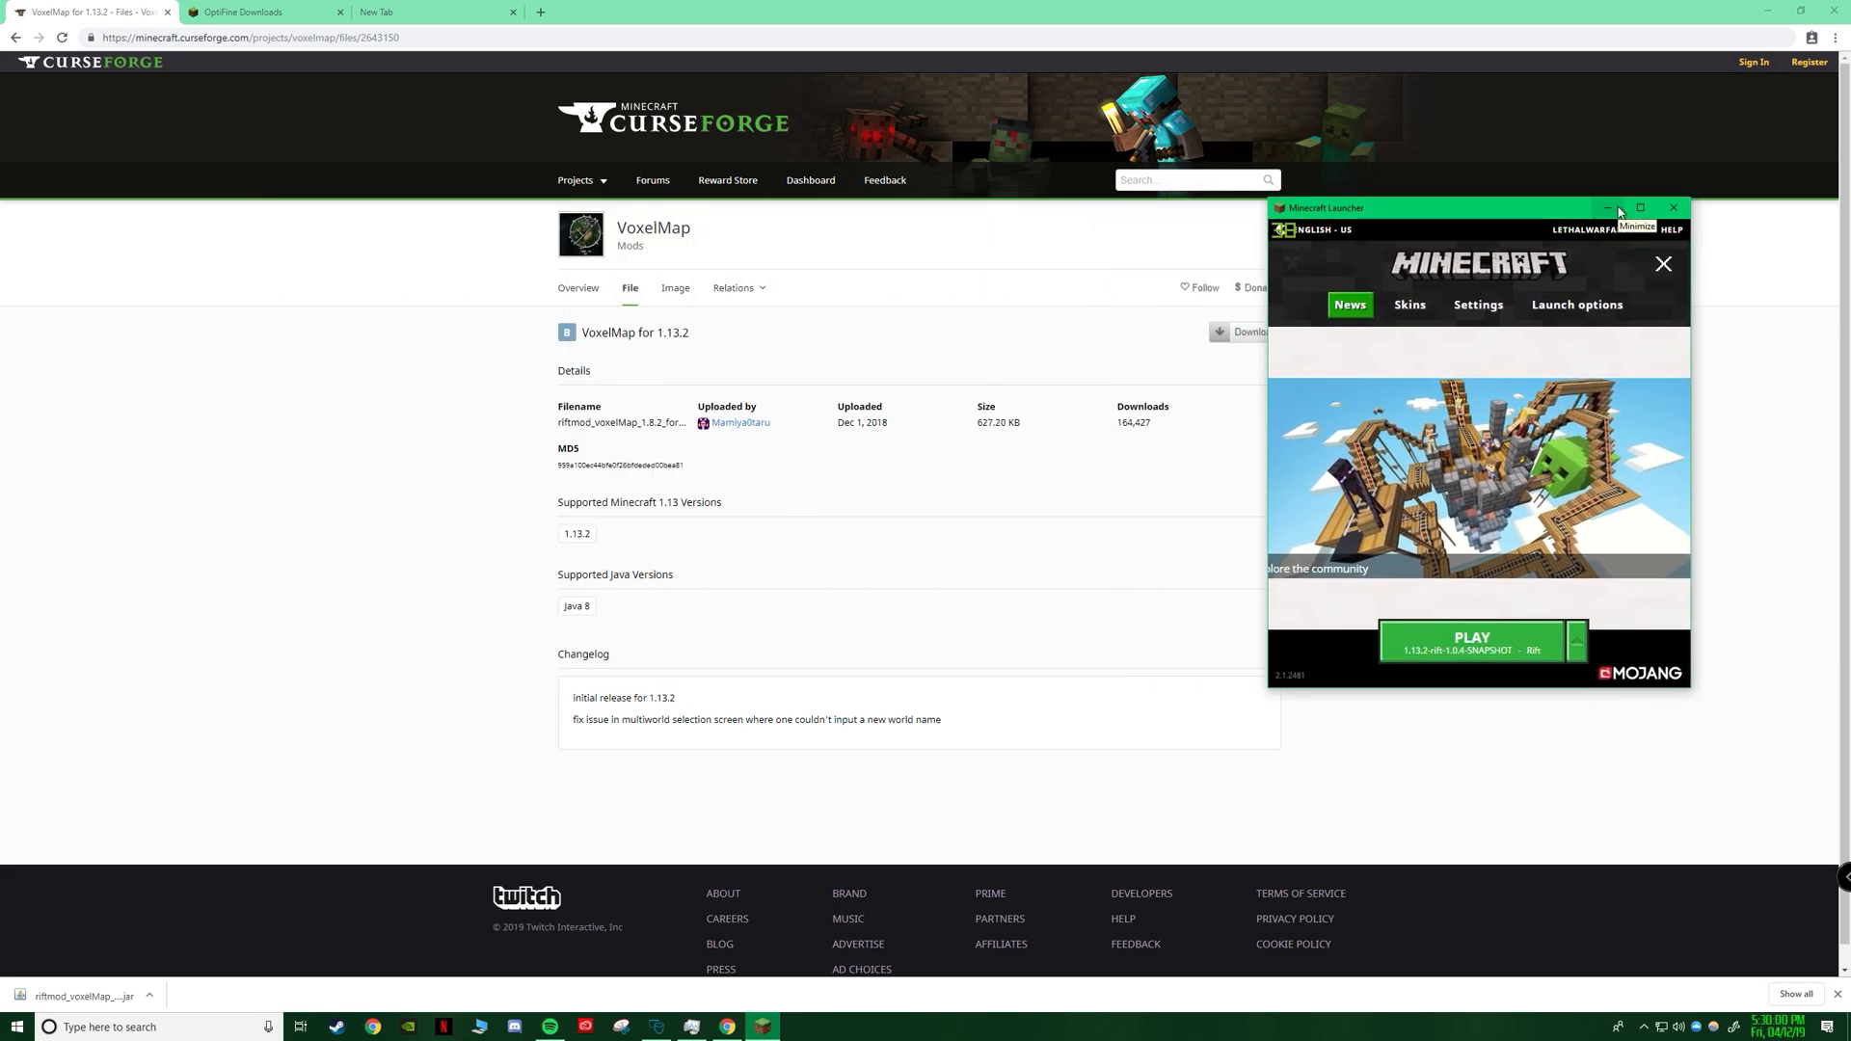
{"action": "left_click", "coordinate": [248, 12]}
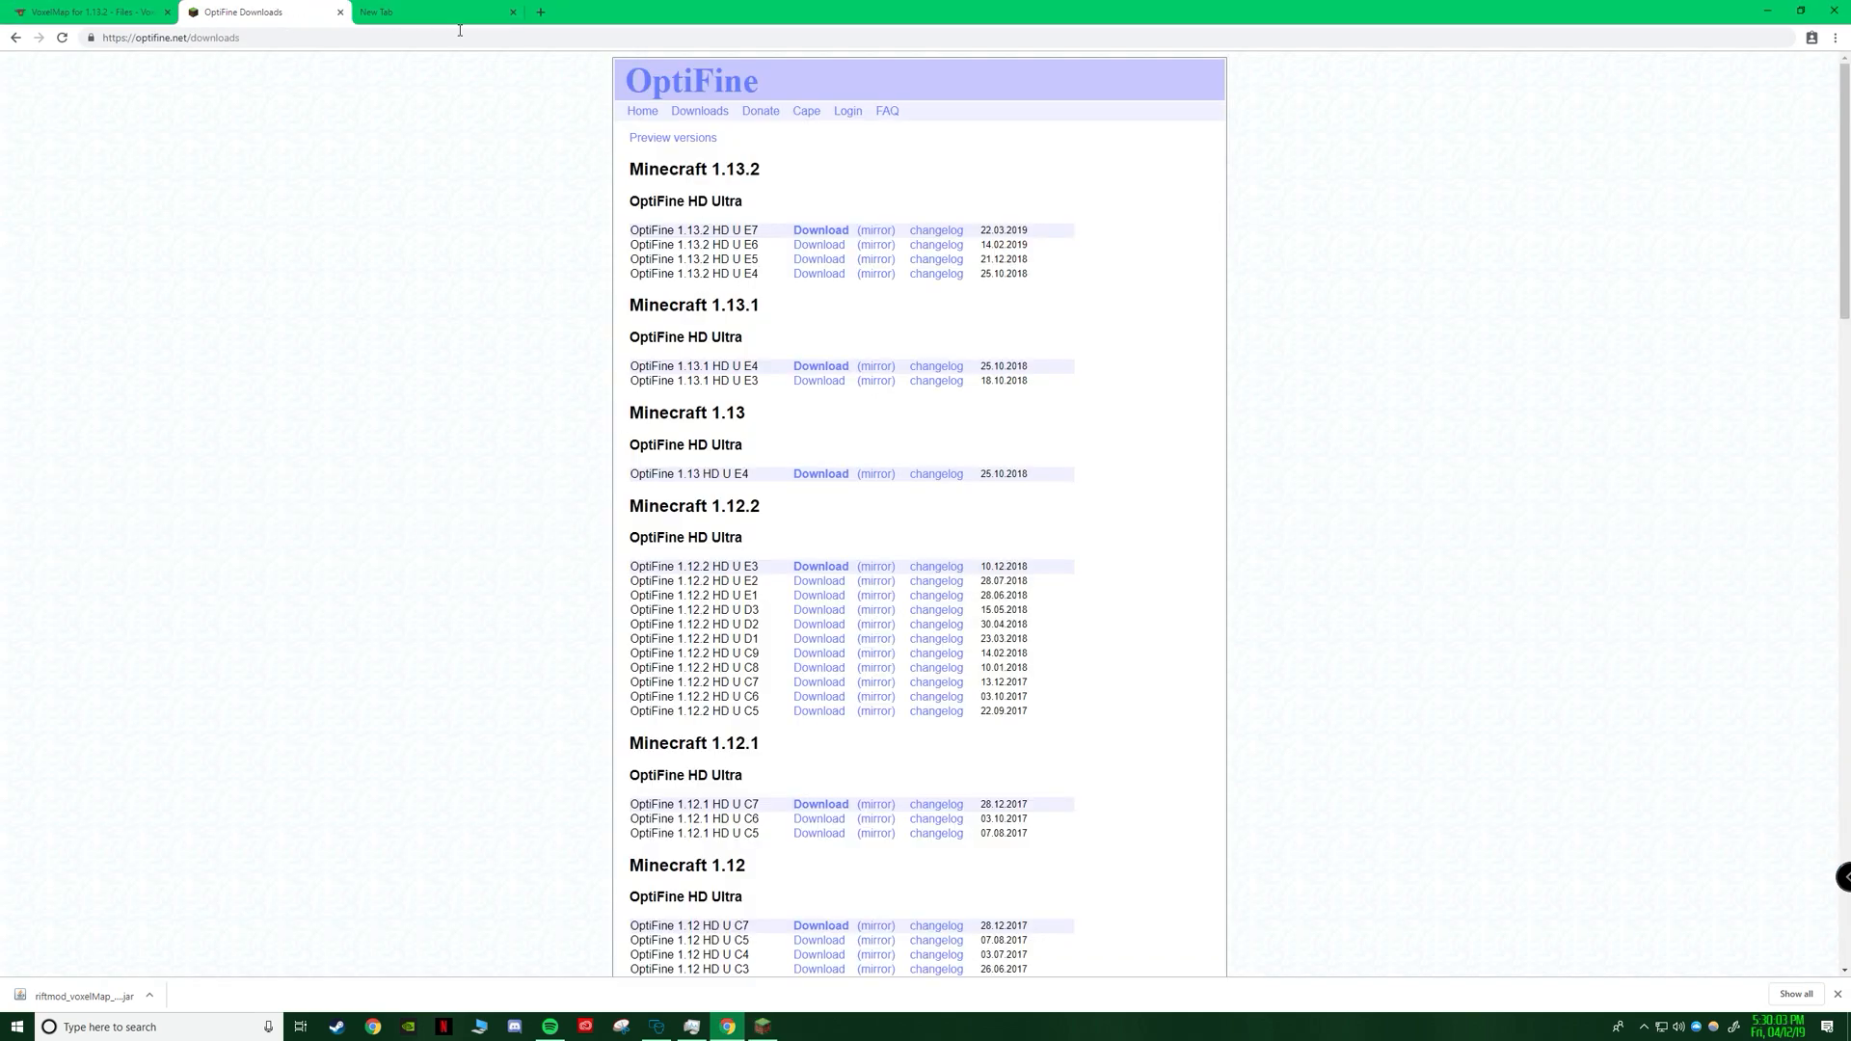
{"action": "mouse_move", "coordinate": [528, 362]}
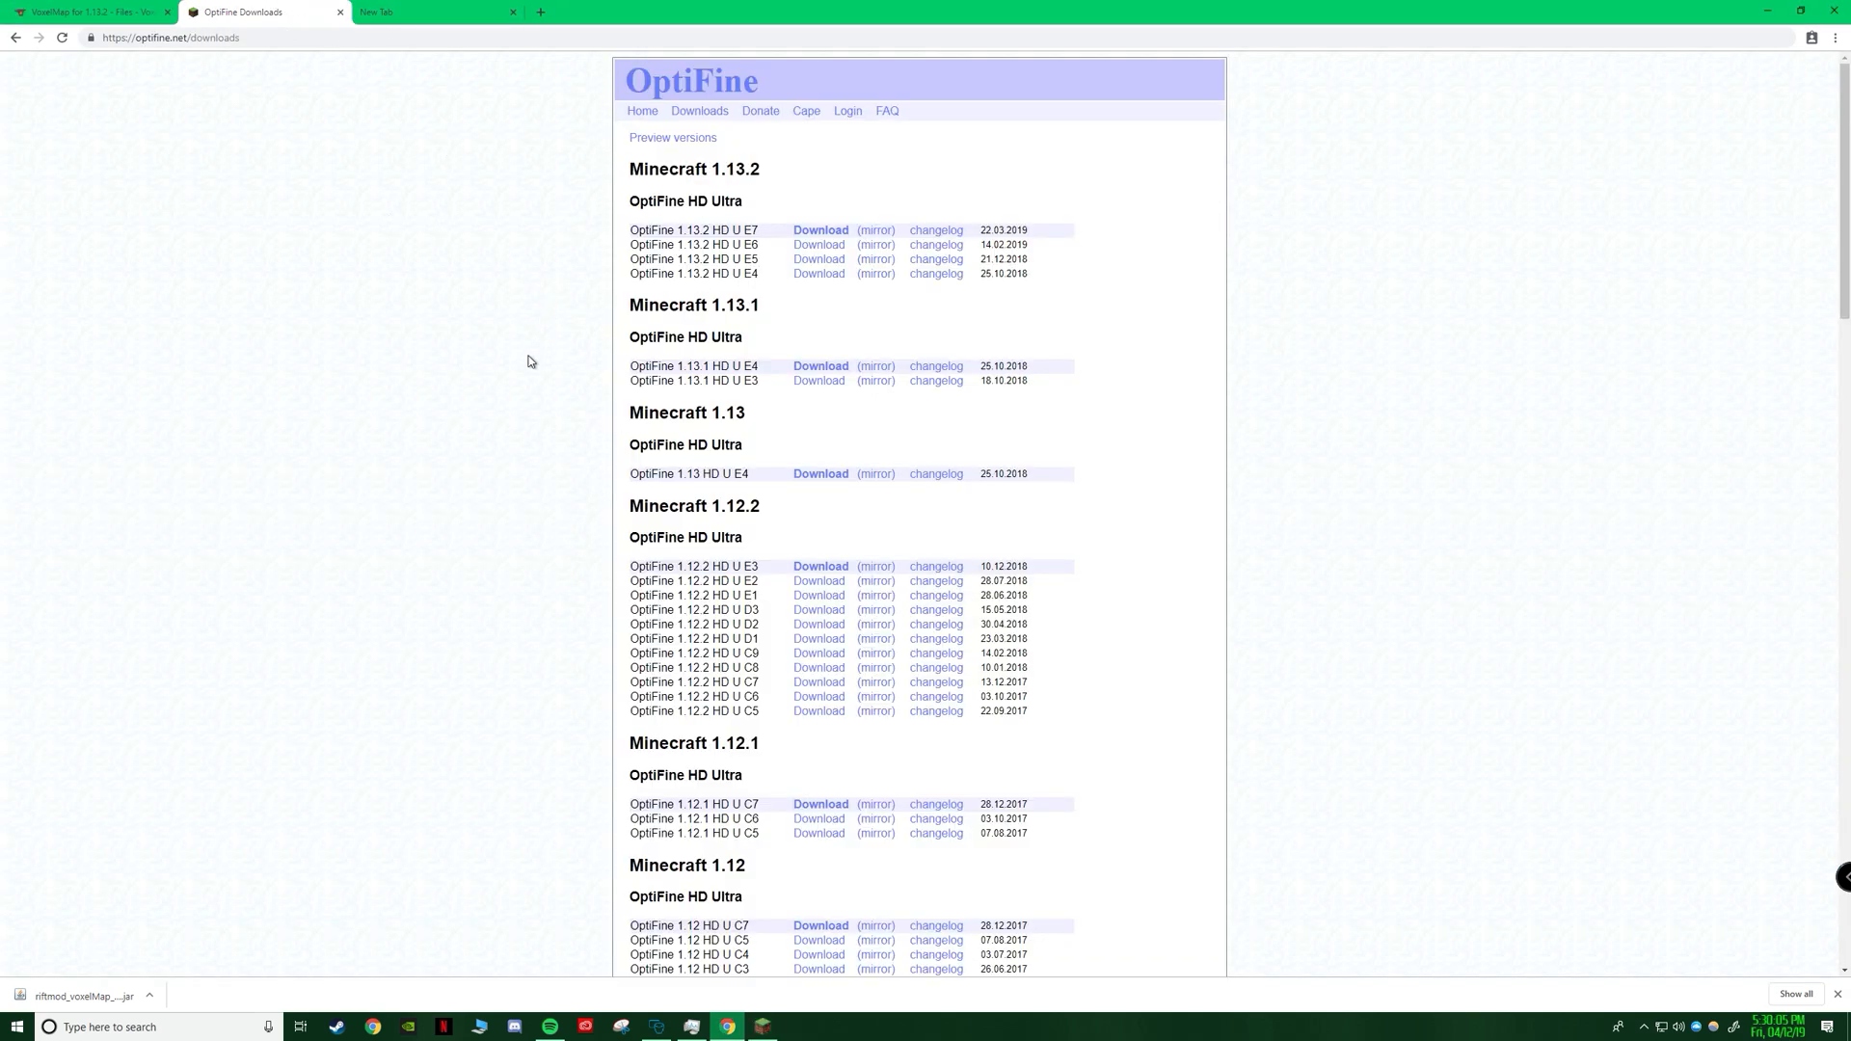
{"action": "mouse_move", "coordinate": [427, 428]}
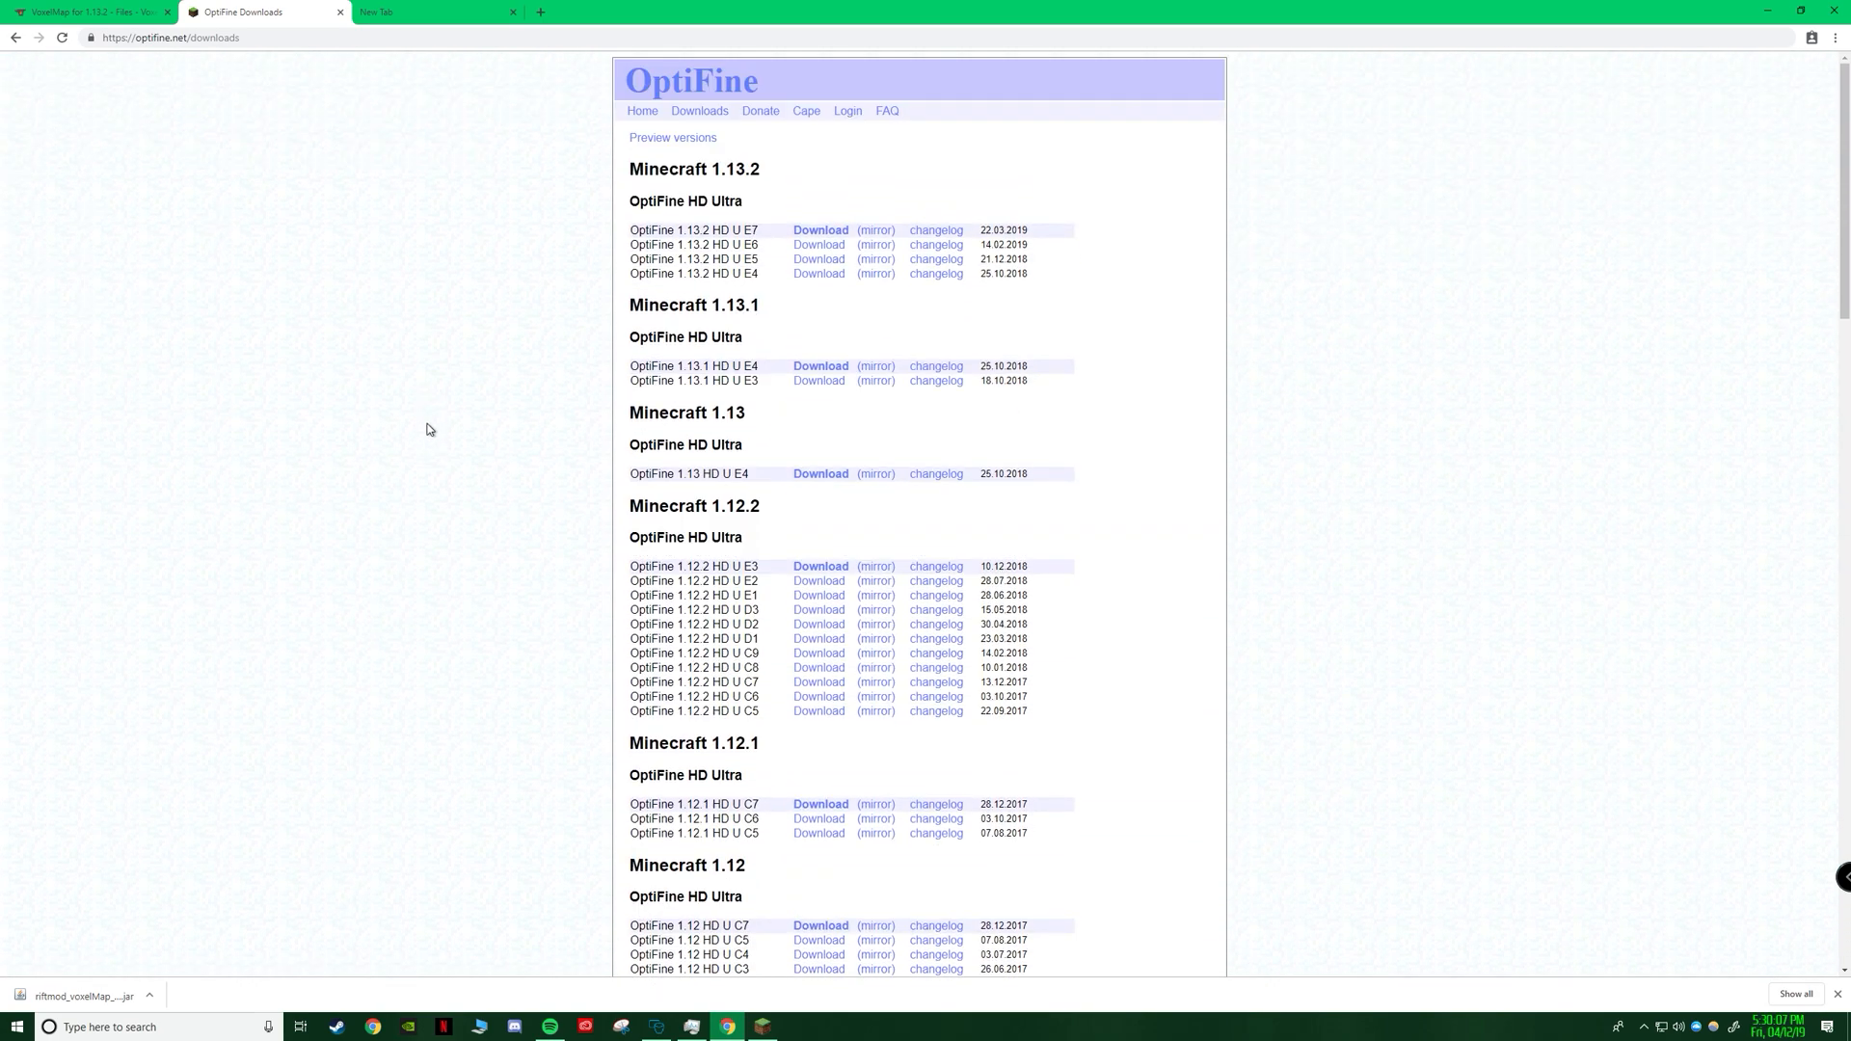
{"action": "mouse_move", "coordinate": [1069, 221]}
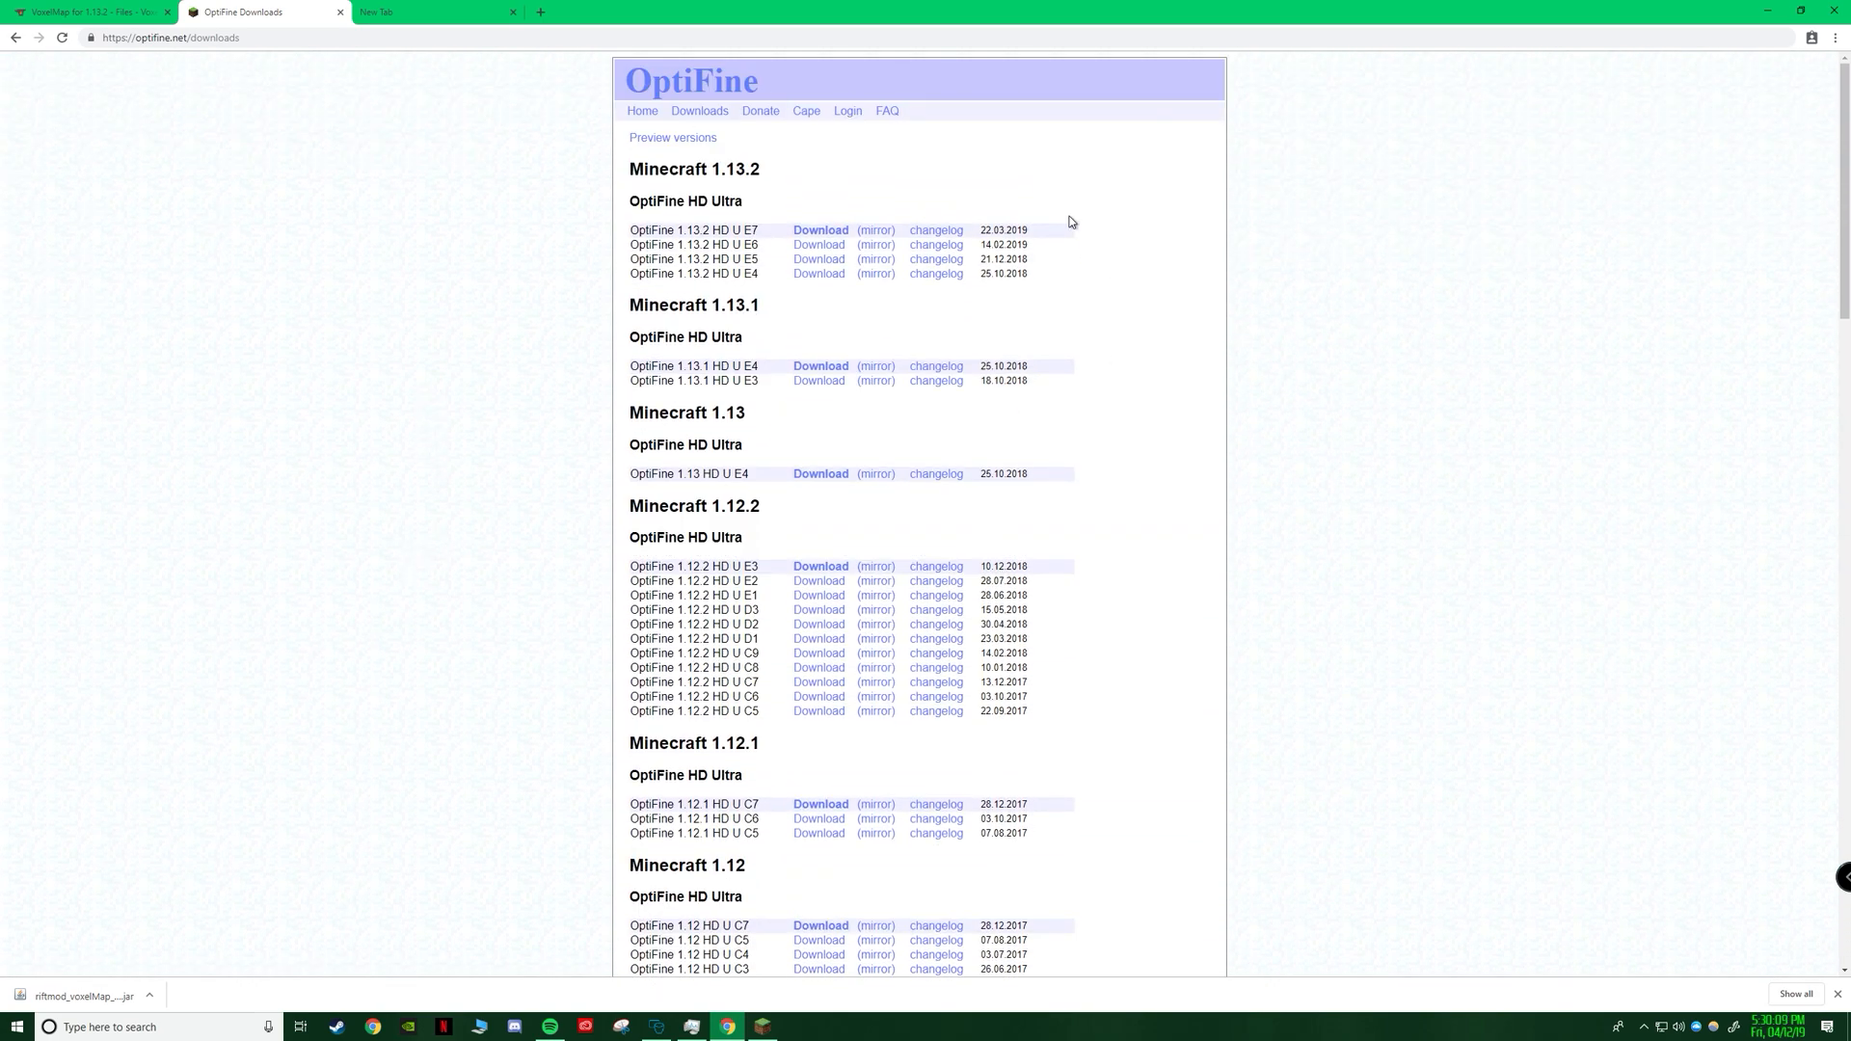
{"action": "mouse_move", "coordinate": [926, 184]}
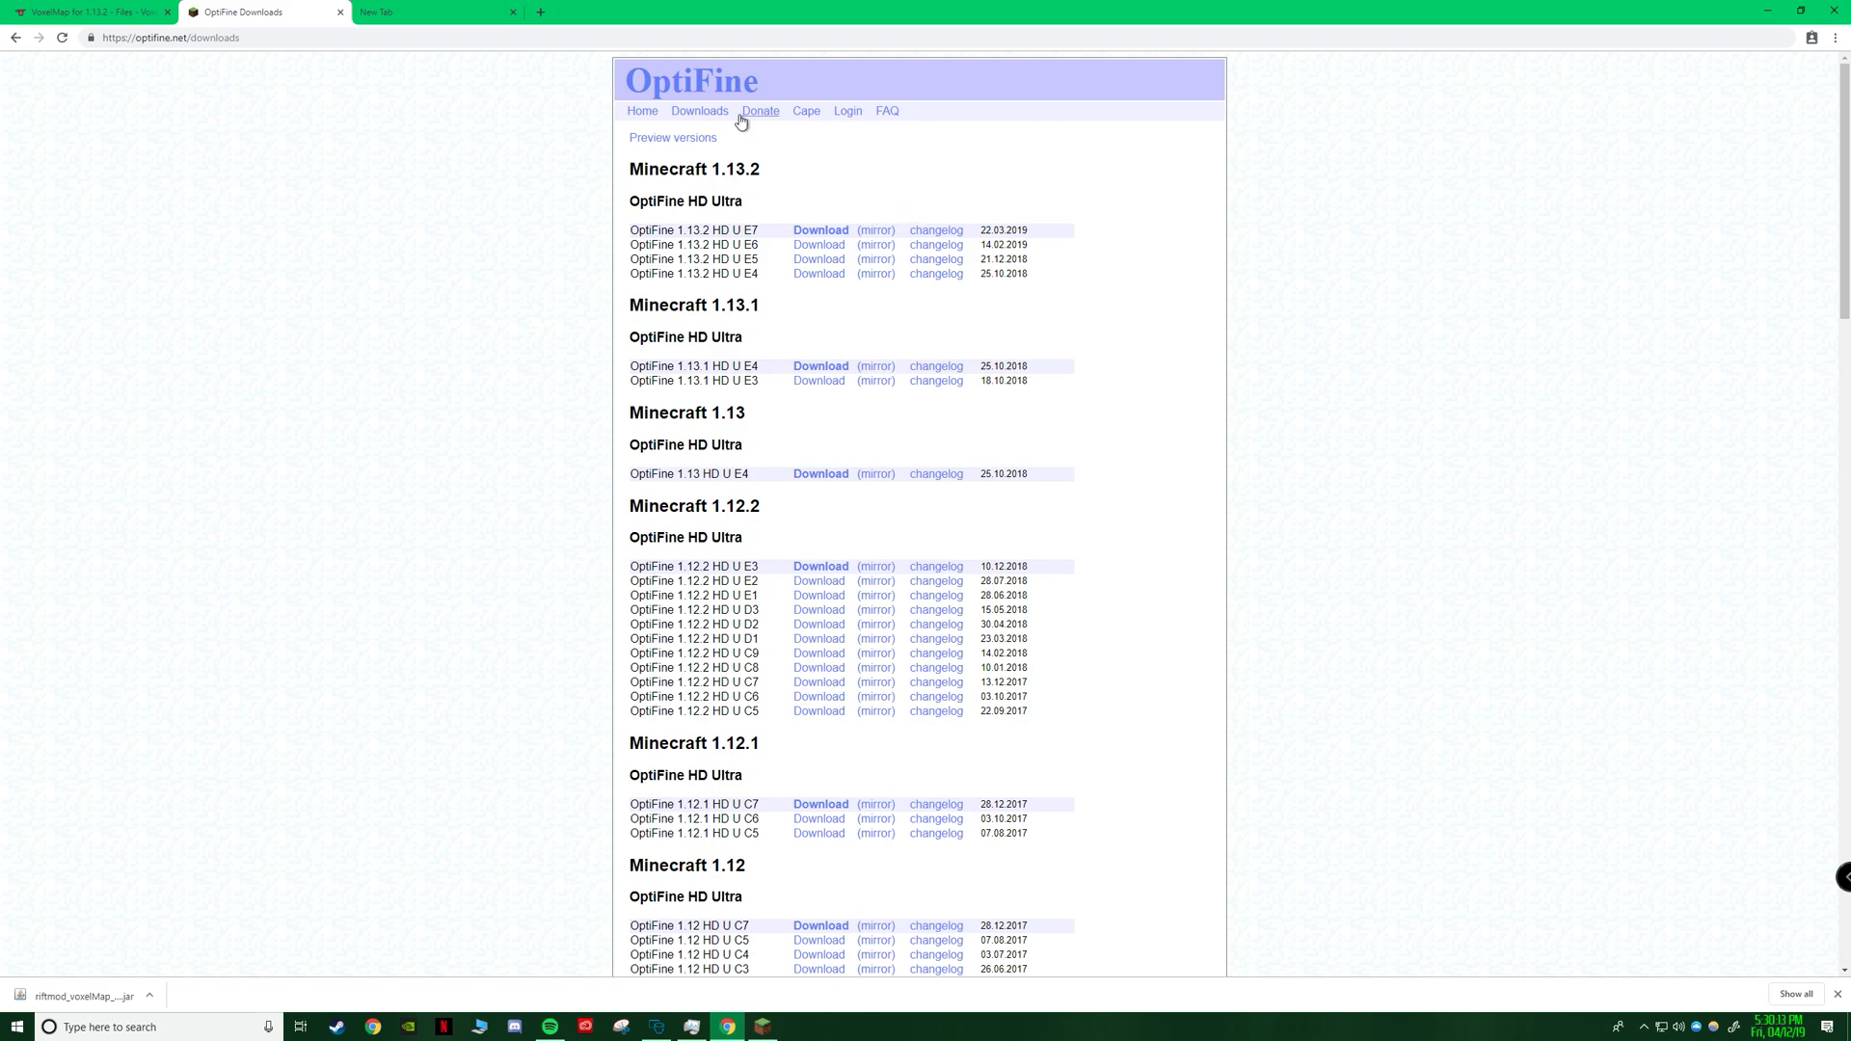
{"action": "left_click", "coordinate": [820, 230]}
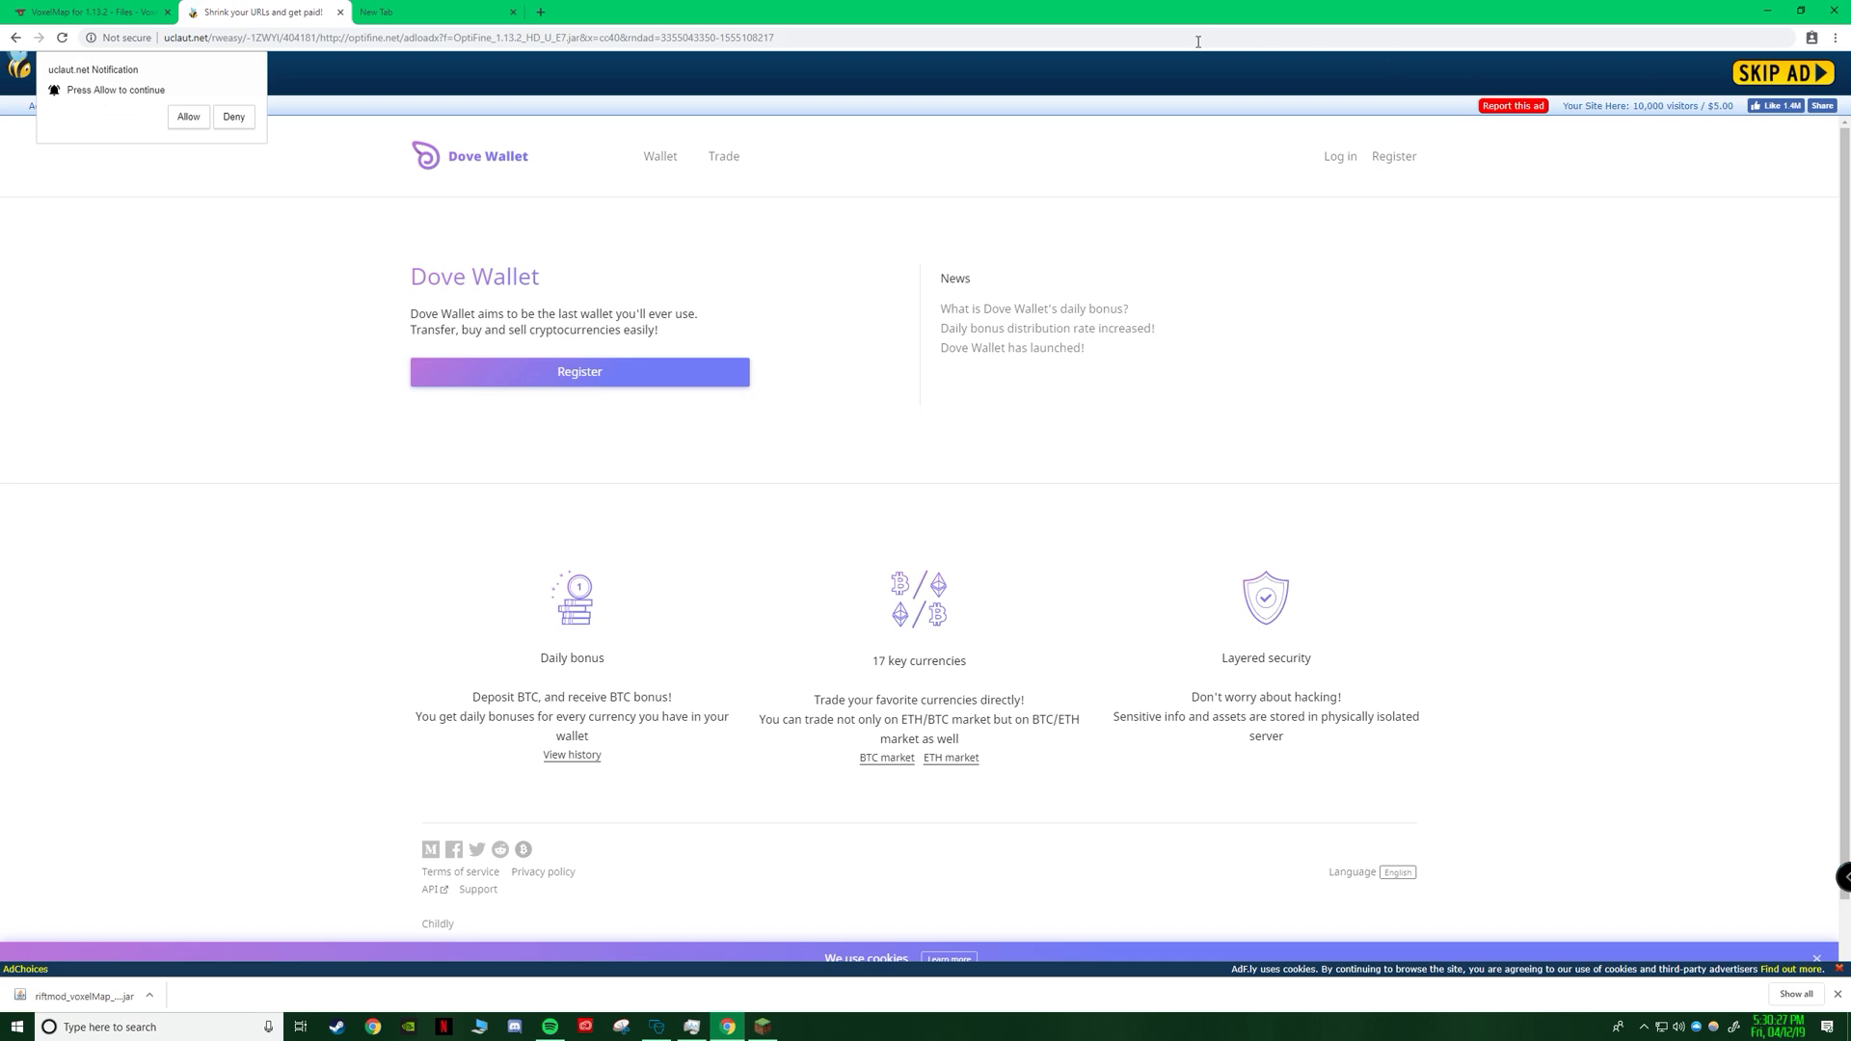
{"action": "mouse_move", "coordinate": [1652, 16]}
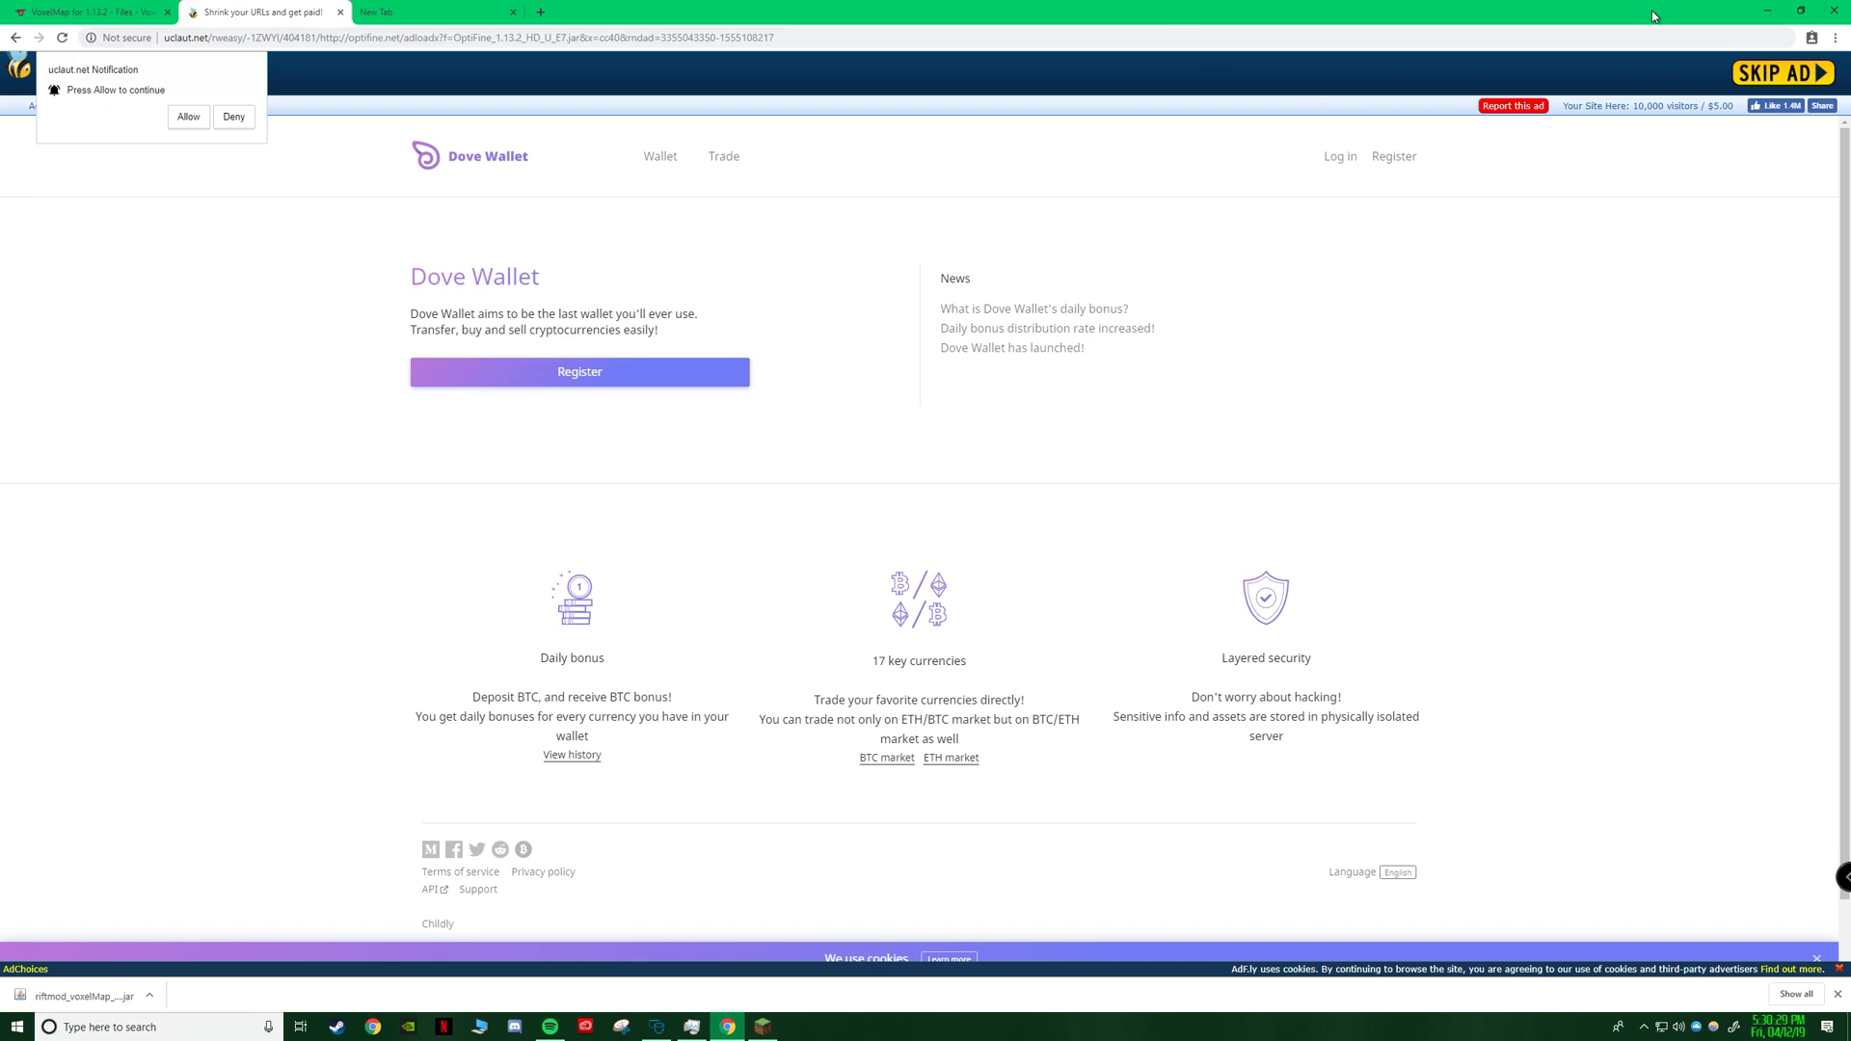
Skip the ad page to reach the OptiFine_1.13.2_HD_U_E7.jar download page.
{"action": "left_click", "coordinate": [1780, 72]}
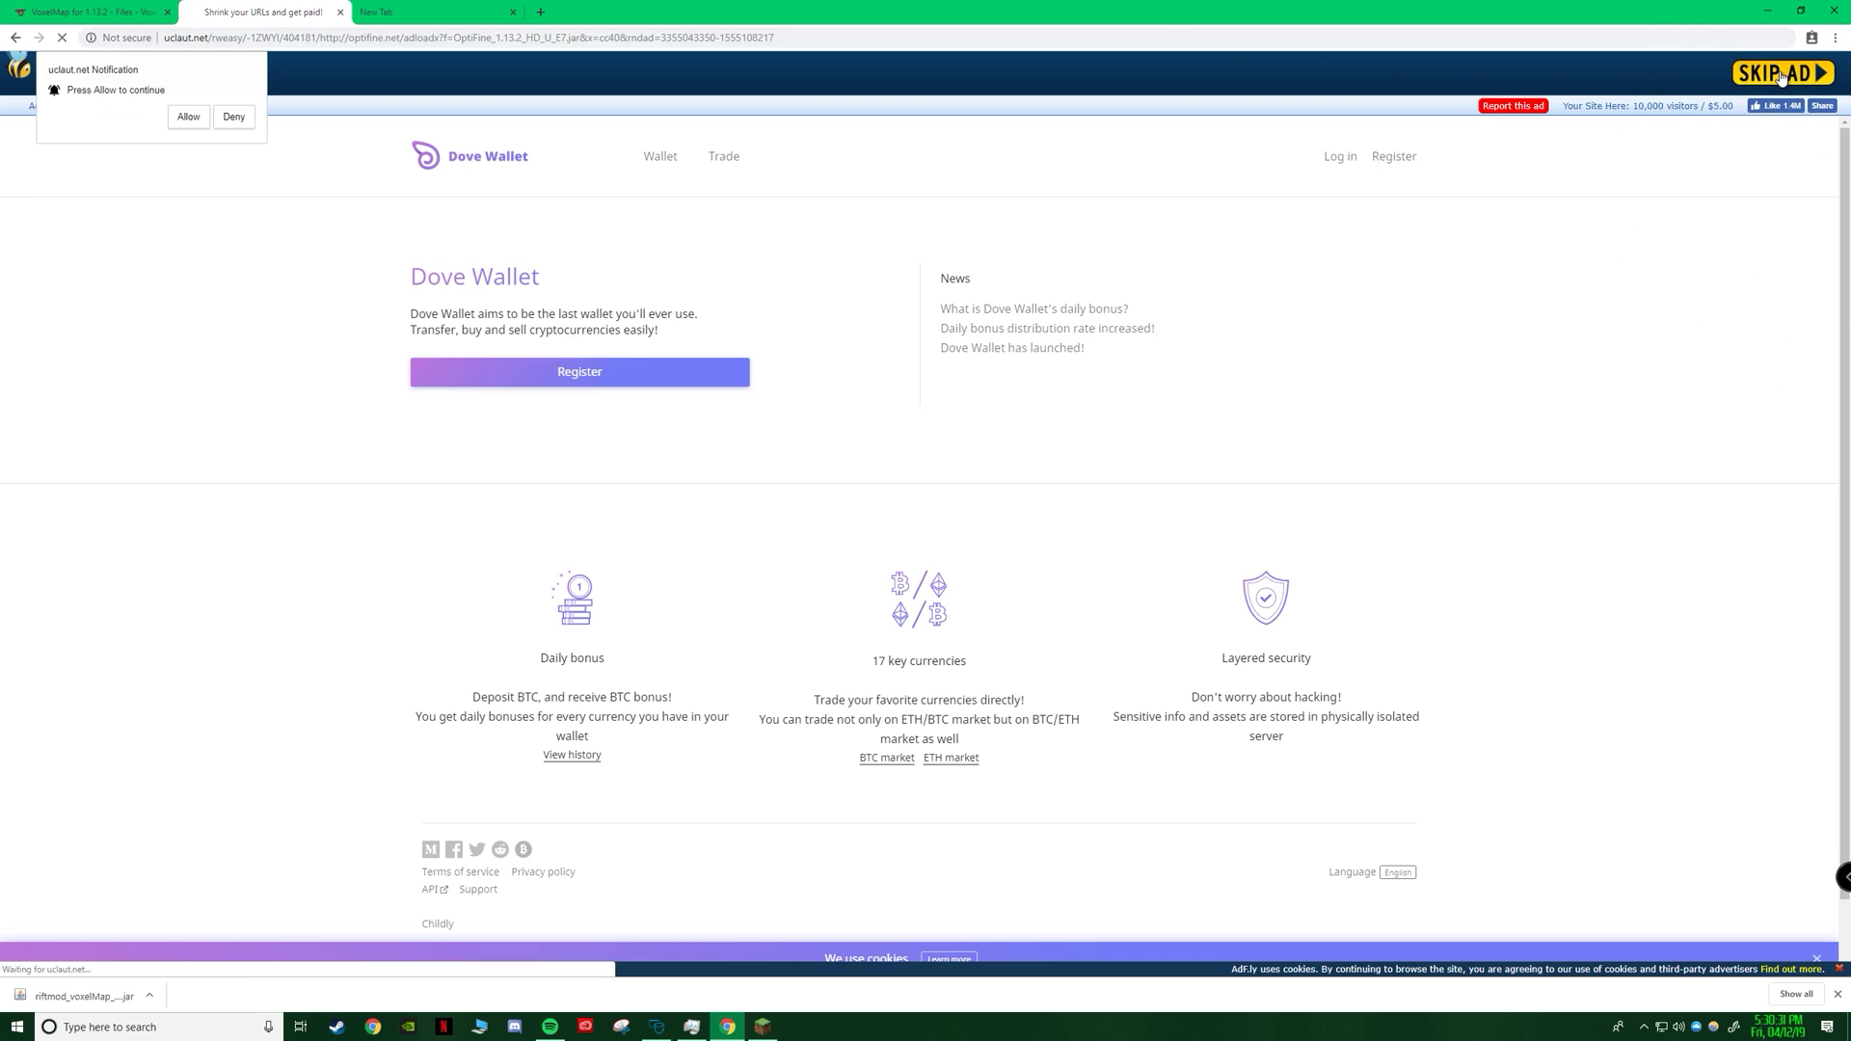
{"action": "left_click", "coordinate": [1782, 72]}
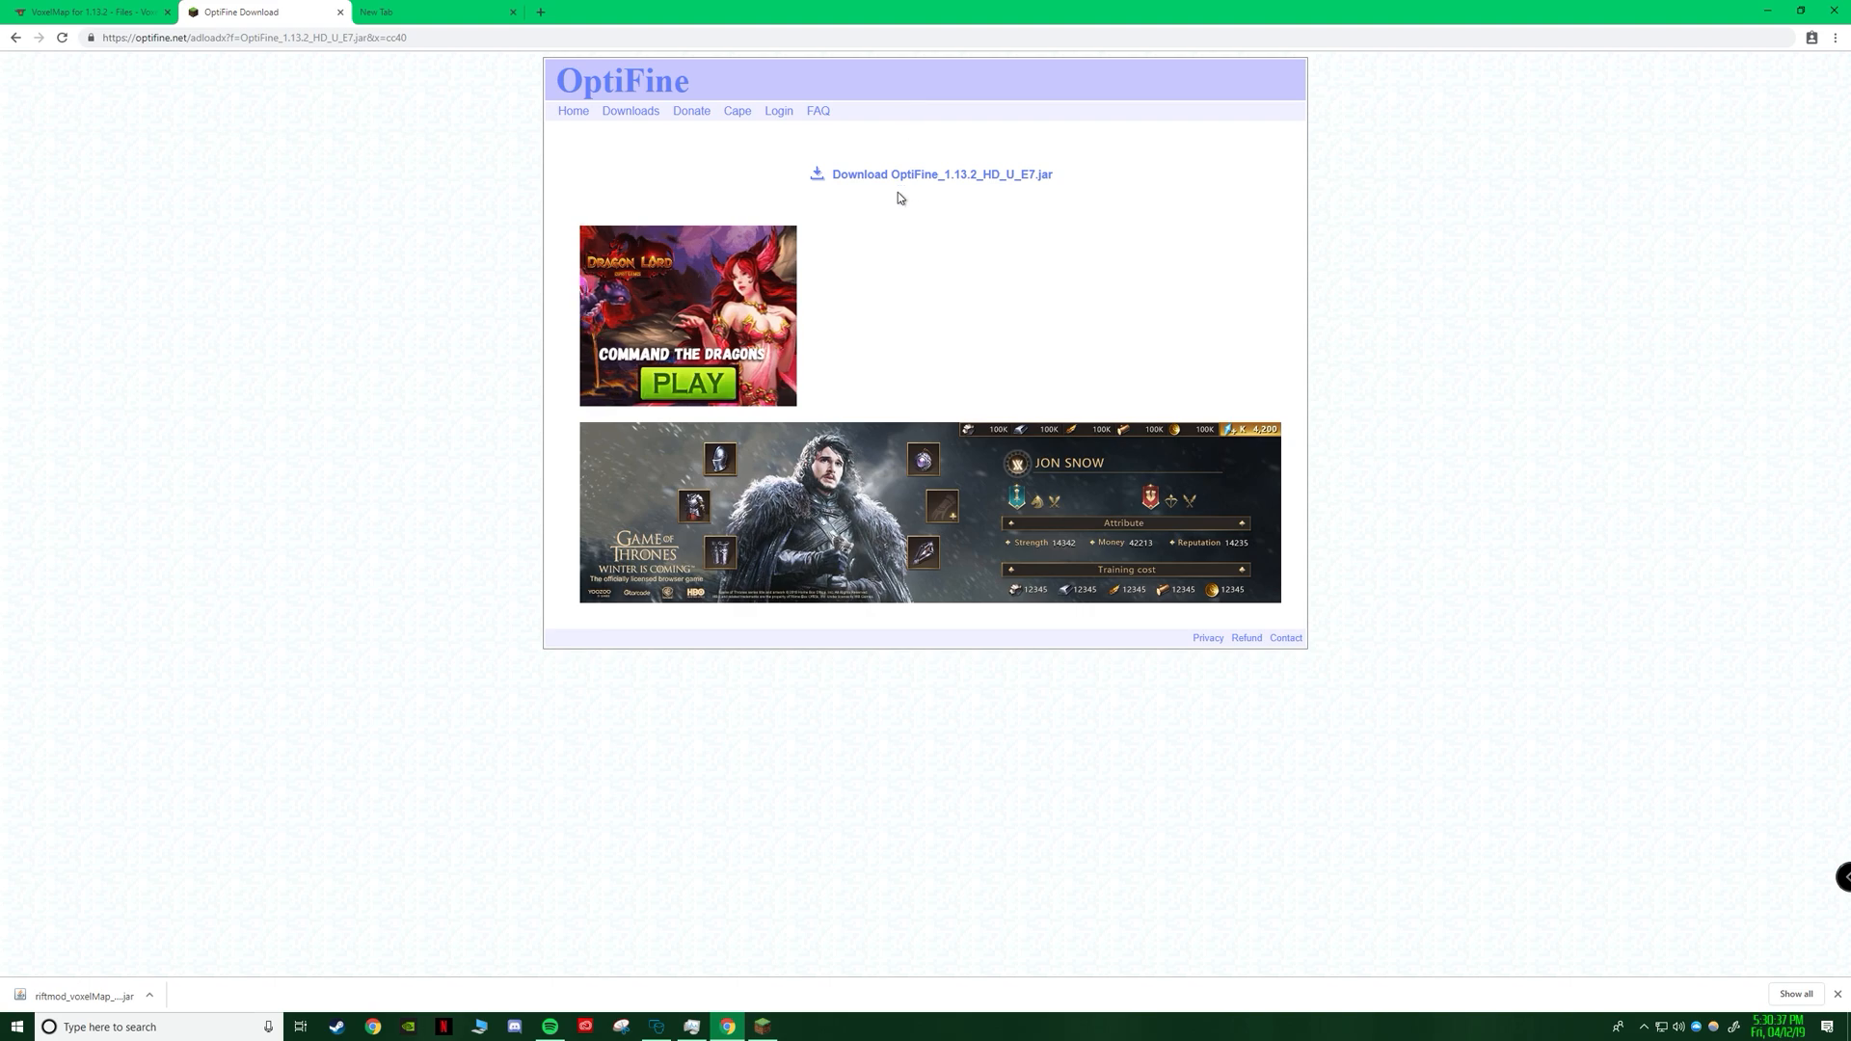
Download OptiFine_1.13.2_HD_U_E7.jar, close the Roblox pop-up tab, and keep the file.
{"action": "left_click", "coordinate": [940, 173]}
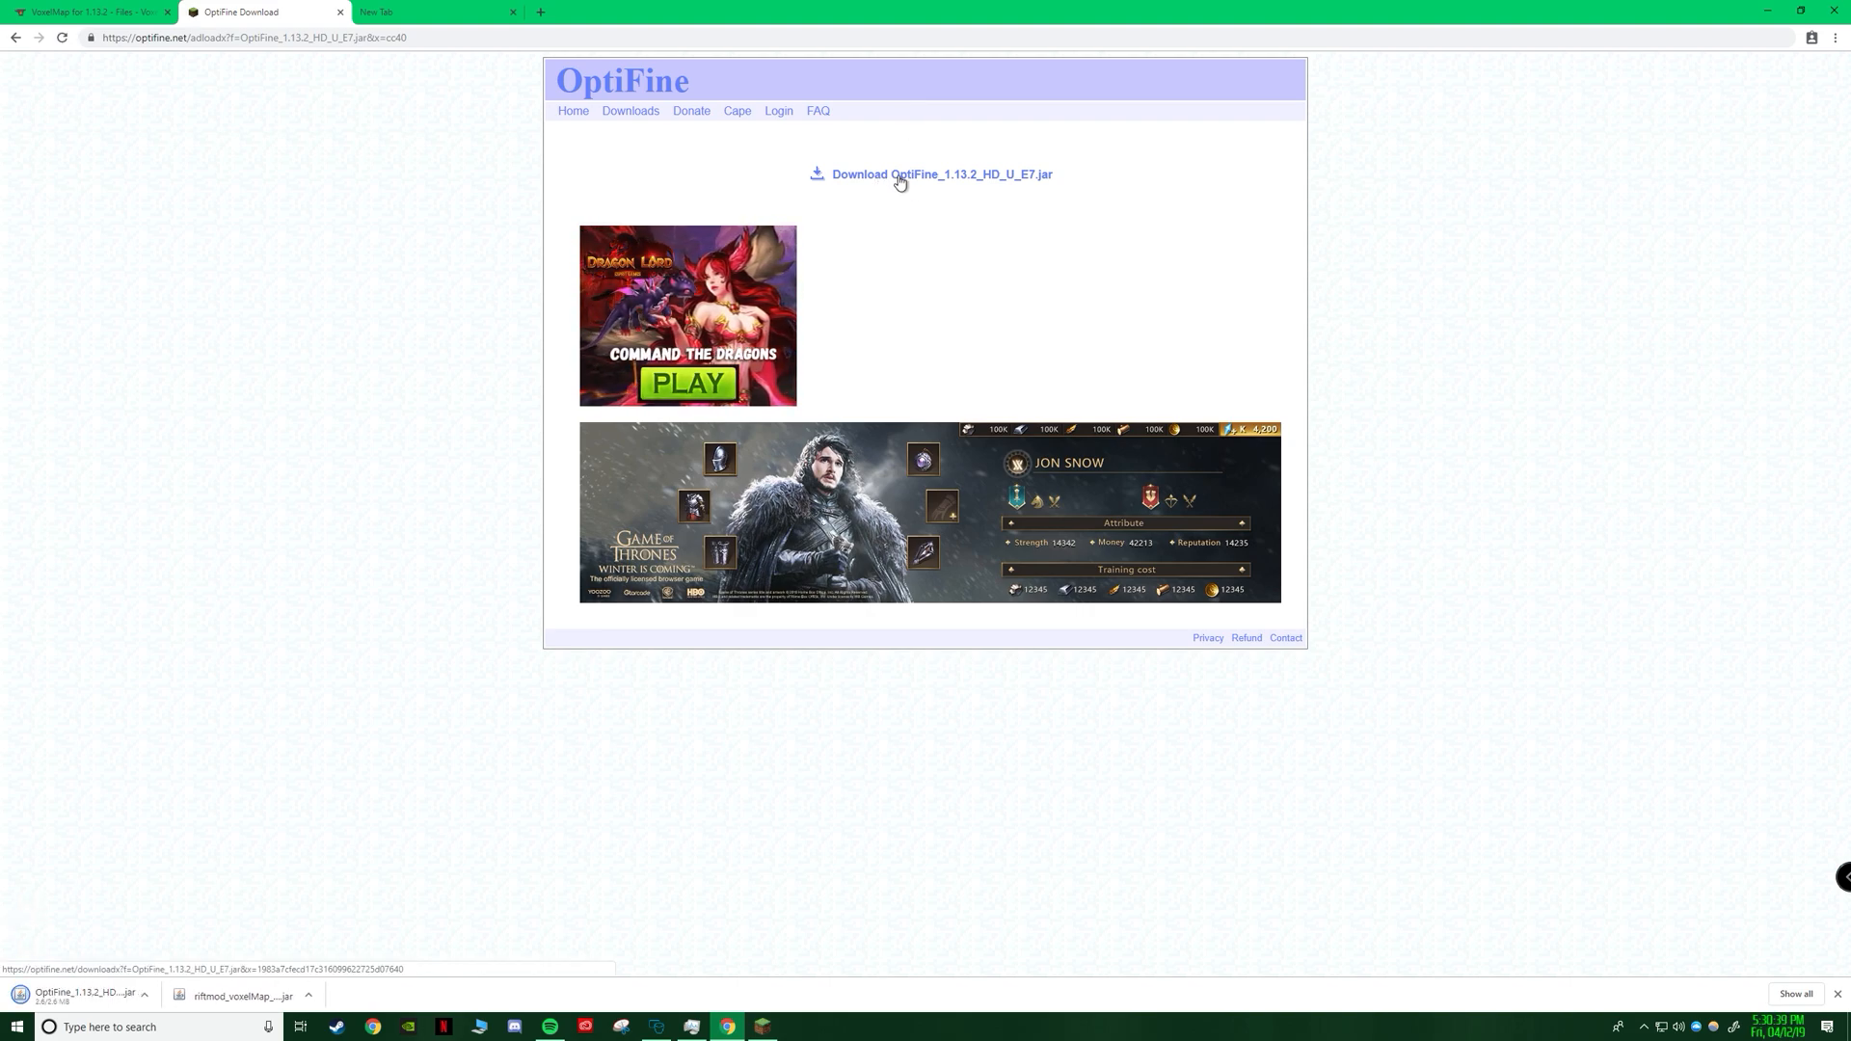
{"action": "left_click", "coordinate": [941, 173]}
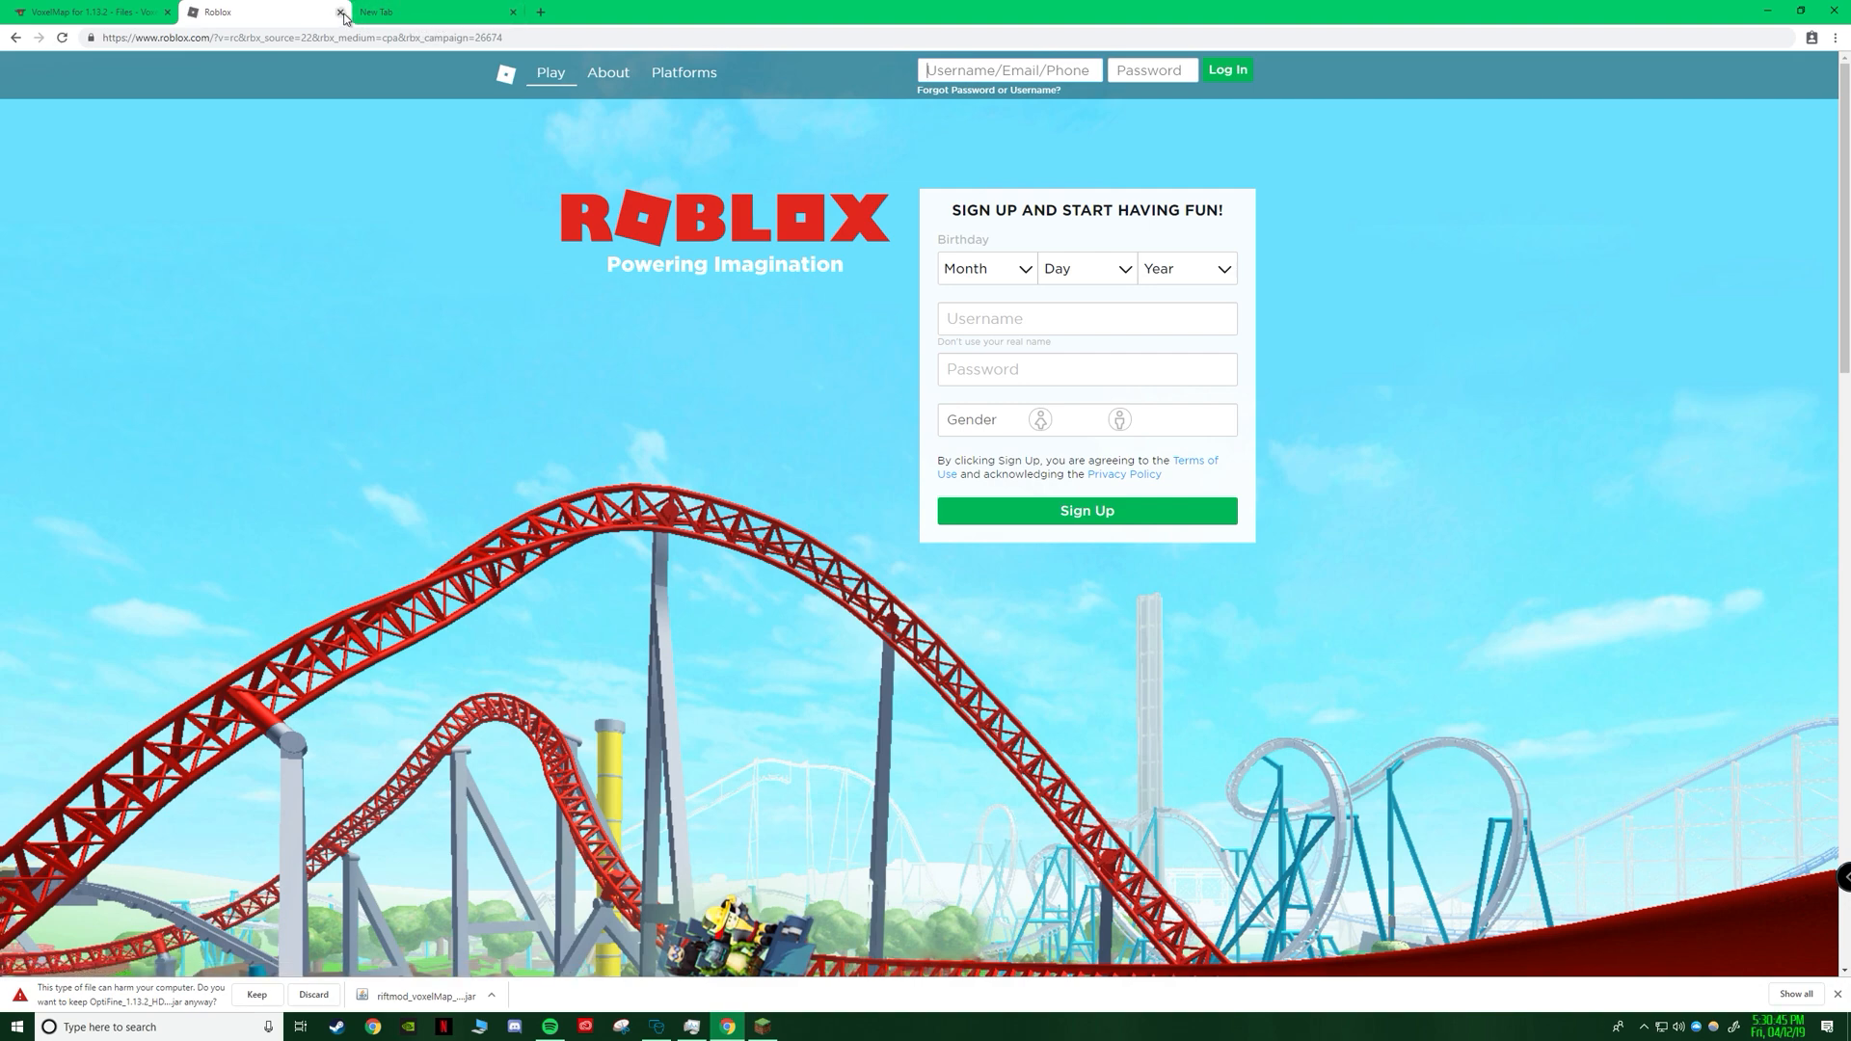
{"action": "left_click", "coordinate": [340, 11]}
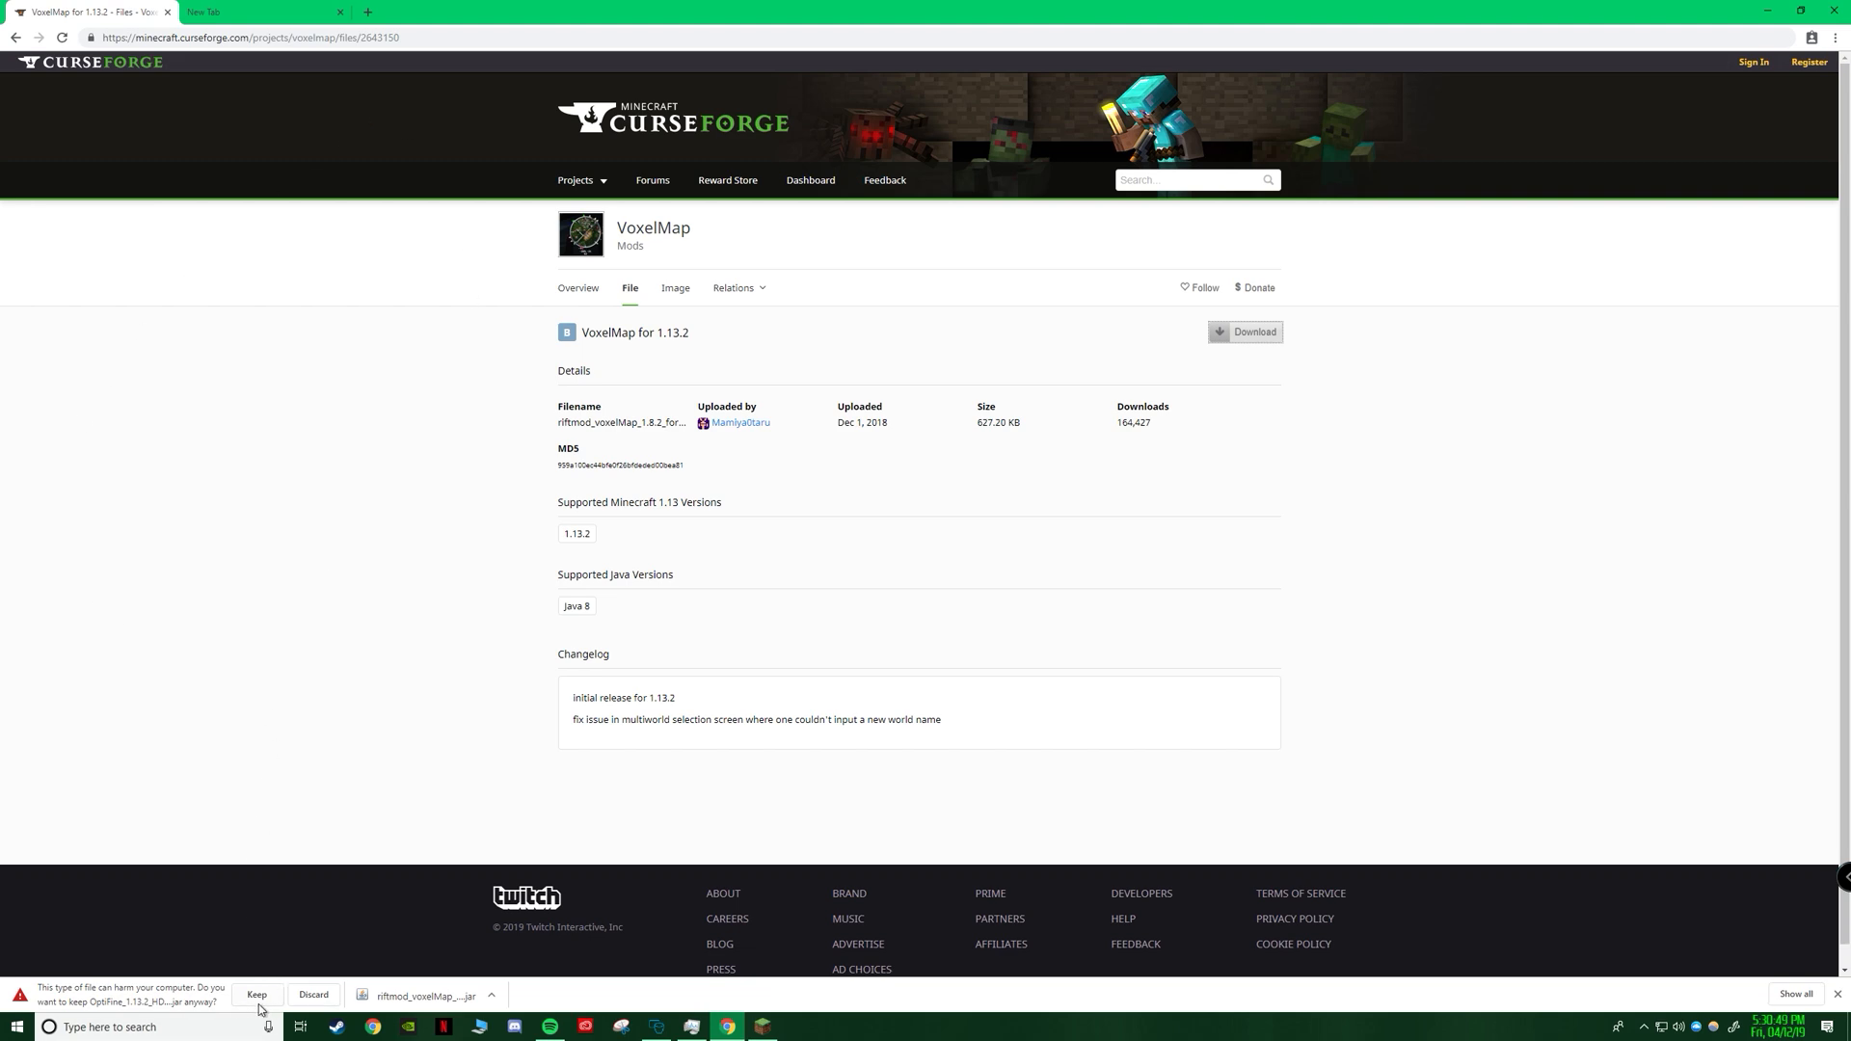
{"action": "left_click", "coordinate": [256, 1000]}
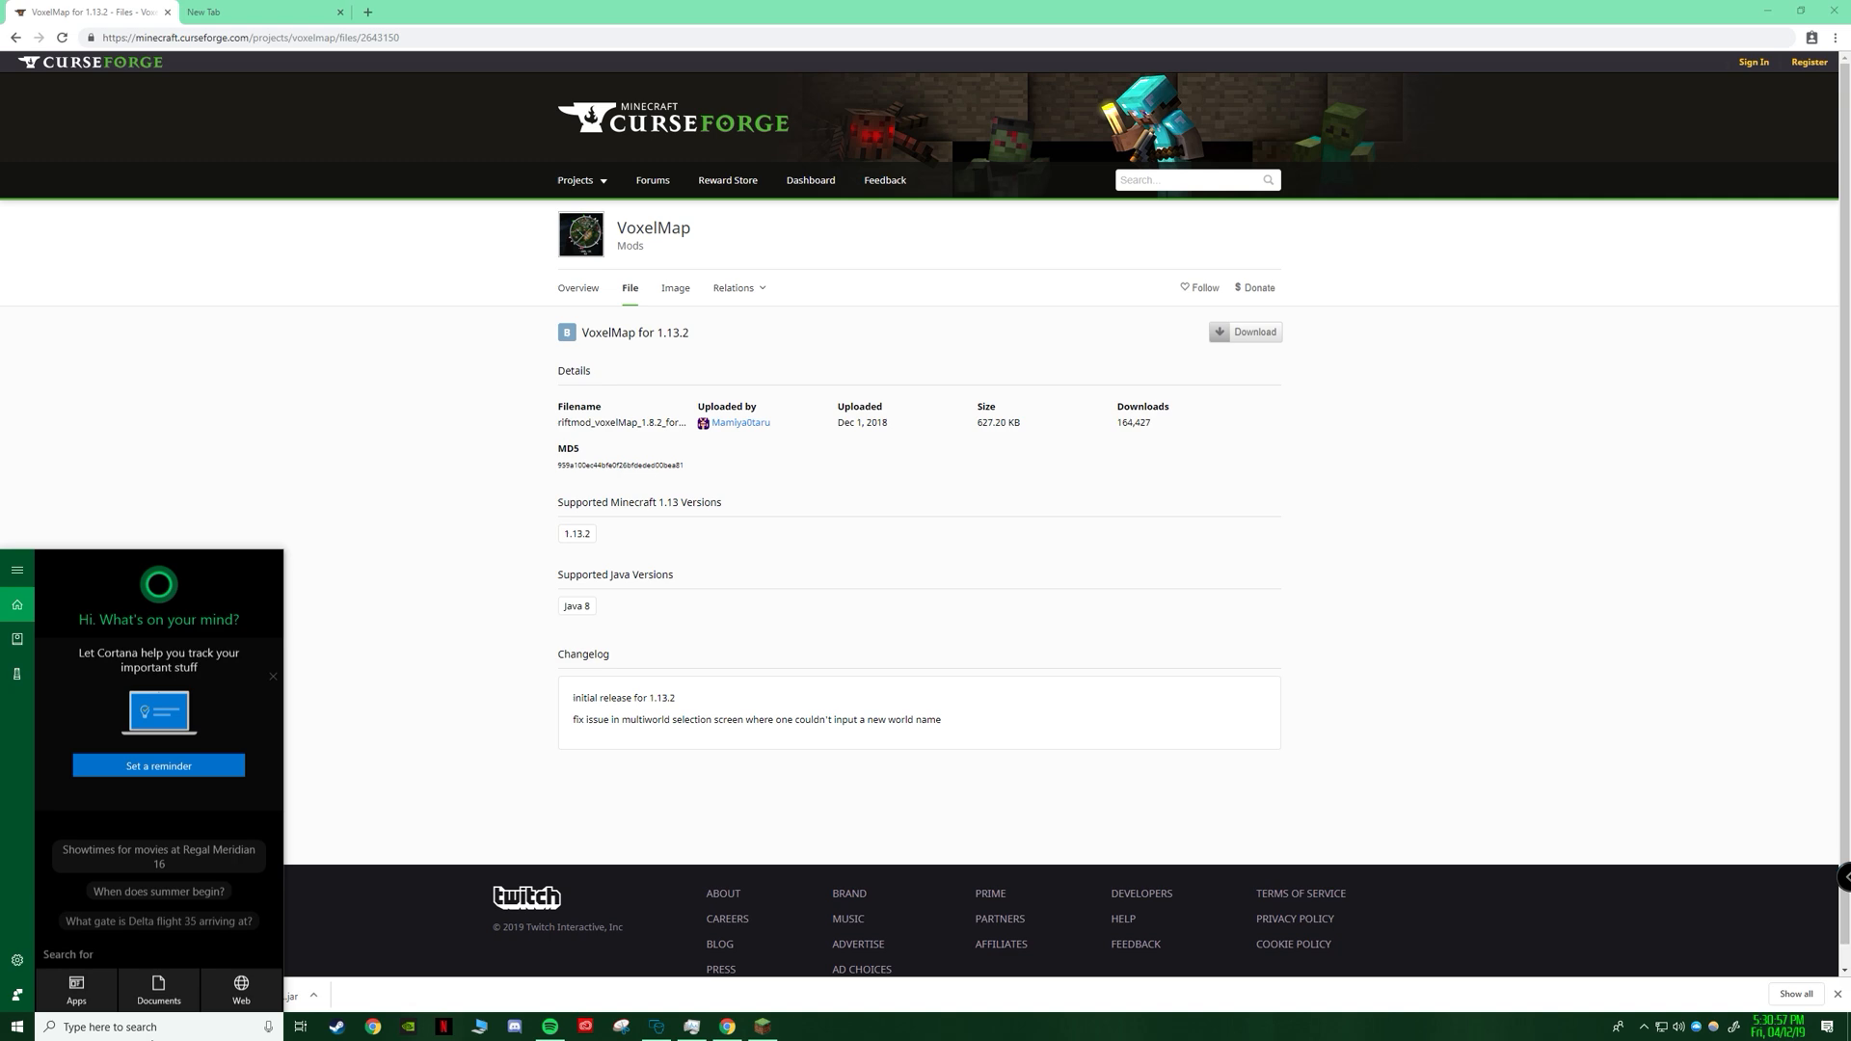
Search %appdata%, open .minecraft, and bring up the Minecraft Launcher.
{"action": "type", "text": "%appda"}
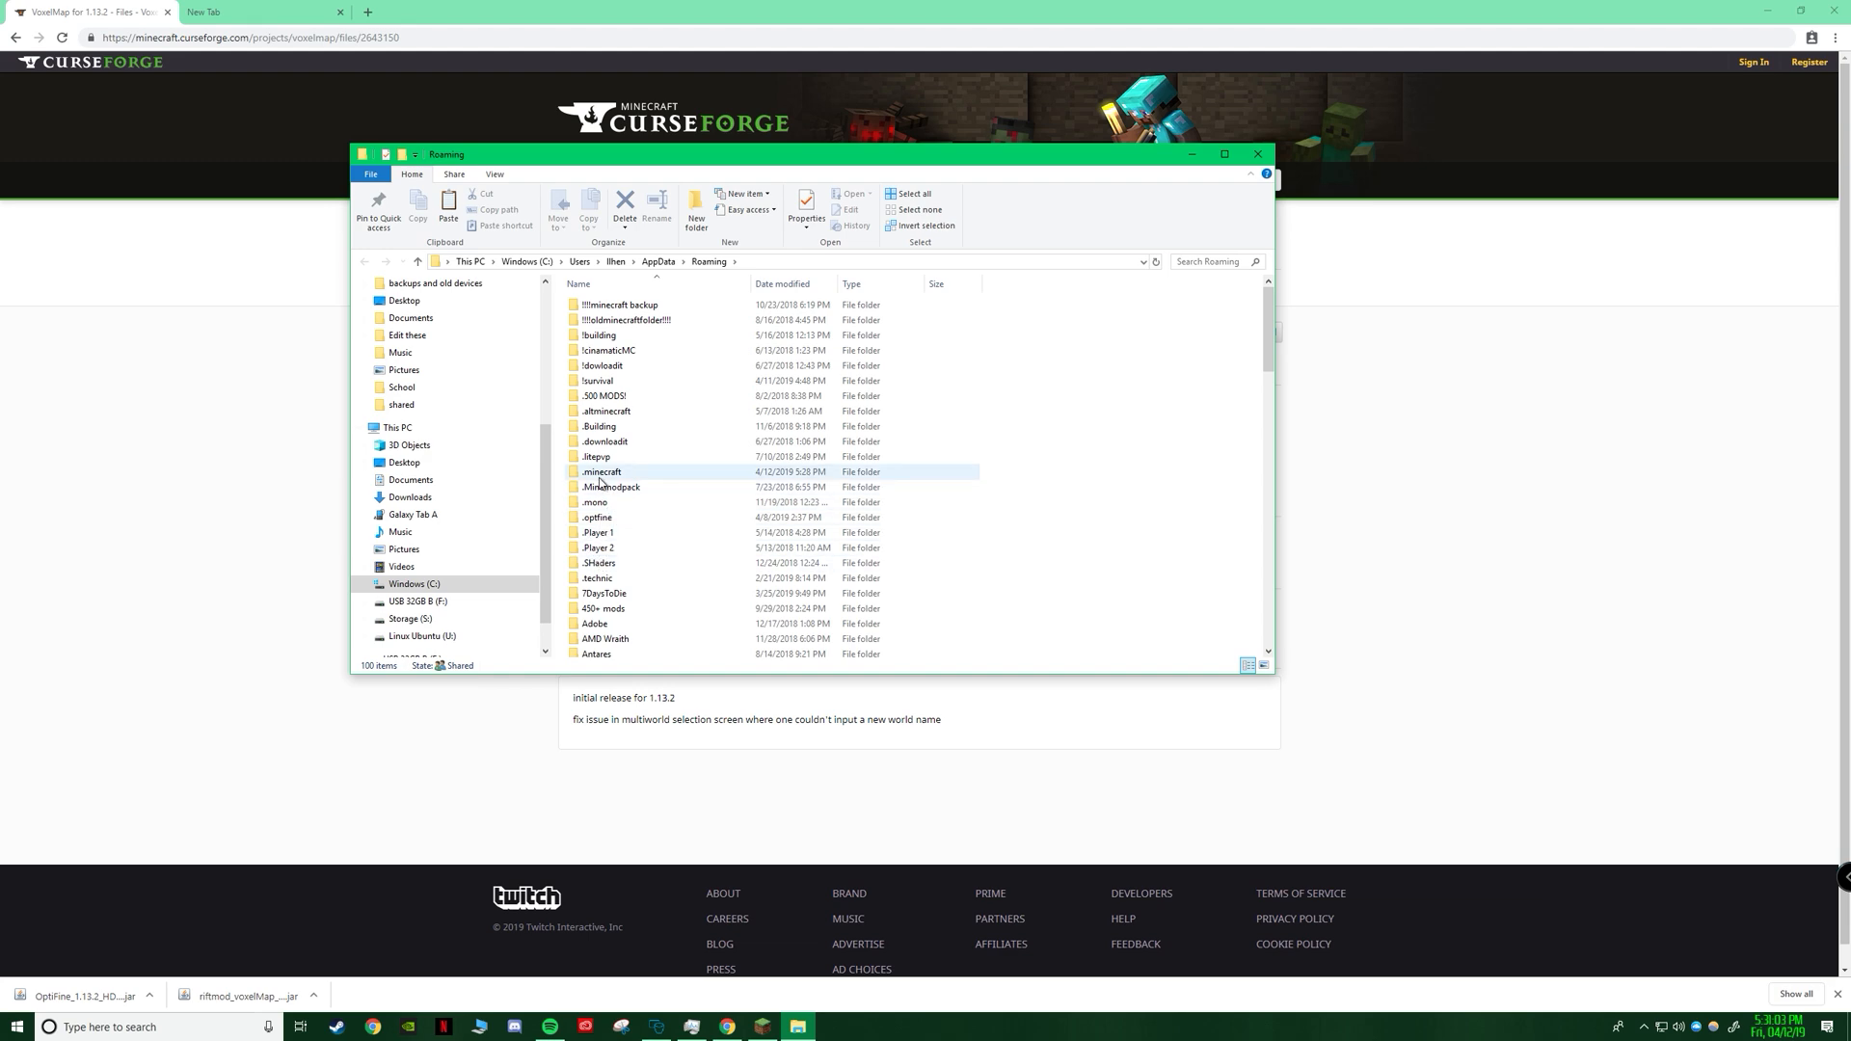
{"action": "double_click", "coordinate": [600, 471]}
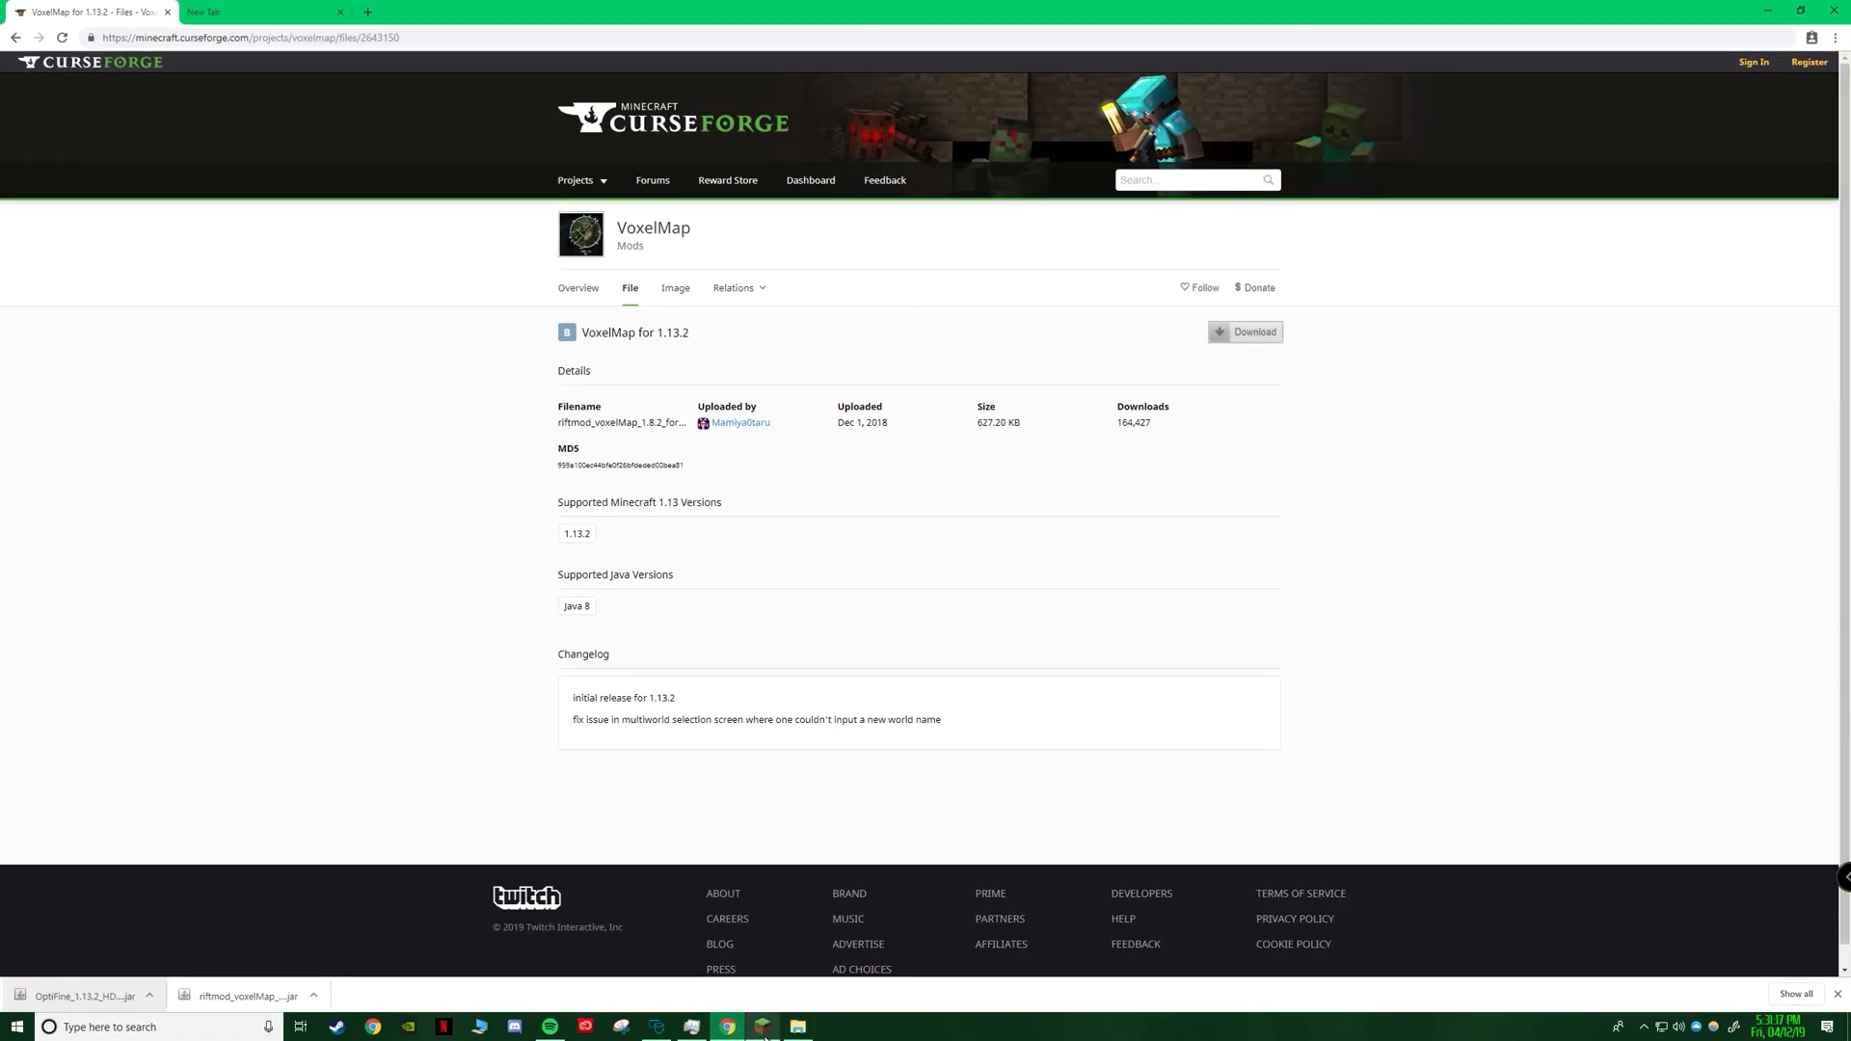
{"action": "left_click", "coordinate": [797, 1026]}
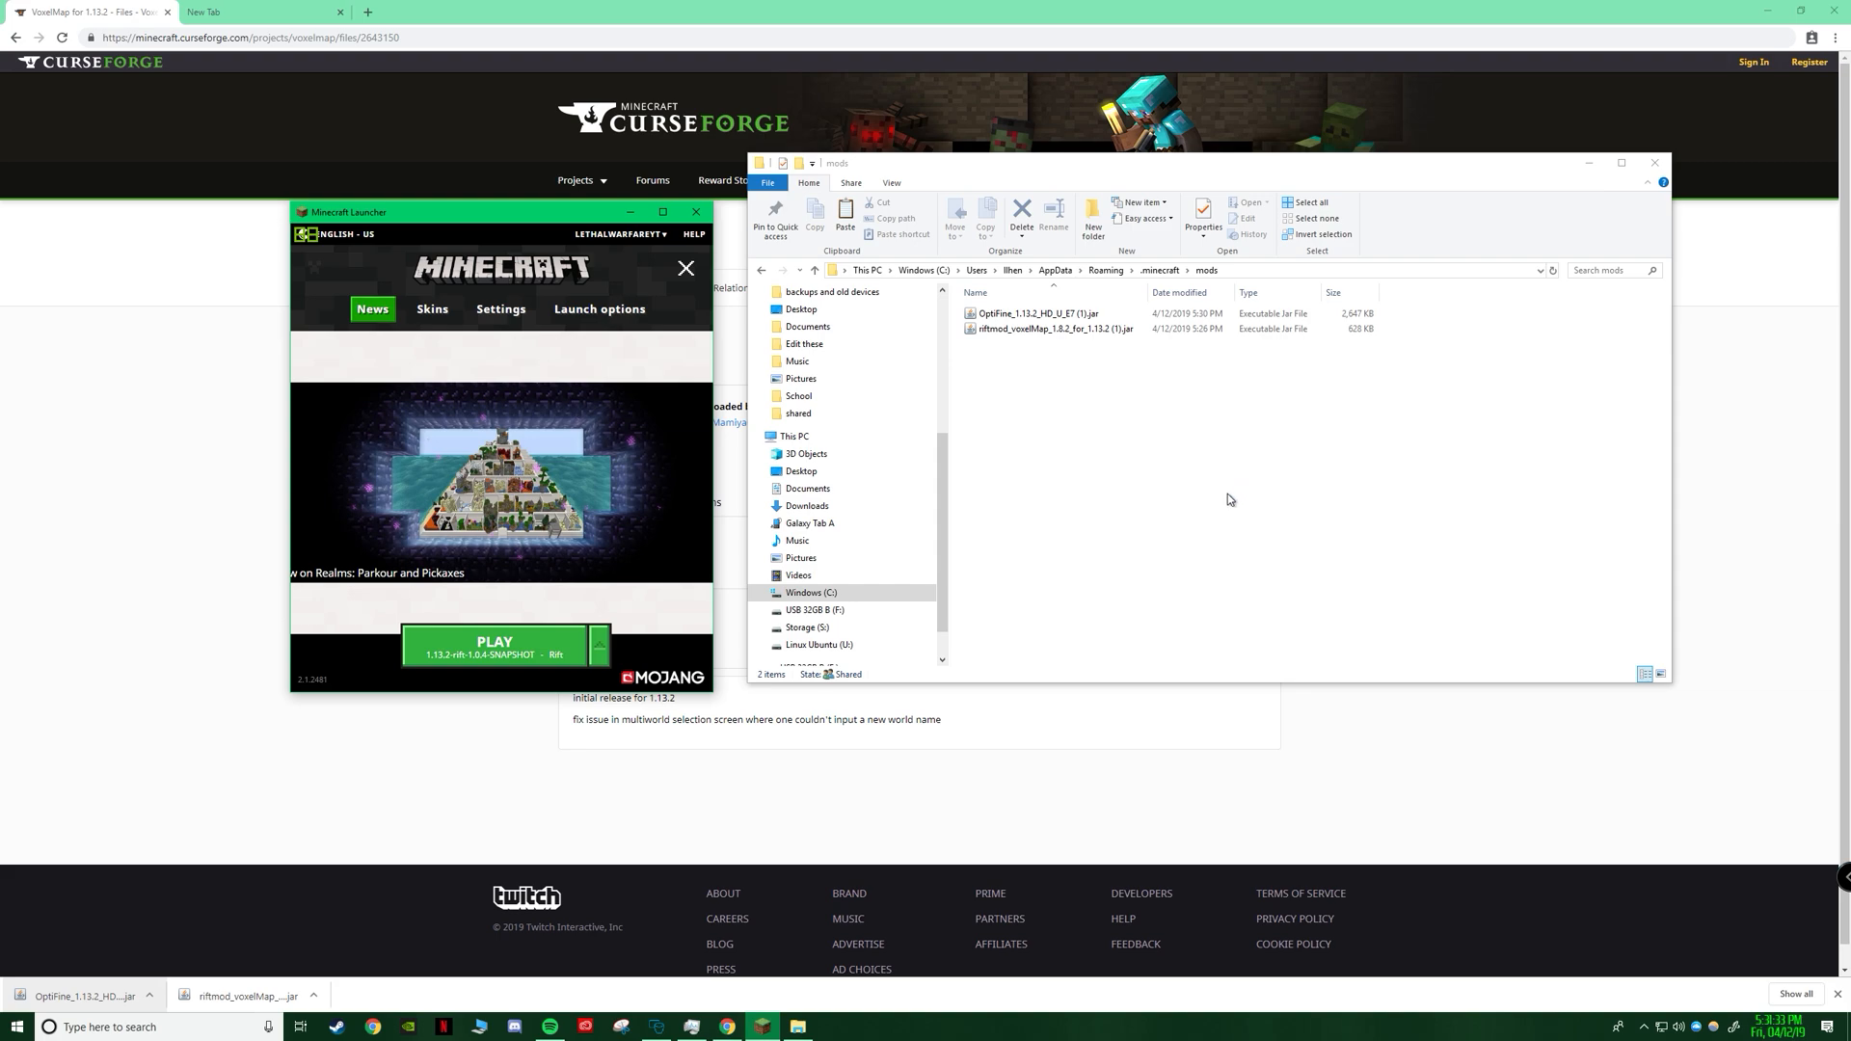
Launch Minecraft 1.13.2 with the 1.13.2-rift-1.0.4-SNAPSHOT profile.
{"action": "left_click", "coordinate": [495, 645]}
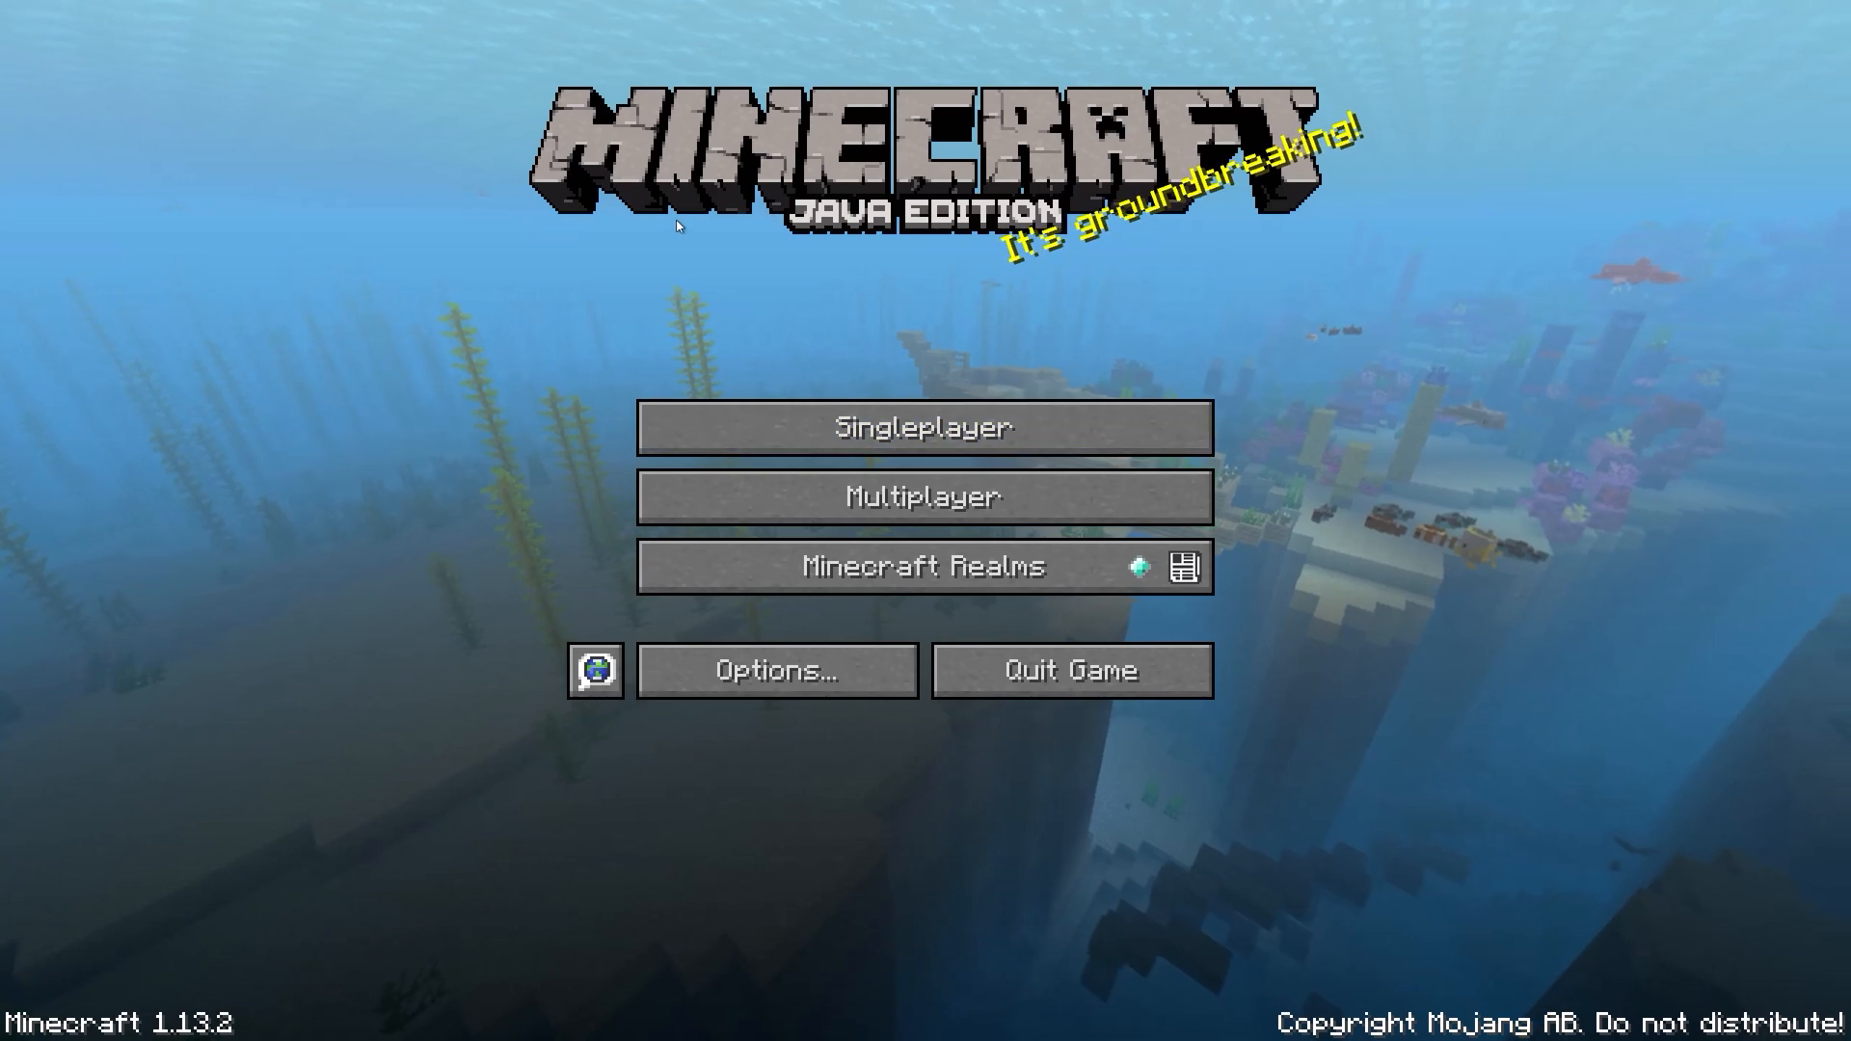
{"action": "mouse_move", "coordinate": [457, 730]}
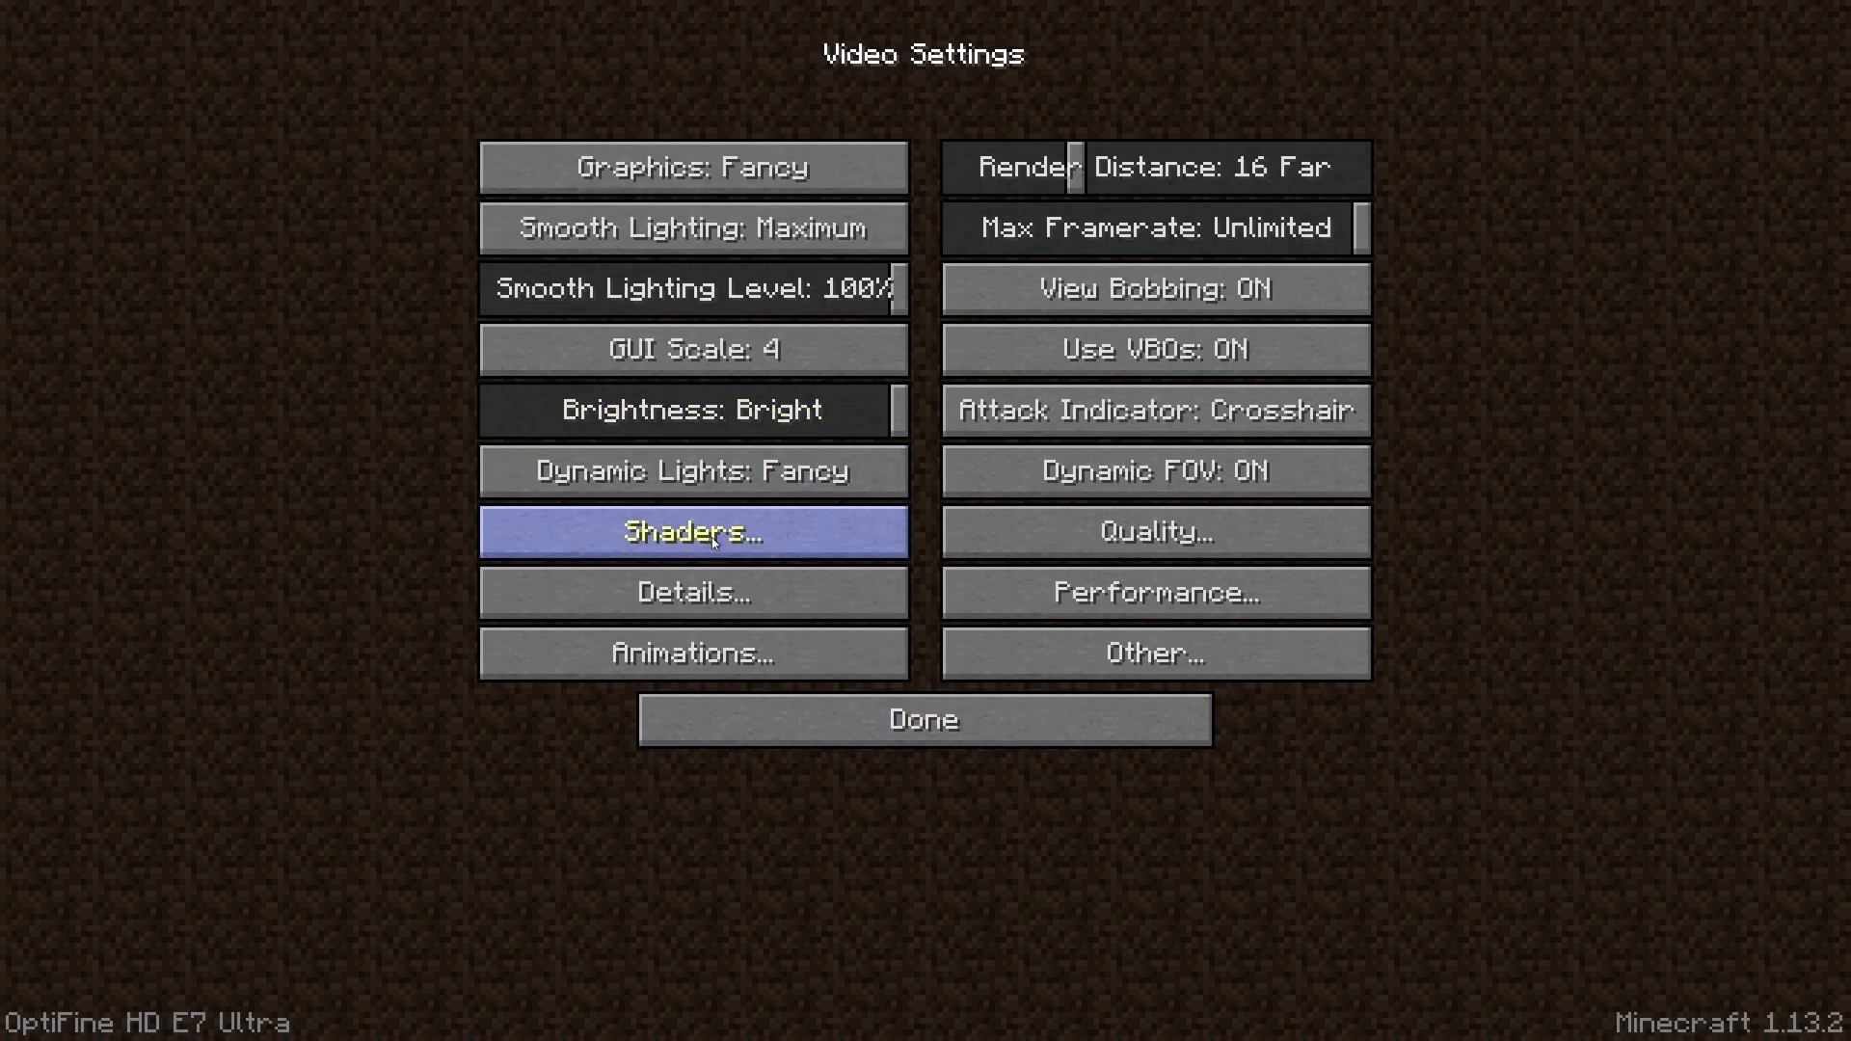
View OptiFine's Quality settings, then return to the Options screen.
{"action": "left_click", "coordinate": [1152, 531]}
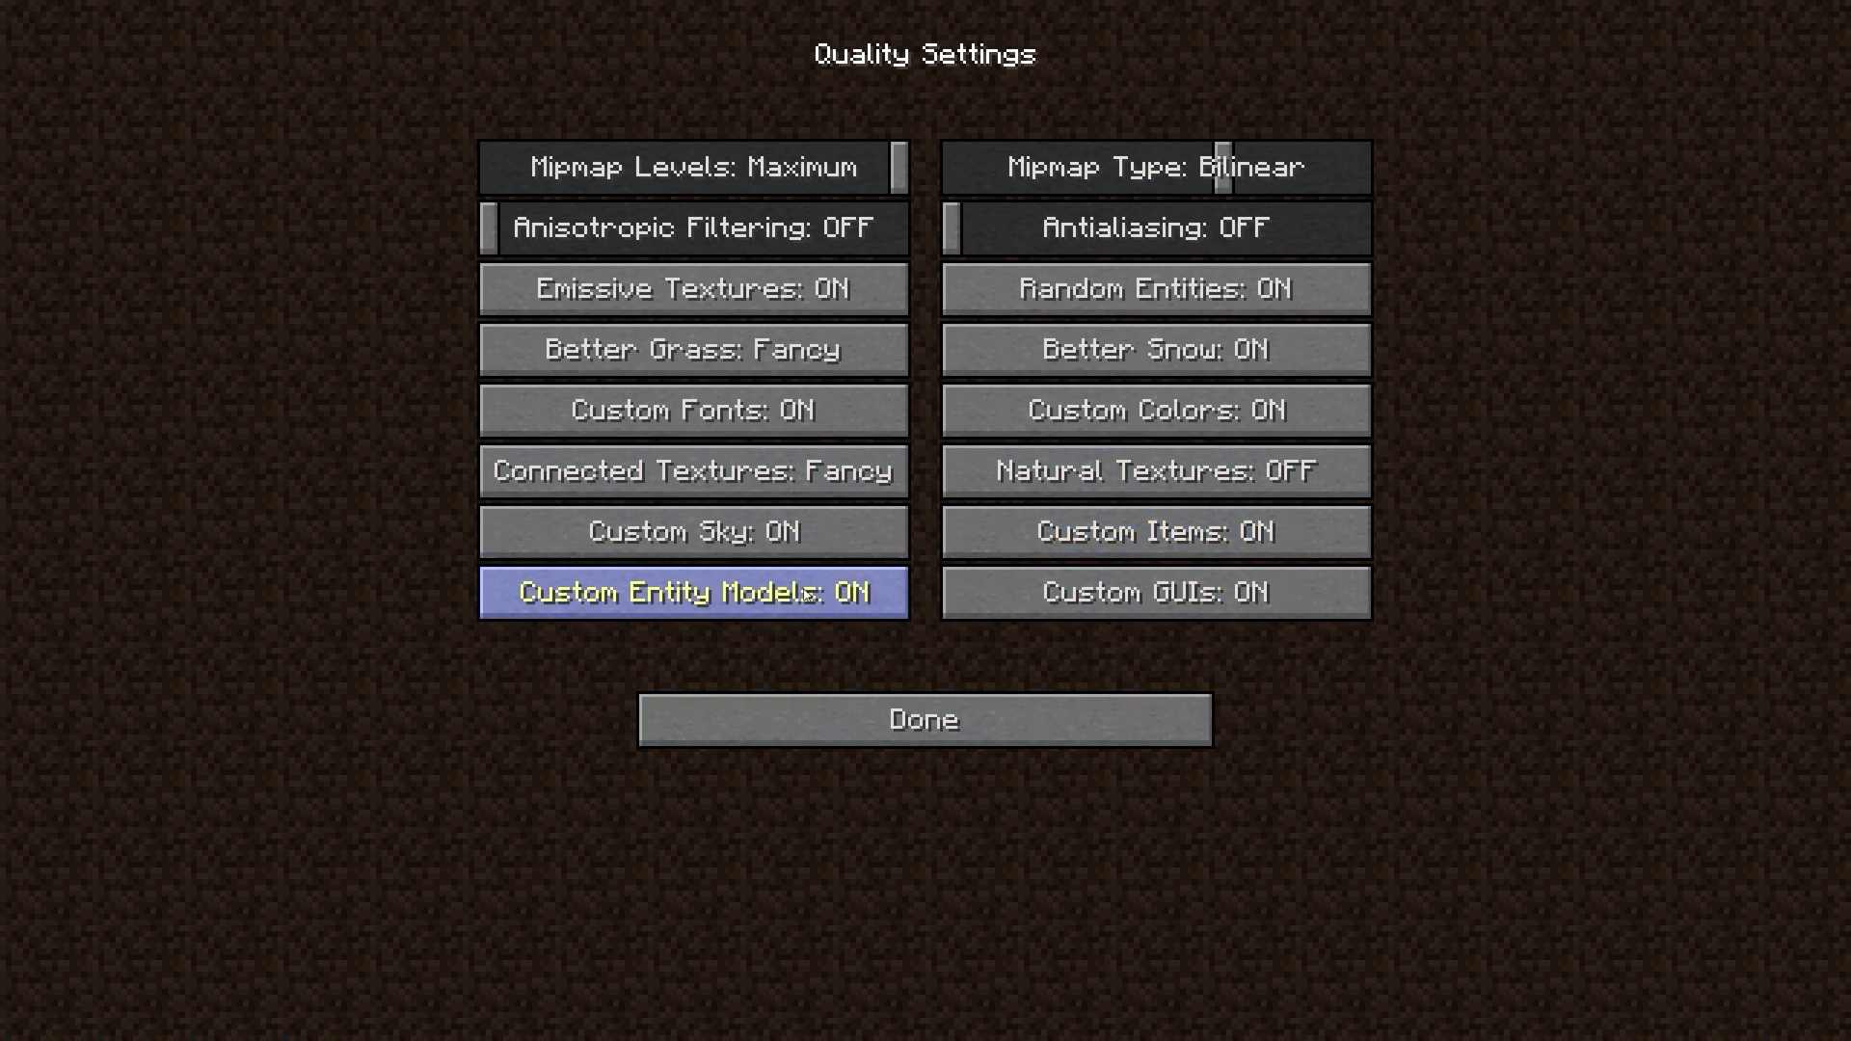
{"action": "left_click", "coordinate": [923, 719]}
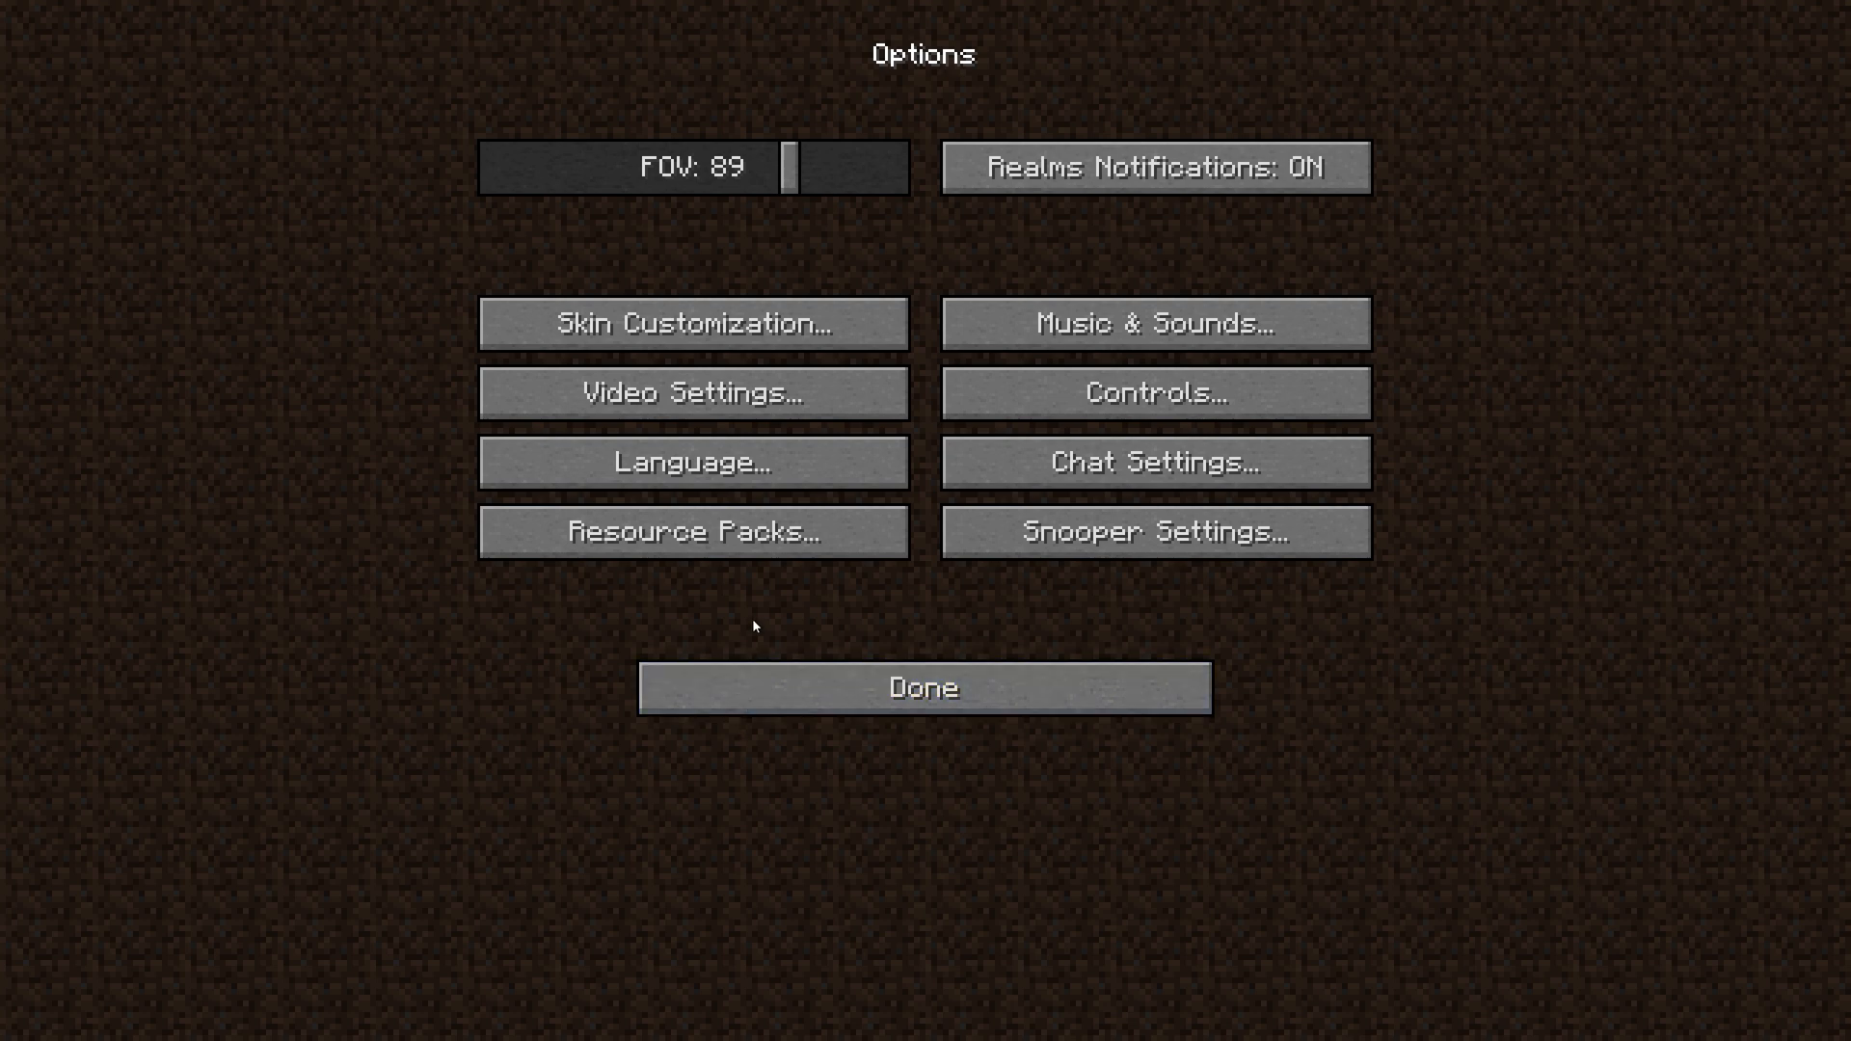
Scroll Controls to VoxelMap's Minimap Controls bindings, then return to the title screen.
{"action": "left_click", "coordinate": [1153, 393]}
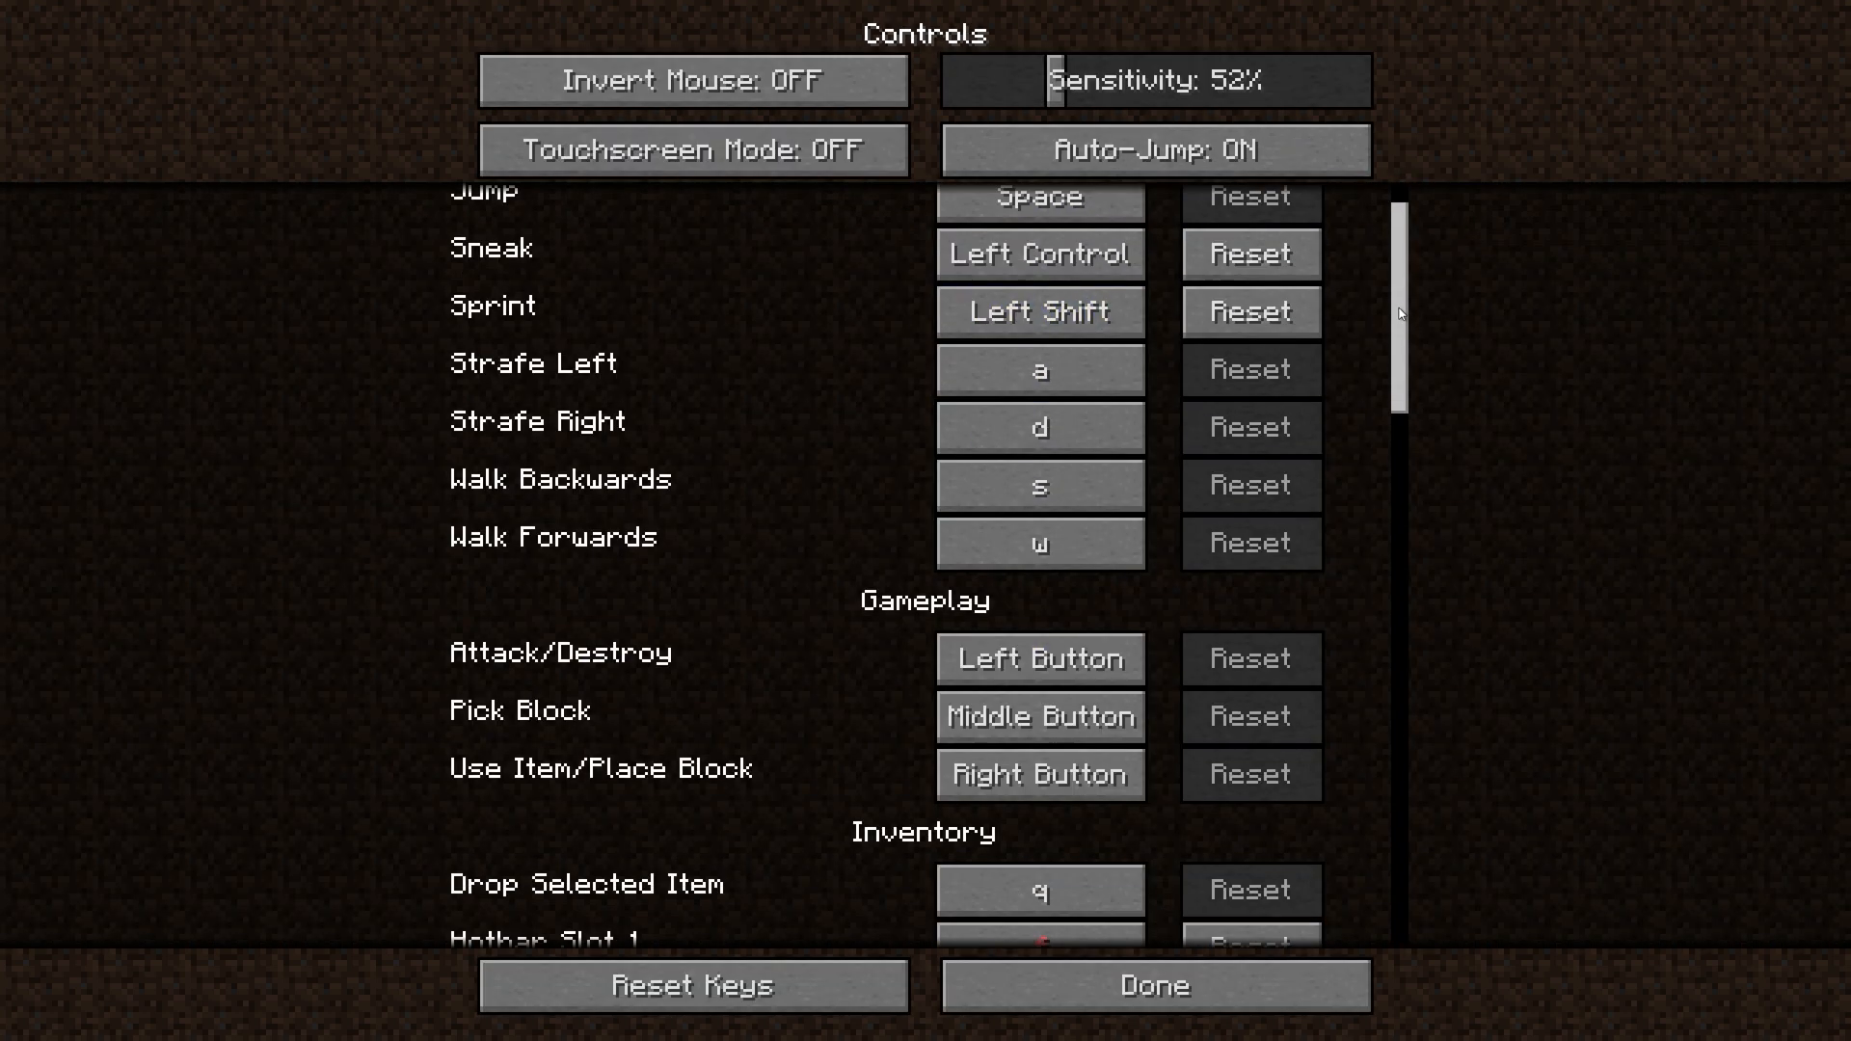
{"action": "scroll", "scroll_direction": "down", "scroll_amount": 3}
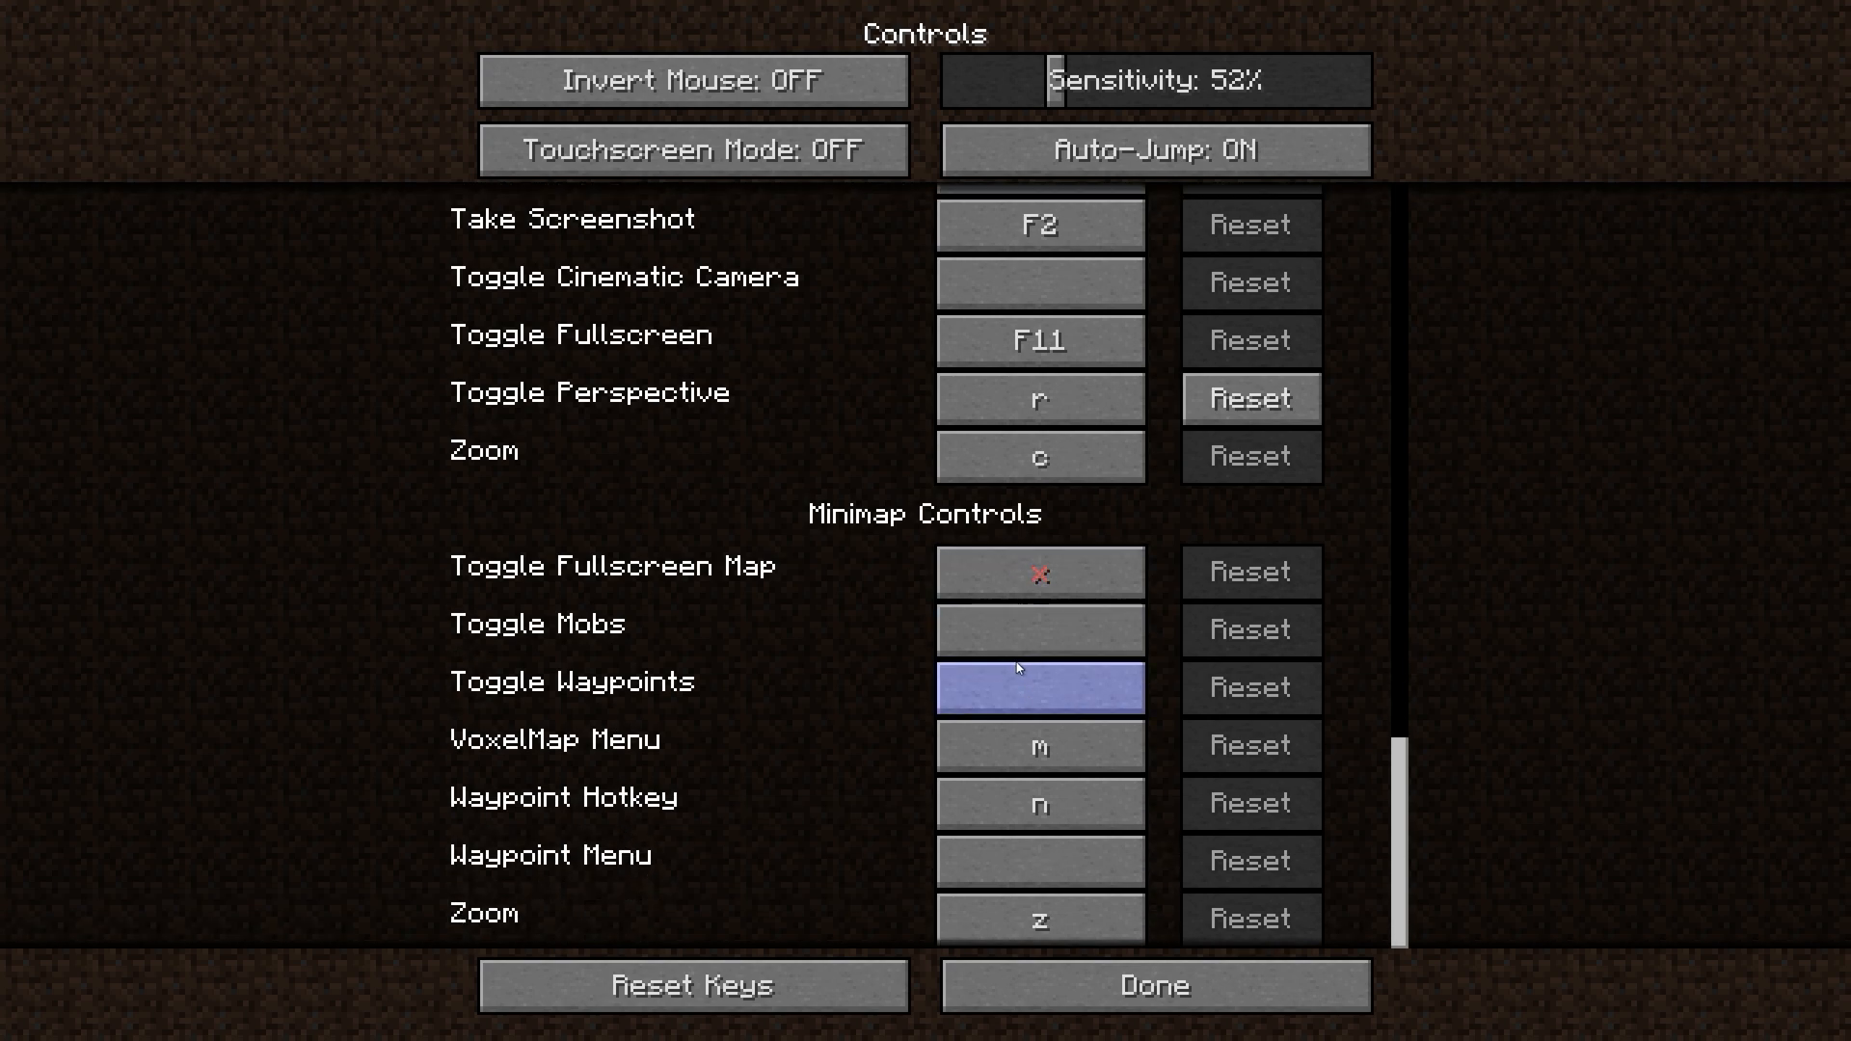
{"action": "mouse_move", "coordinate": [1037, 573]}
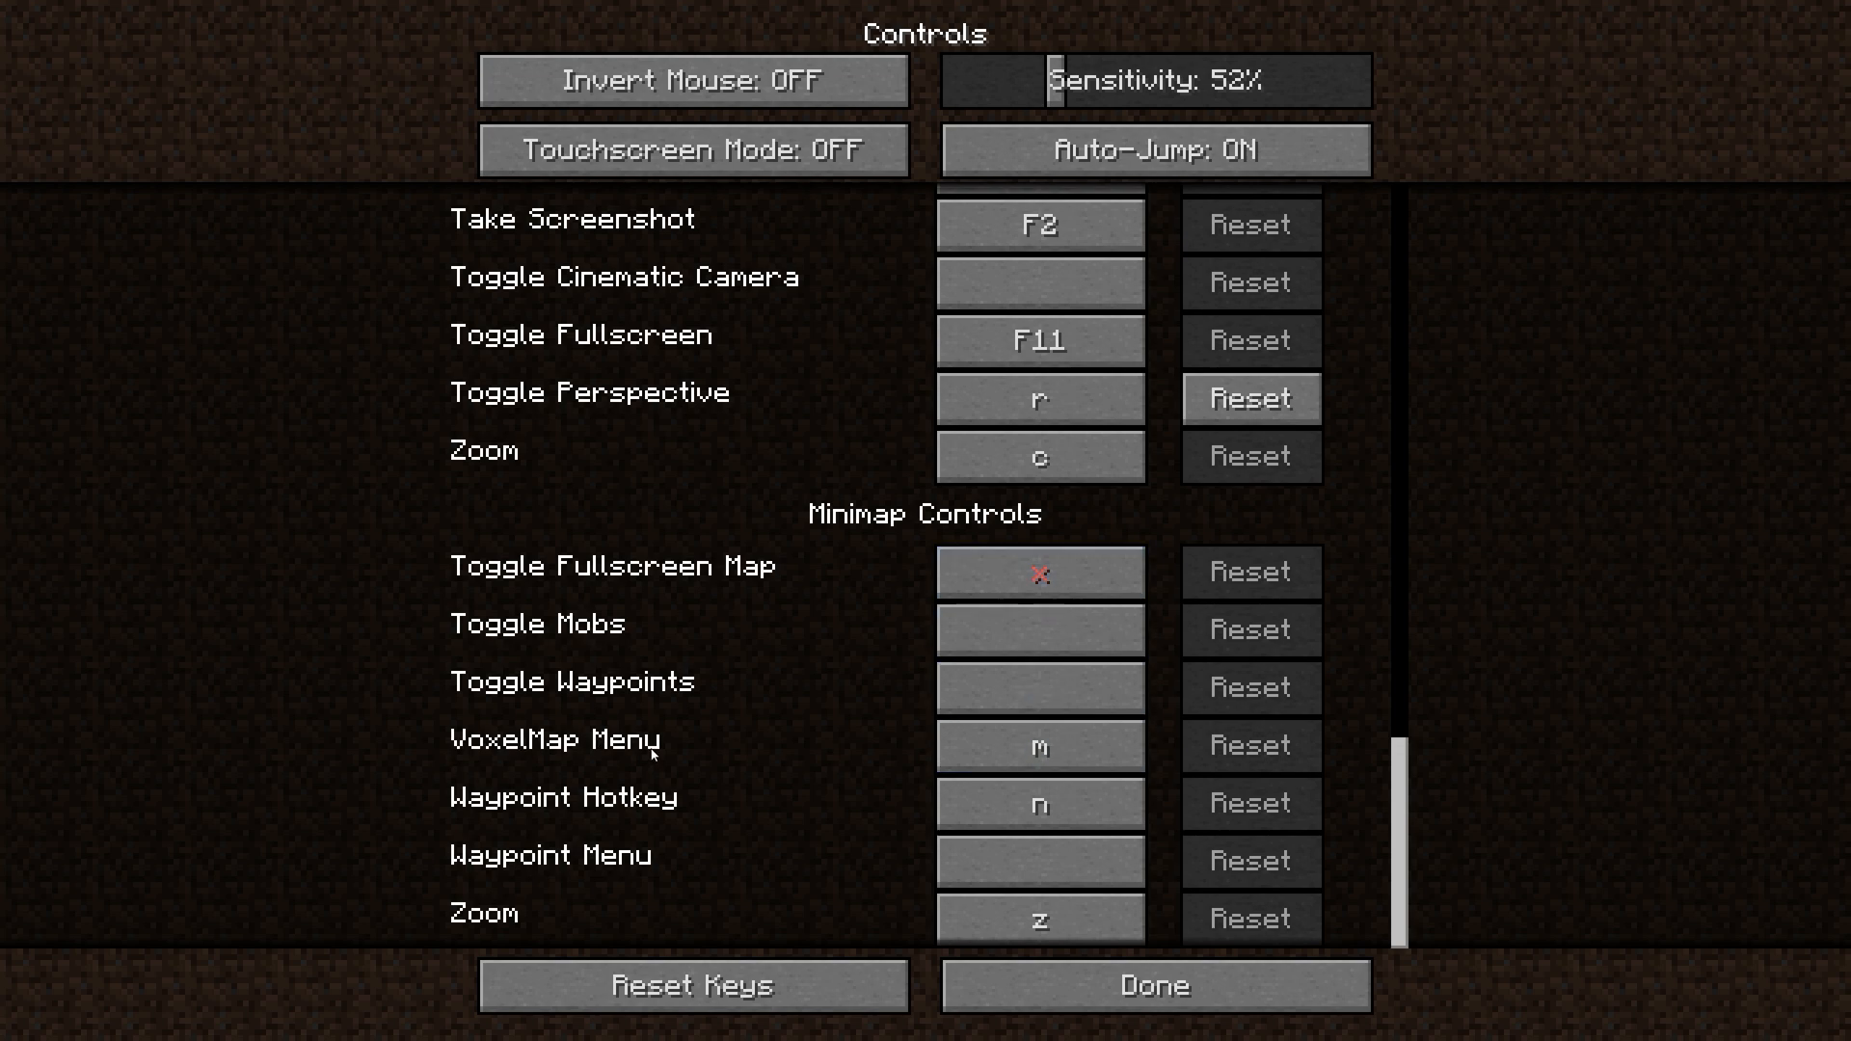
{"action": "left_click", "coordinate": [1151, 983]}
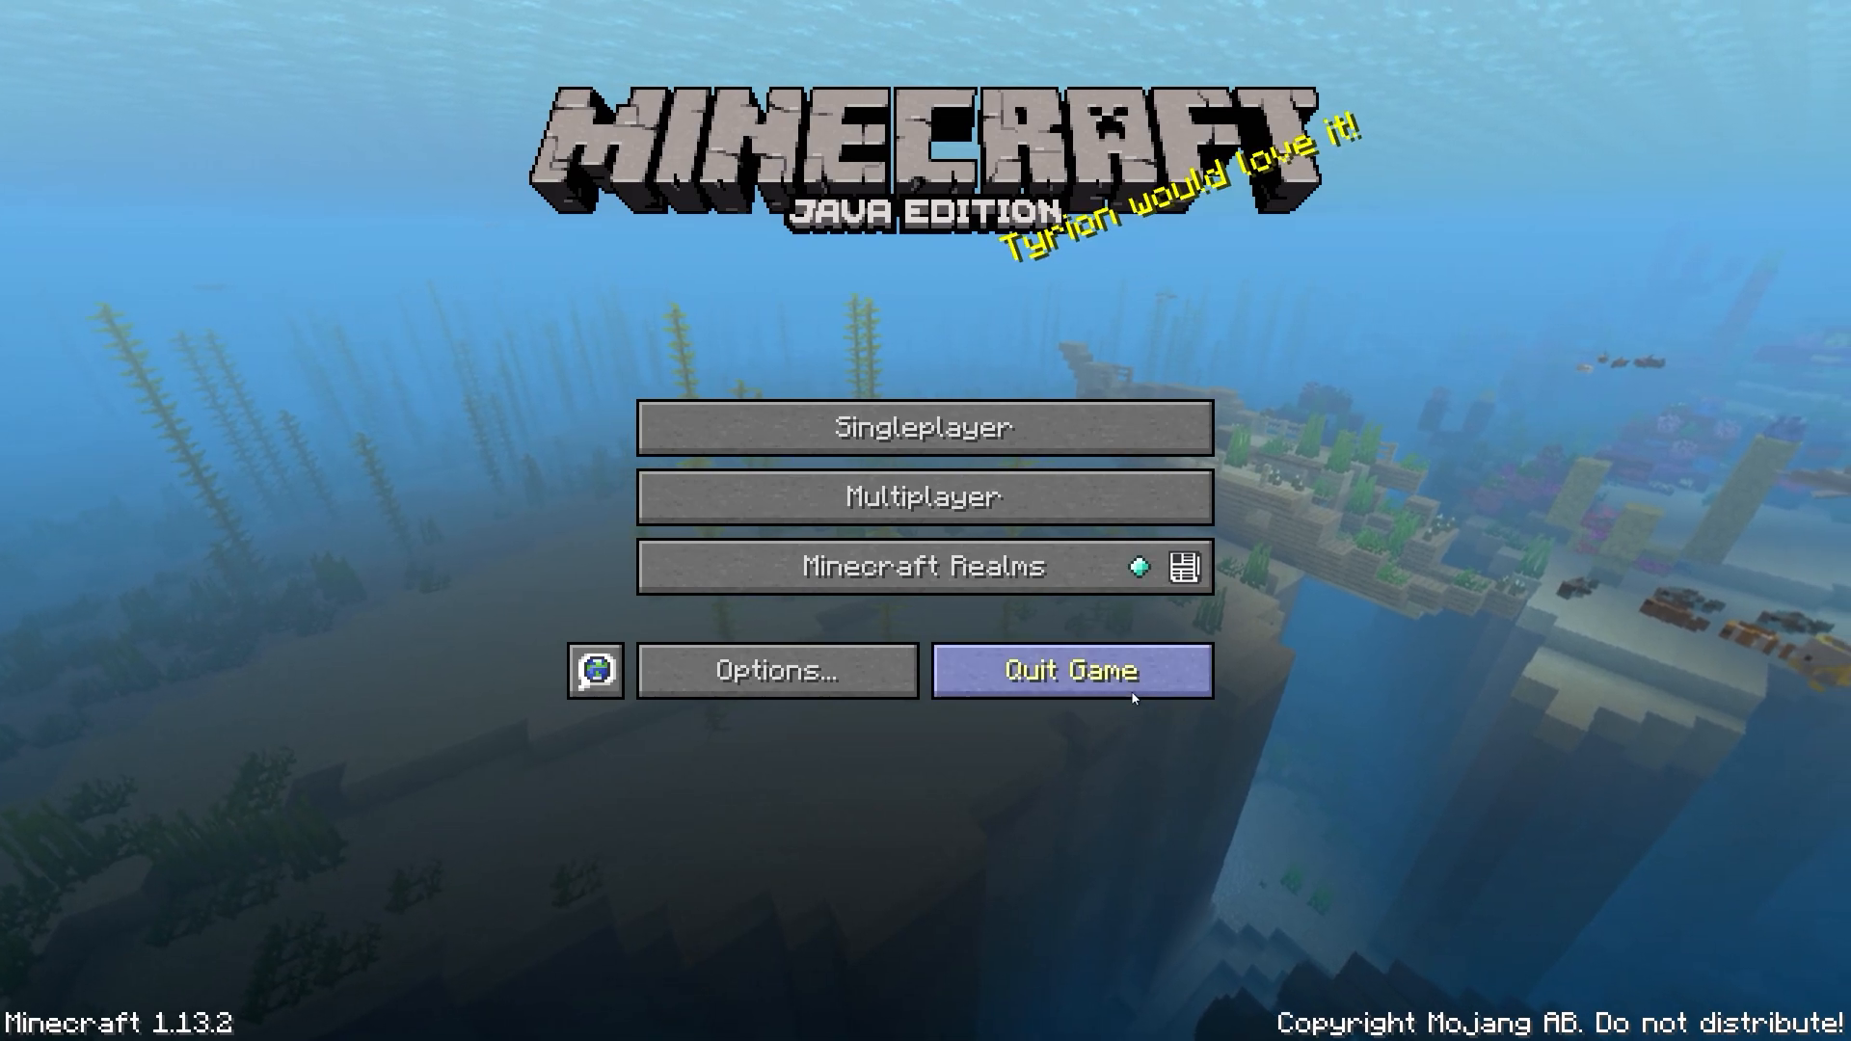
Quit Minecraft and restore the CurseForge Chrome window from the taskbar.
{"action": "left_click", "coordinate": [1069, 671]}
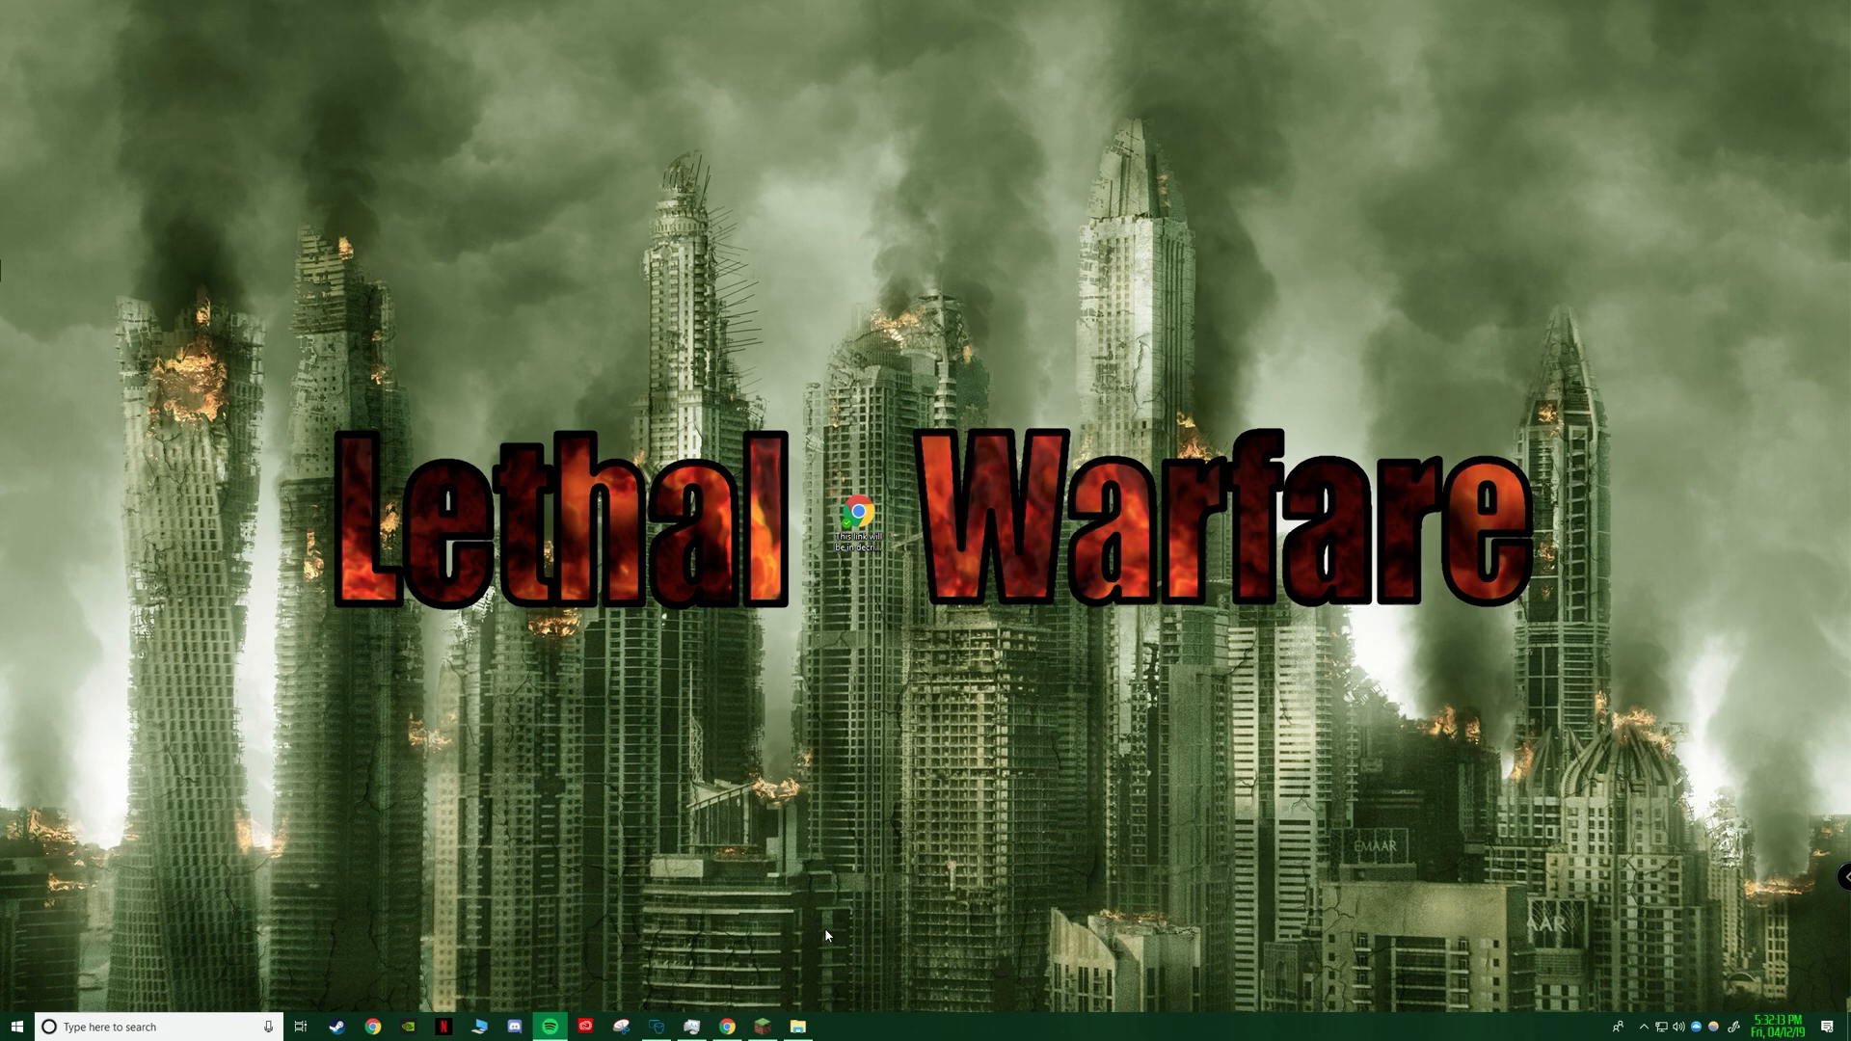
{"action": "mouse_move", "coordinate": [710, 360]}
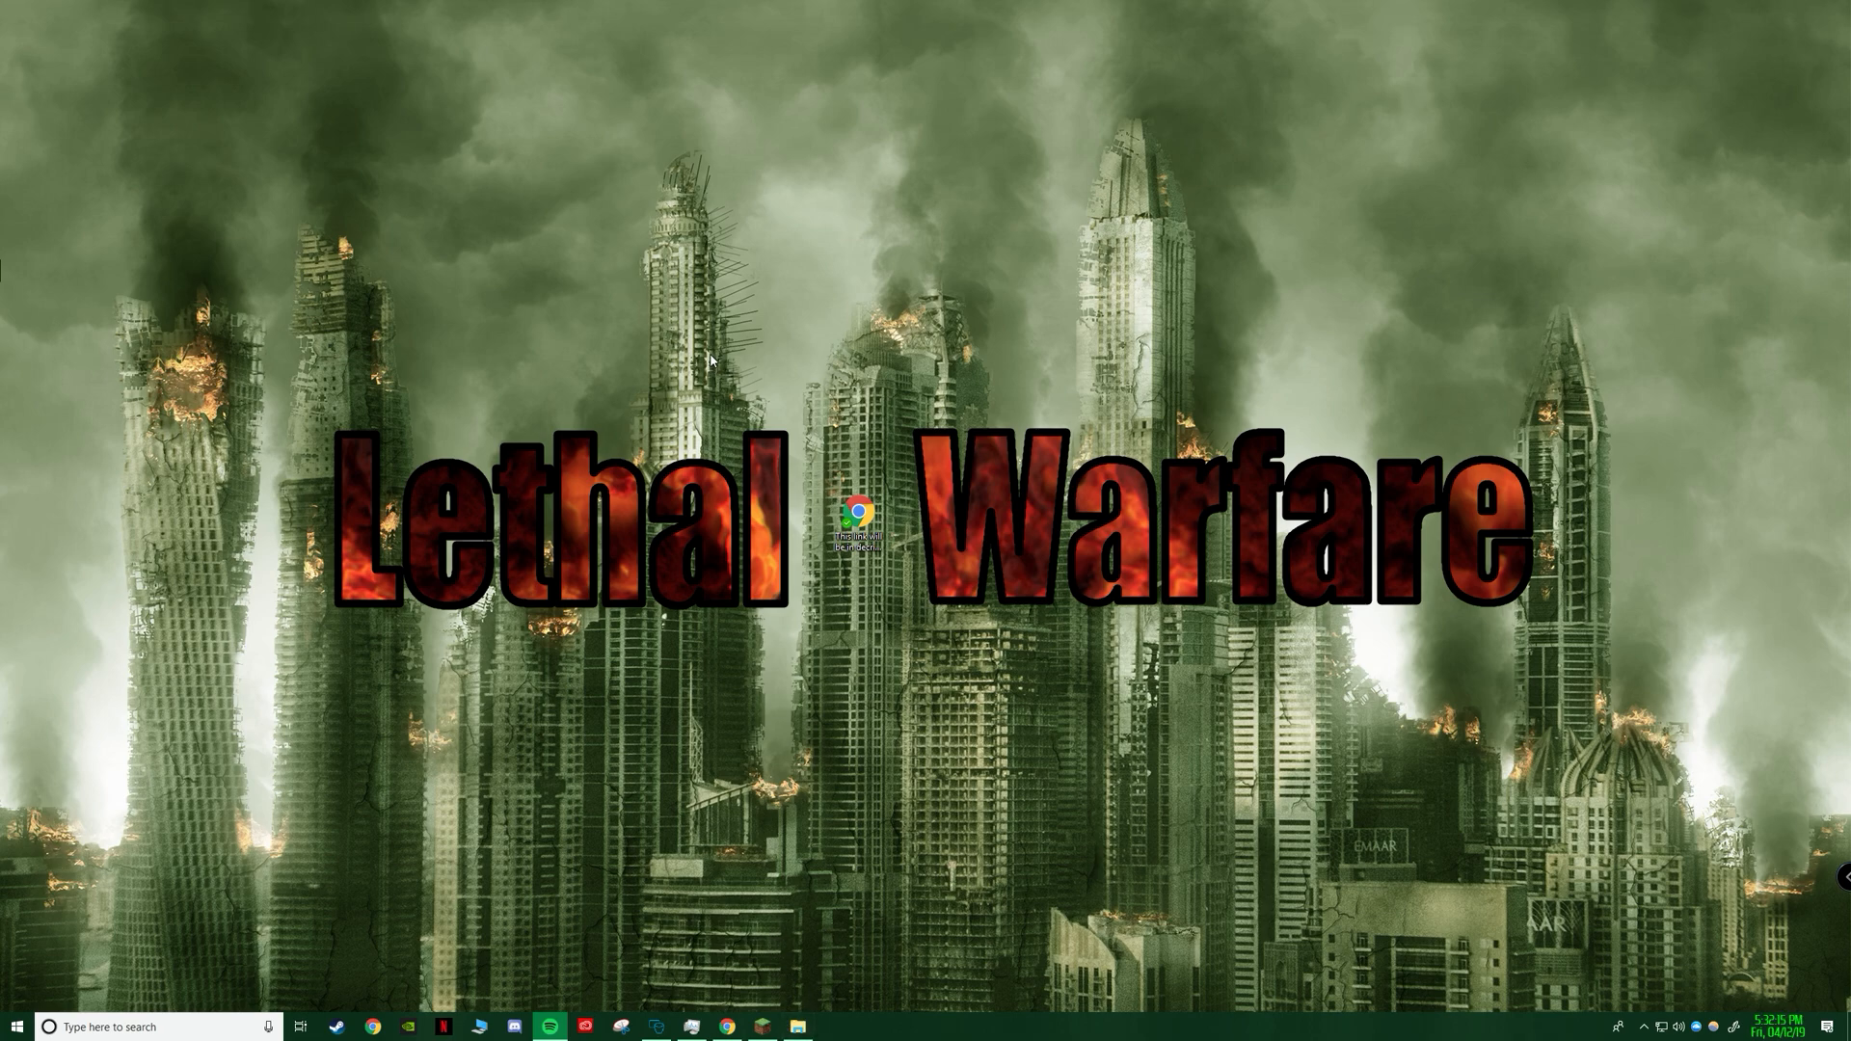
{"action": "mouse_move", "coordinate": [734, 374]}
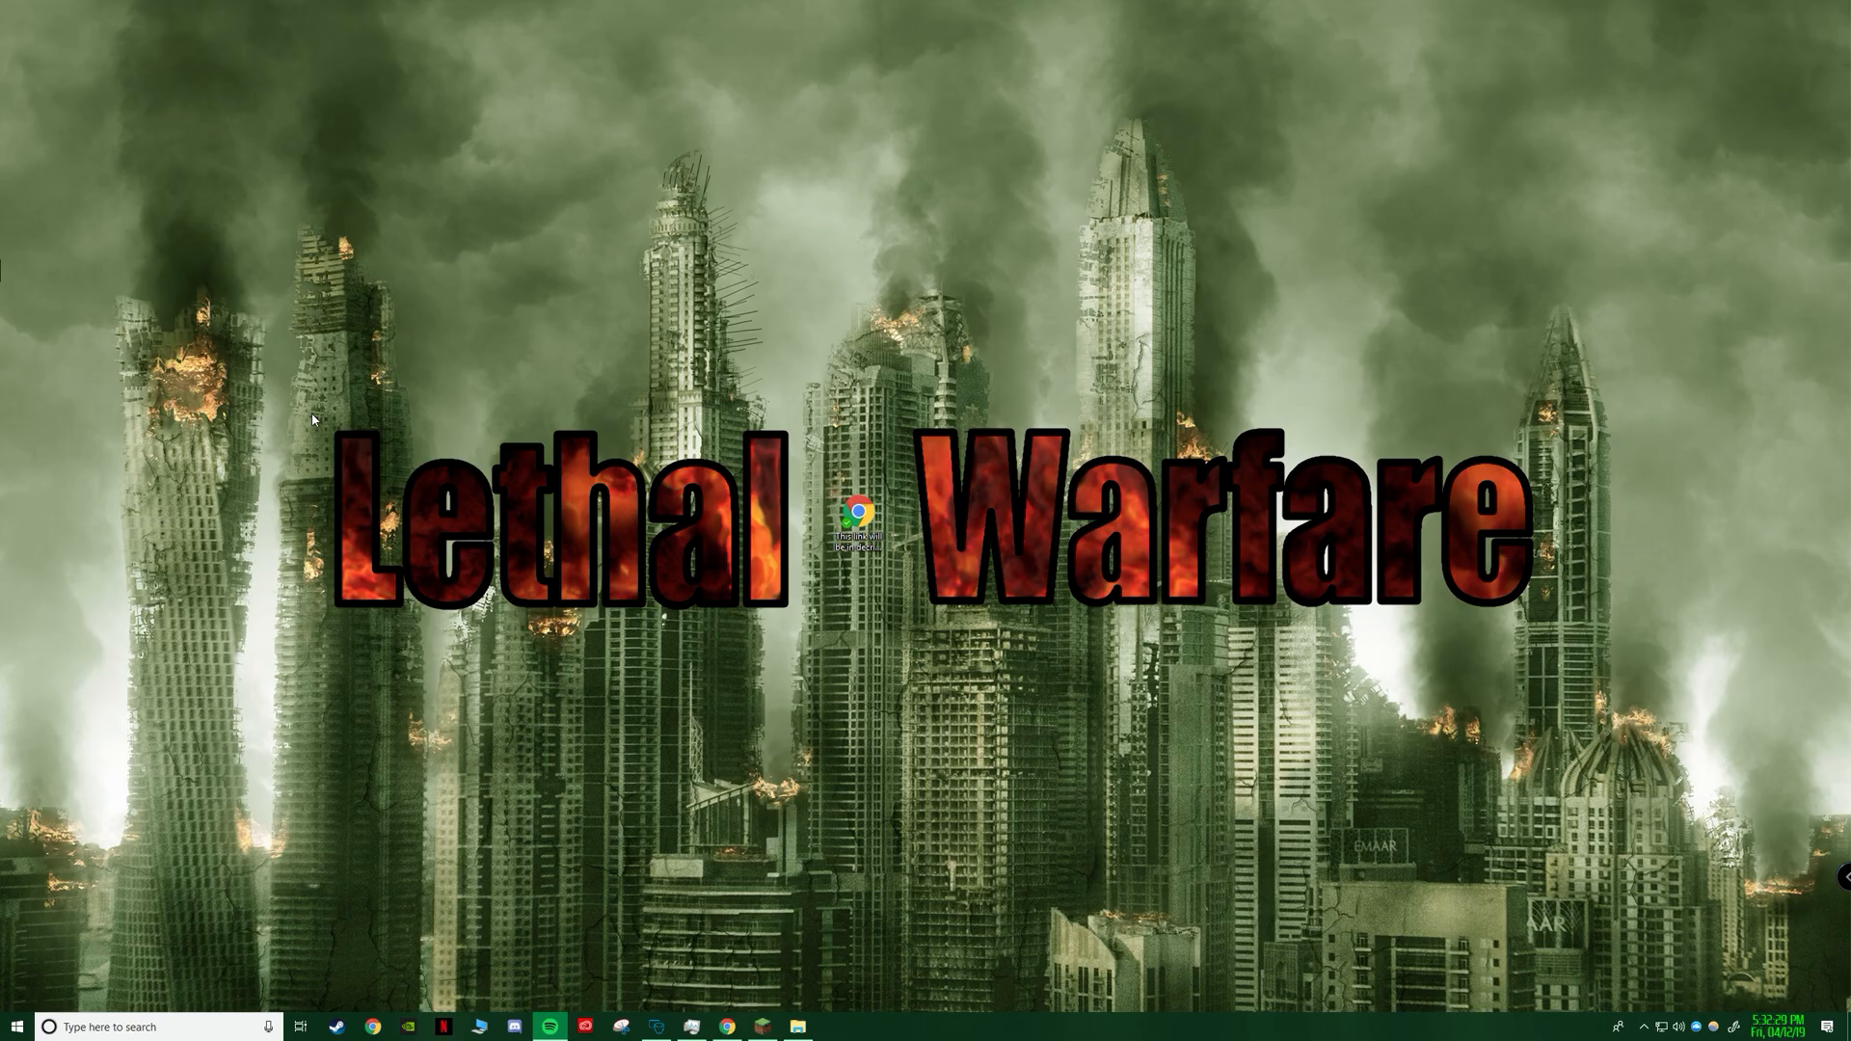
{"action": "left_click", "coordinate": [725, 1025]}
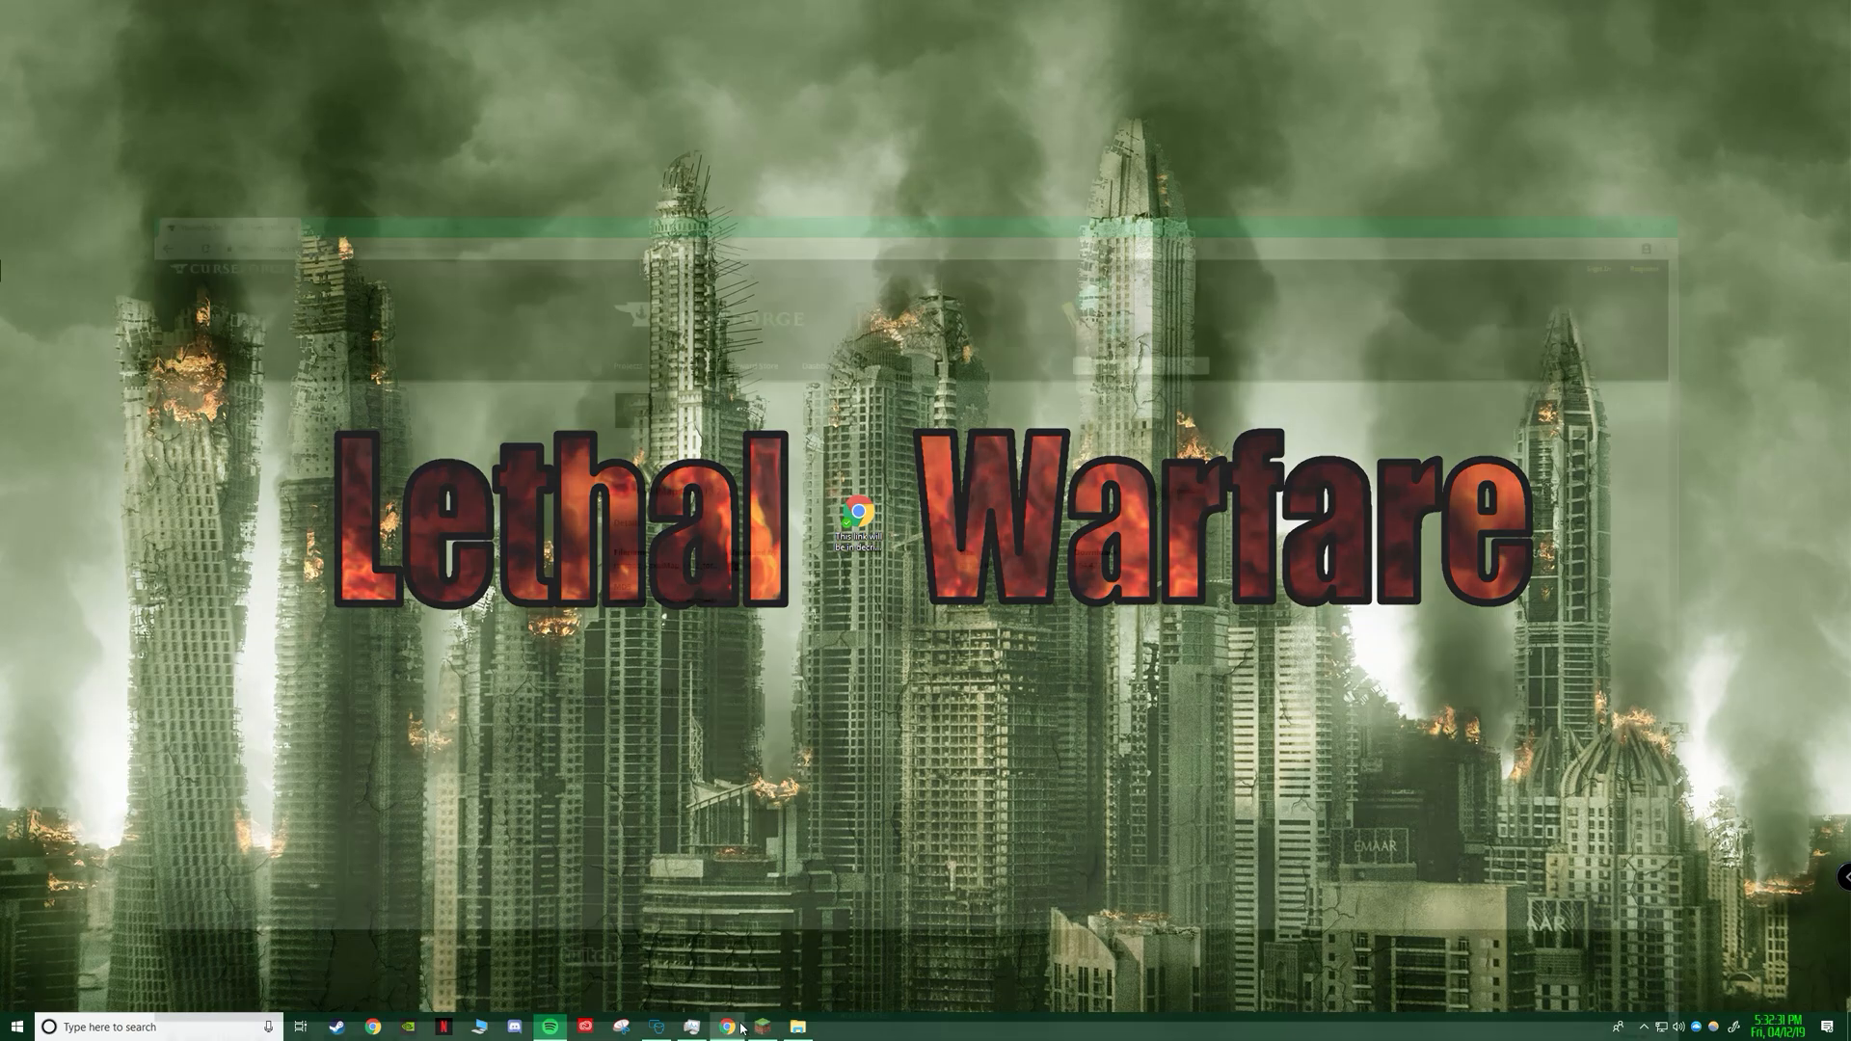